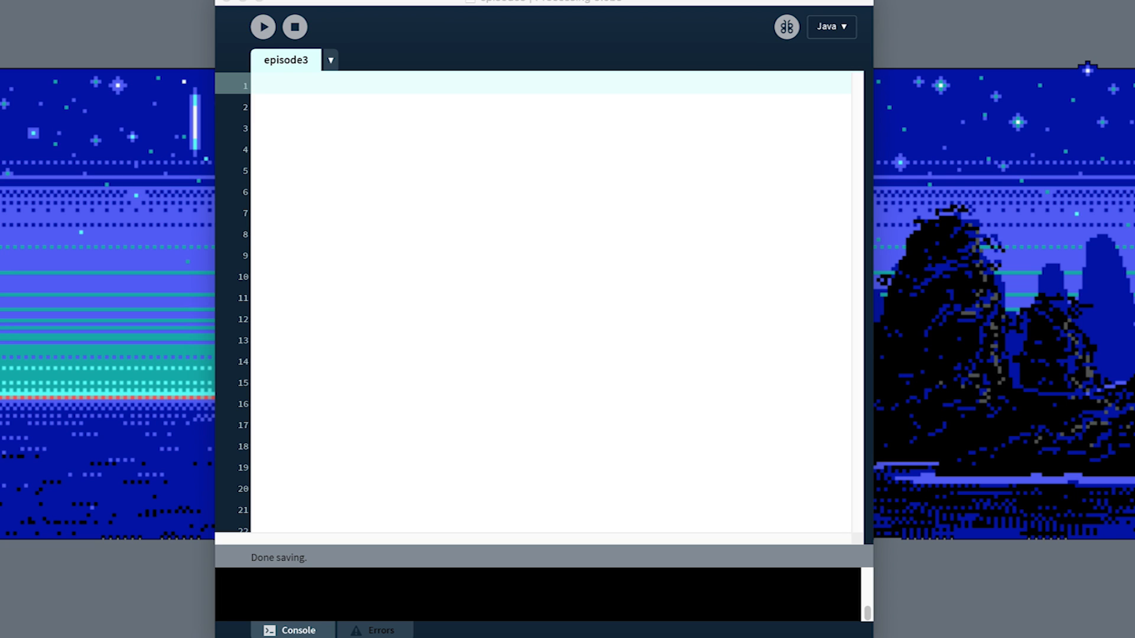
pyautogui.moveTo(811, 251)
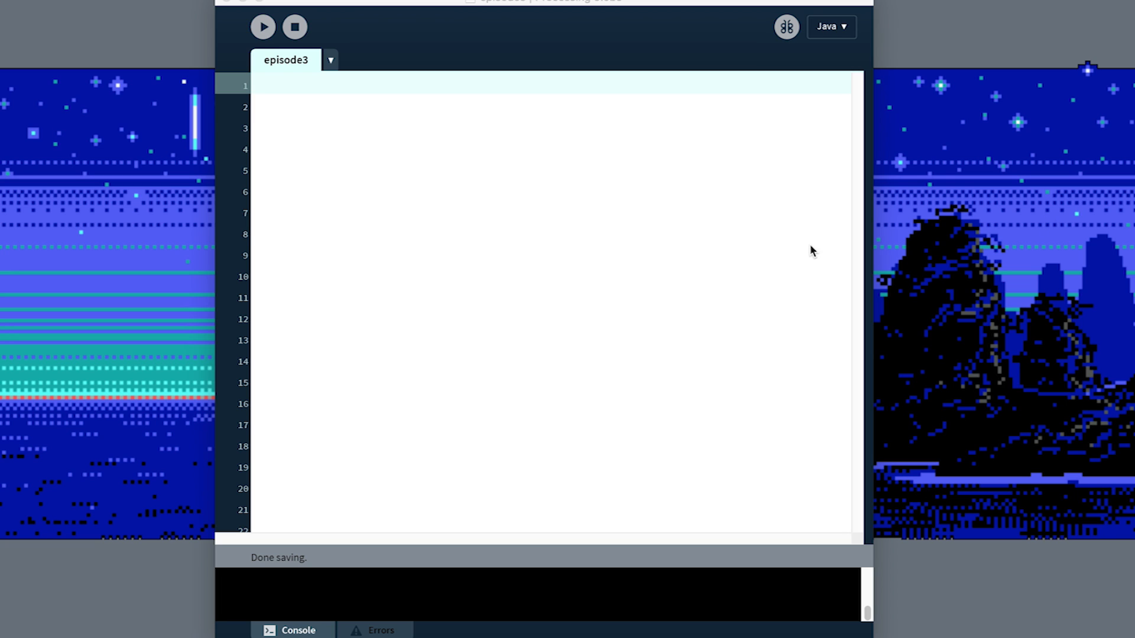
pyautogui.moveTo(650, 207)
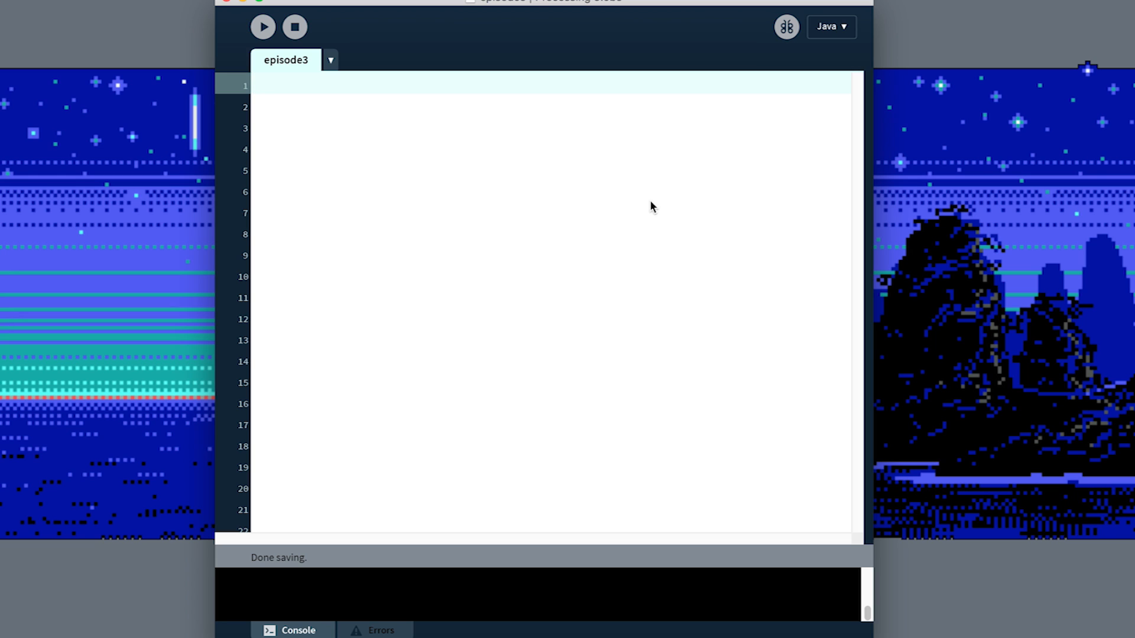
# Draft float x and y declarations (y = 300) before replacing them with an empty setup function.
pyautogui.write('f')
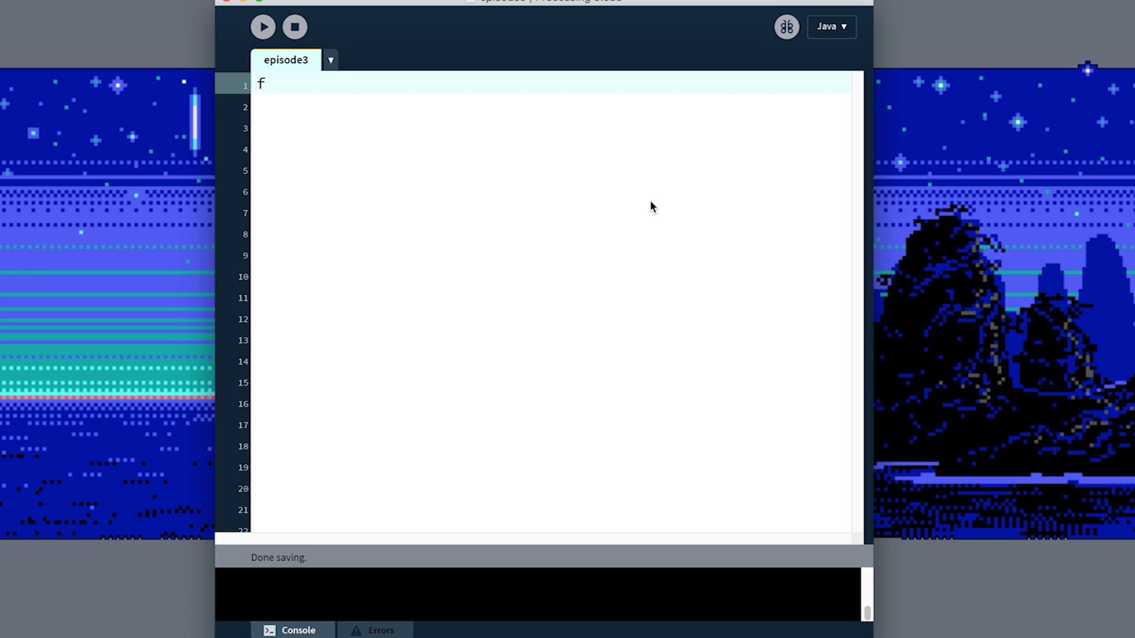
pyautogui.write('loat x;')
pyautogui.click(551, 105)
pyautogui.write('int')
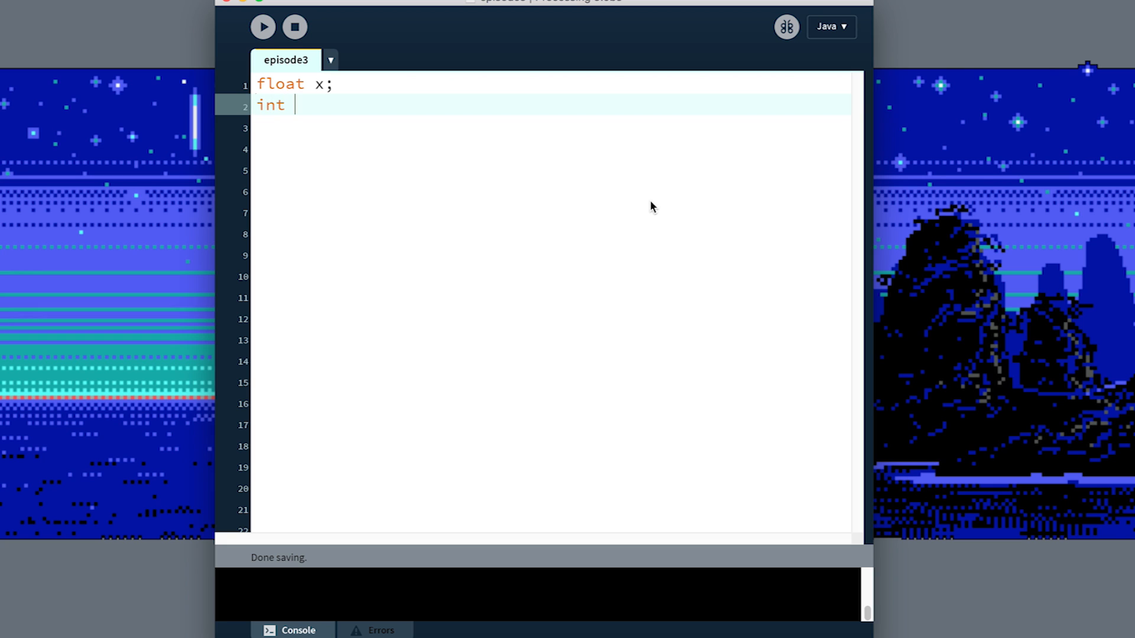
pyautogui.write('y;')
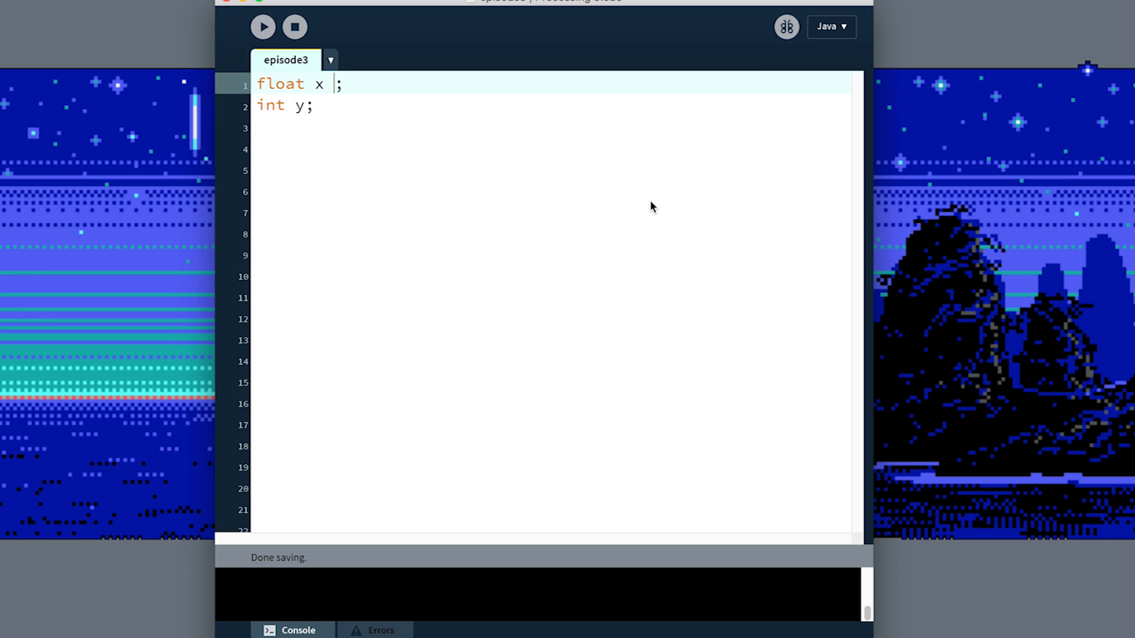
pyautogui.write('= 300')
pyautogui.click(551, 213)
pyautogui.write('v')
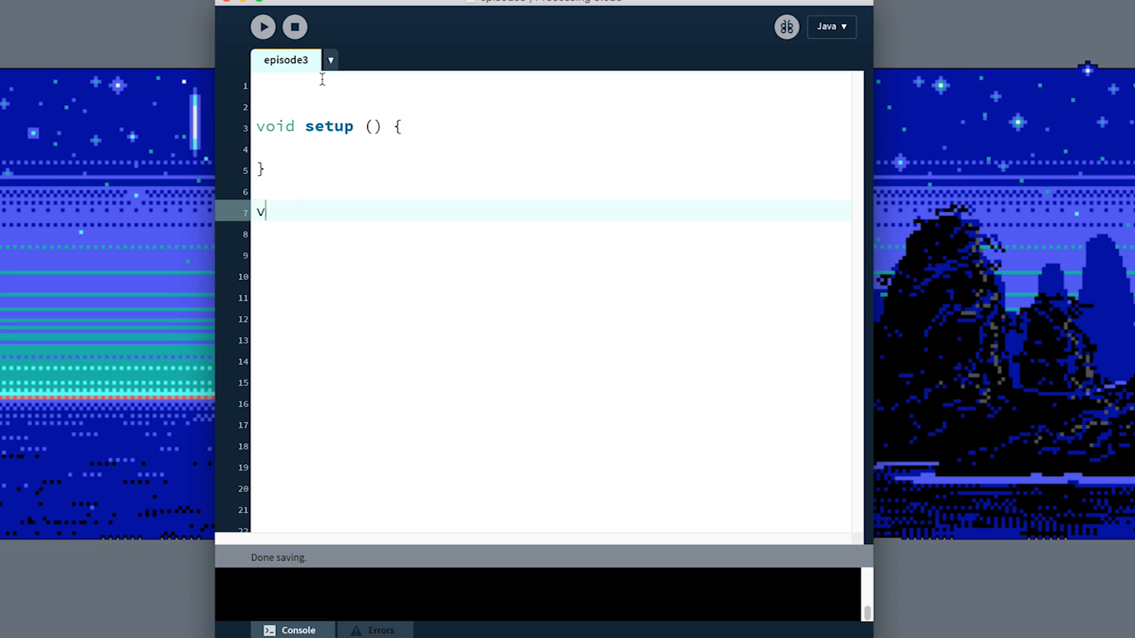
# Add a void draw () { } block and give setup a size(800, 600) canvas.
pyautogui.write('oid draw')
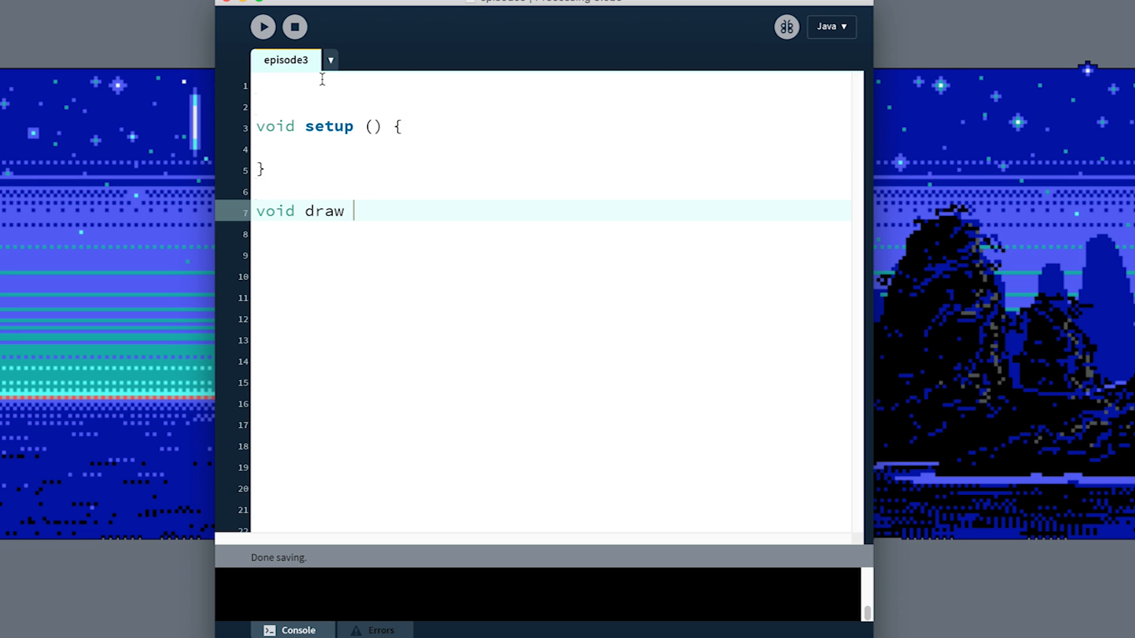
pyautogui.write('() {')
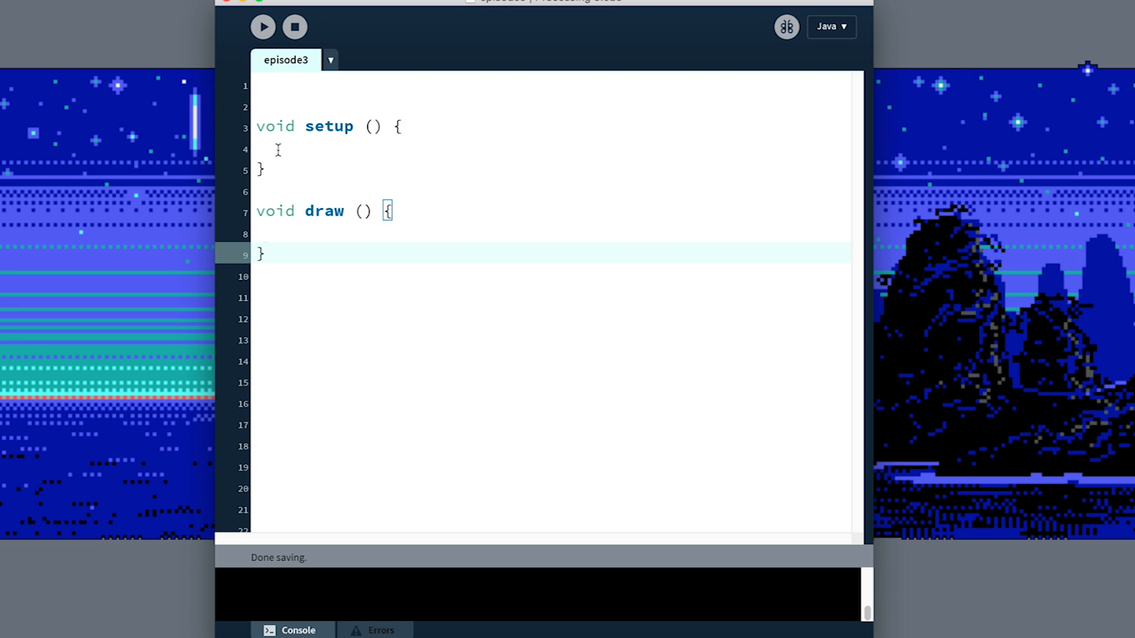
pyautogui.write('size(800, 600);')
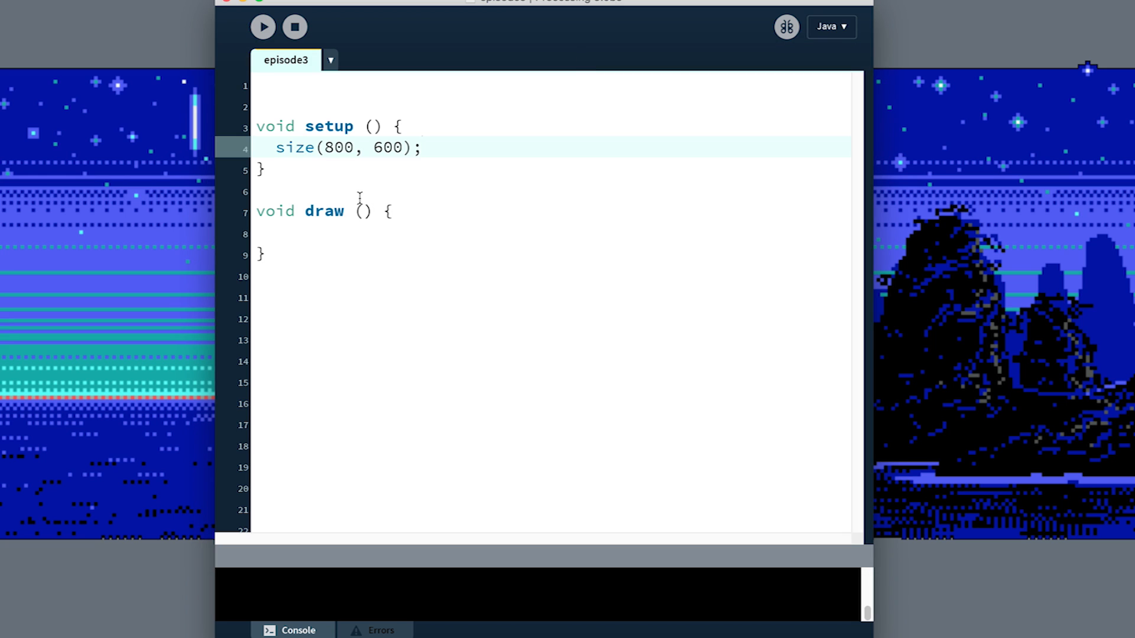
# Begin an ellipse call in draw centred at 400, 300 with width 50.
pyautogui.write('e')
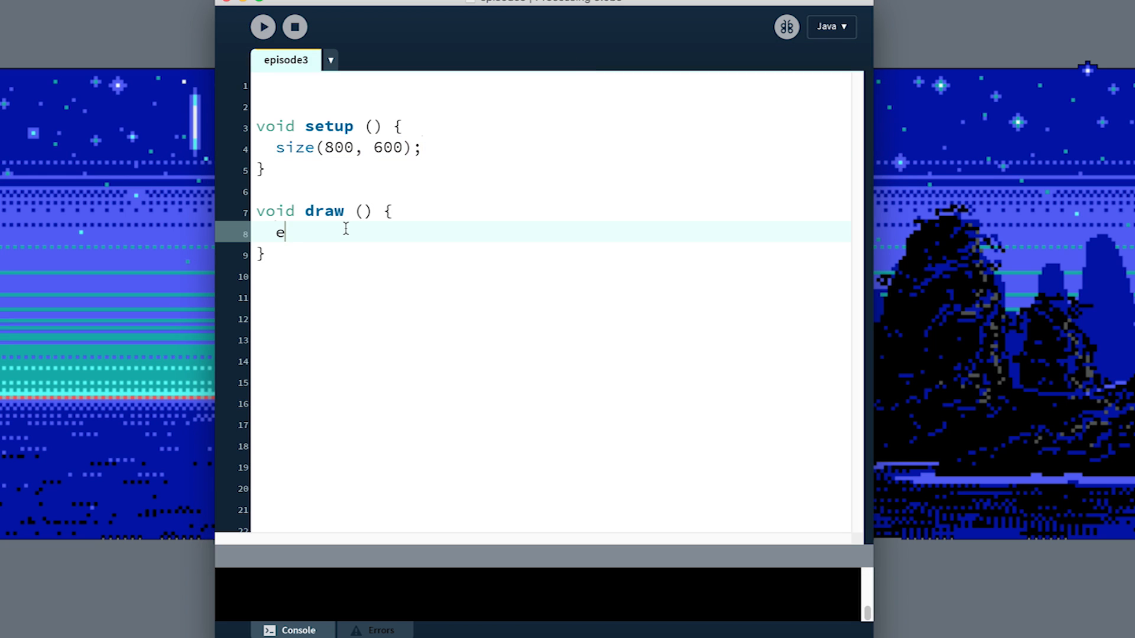
pyautogui.write('llipse(')
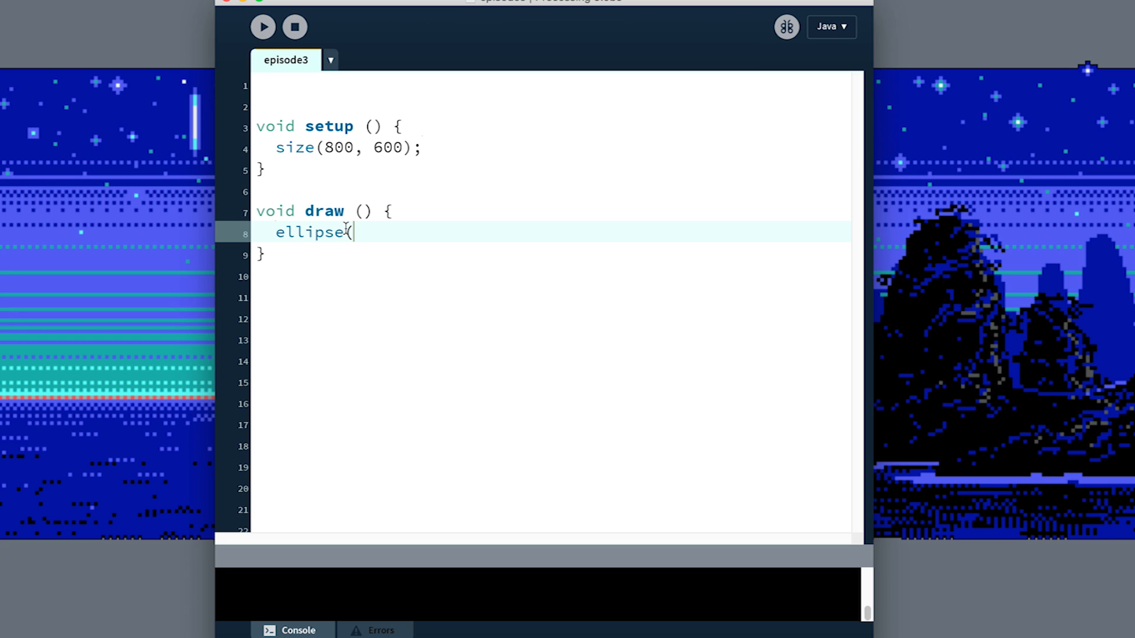
pyautogui.write('400,')
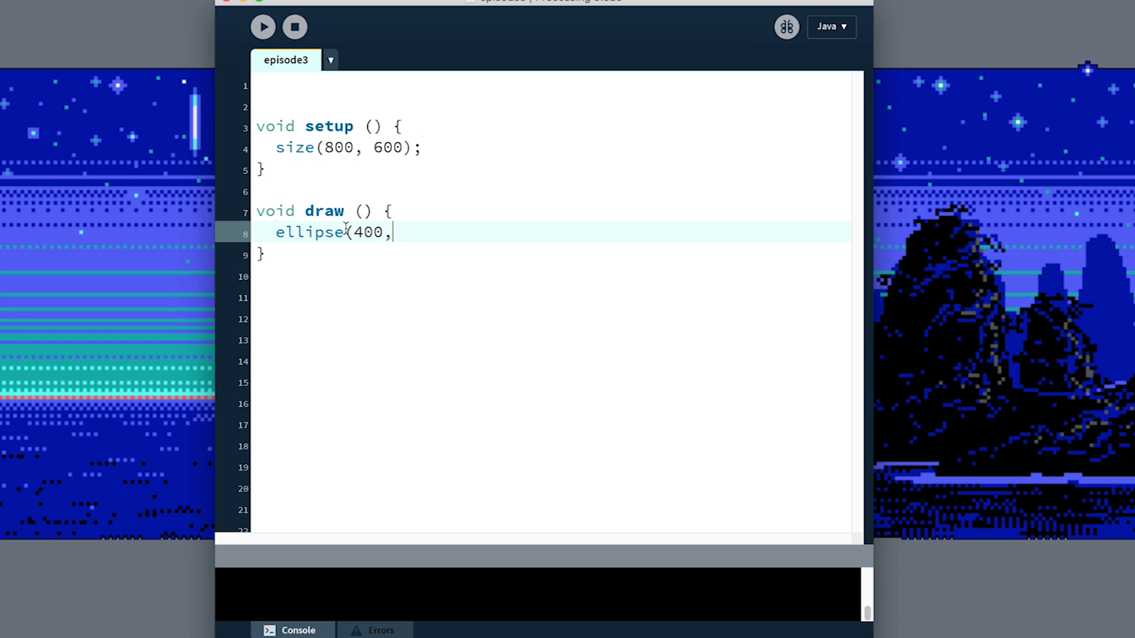
pyautogui.write('300')
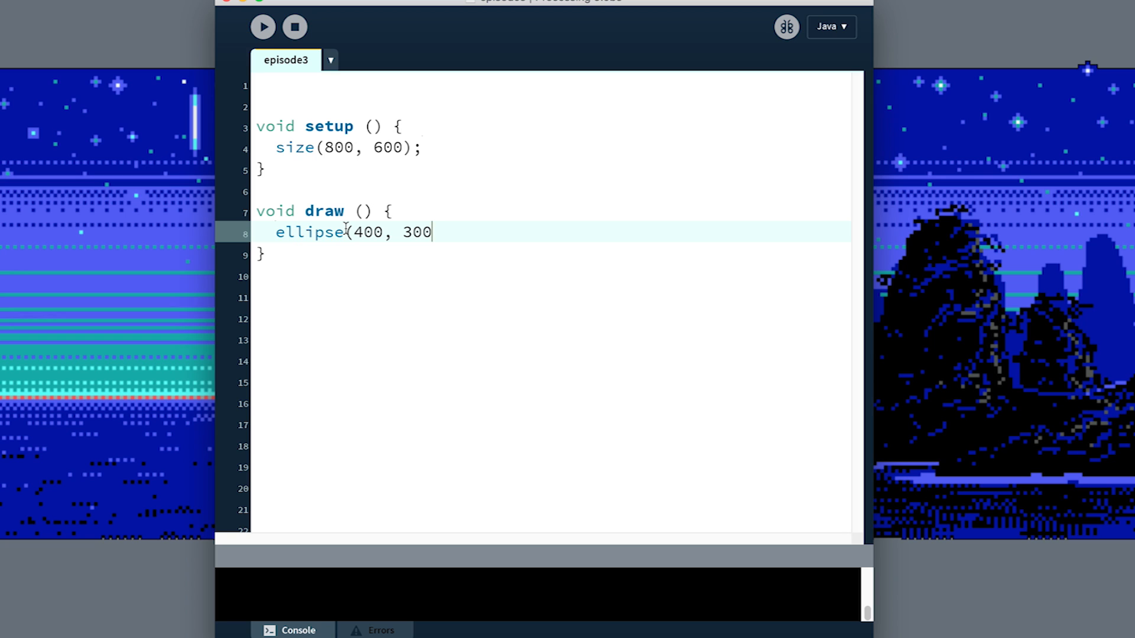
pyautogui.write(', 100, 100')
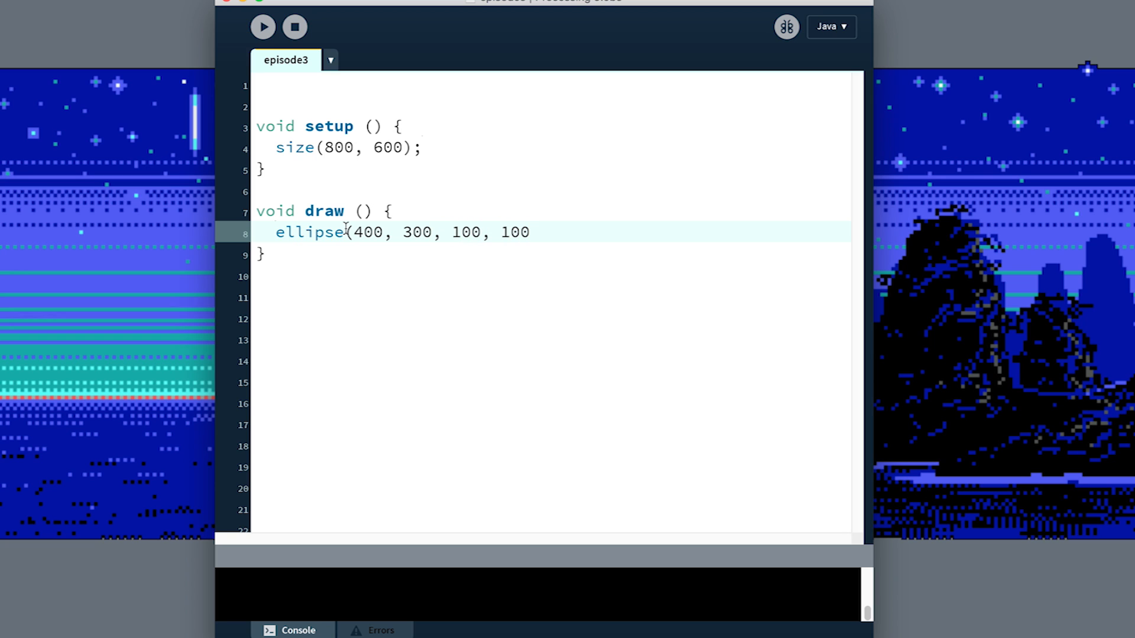
pyautogui.write('50,')
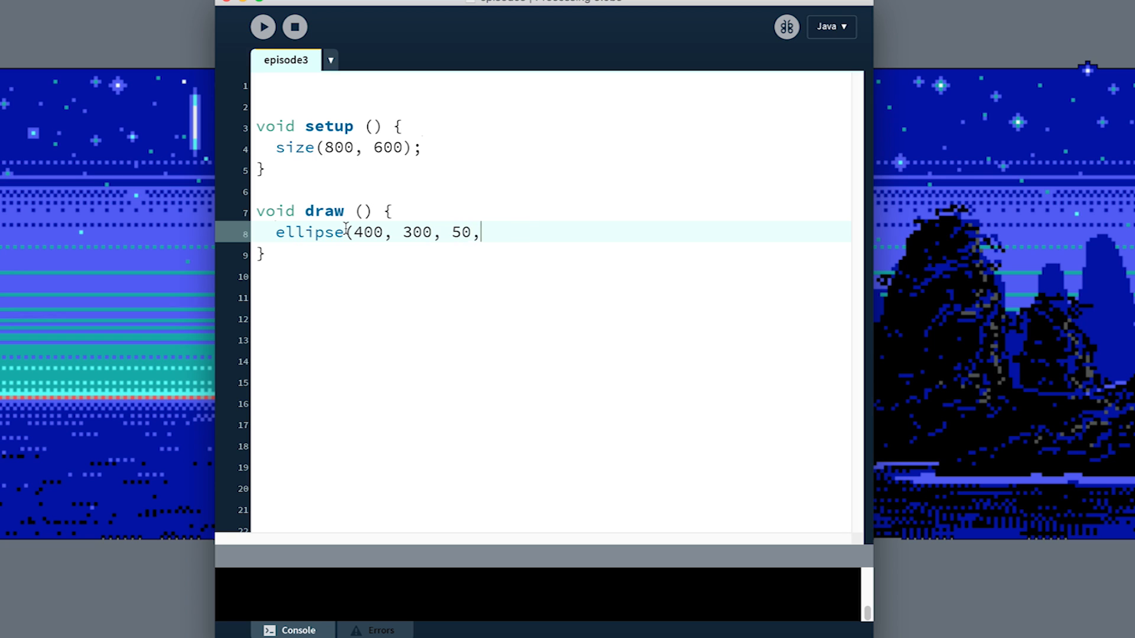
# Complete the call as ellipse(400, 300, 50, 50); in the draw block.
pyautogui.click(263, 27)
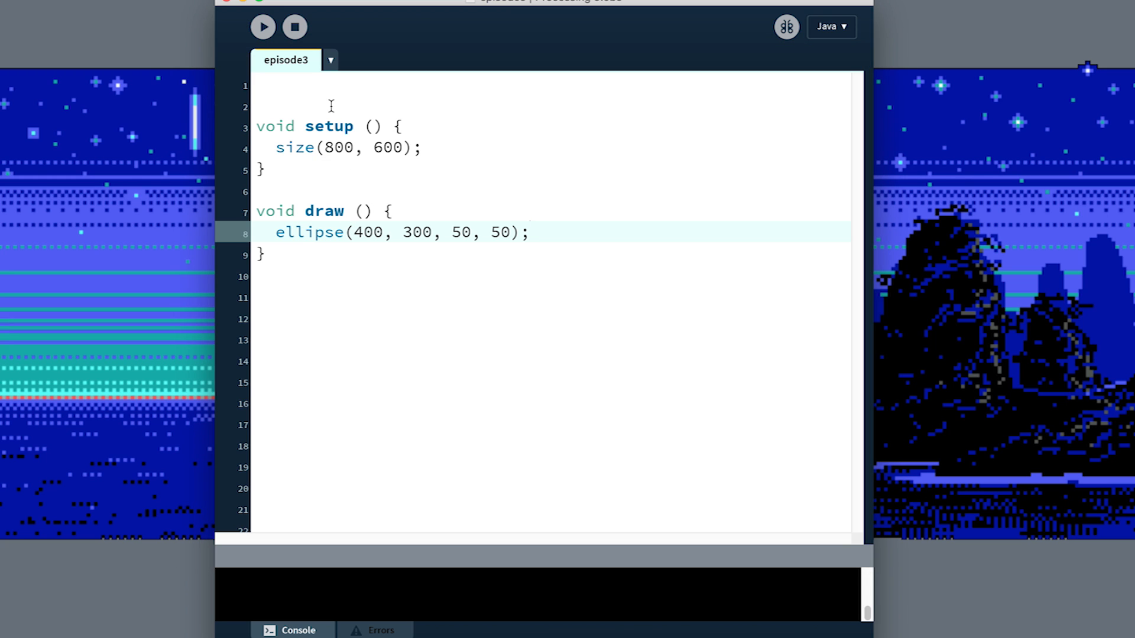
# Declare float x = 400 and float y = 300 at the top of the sketch.
pyautogui.write('float x')
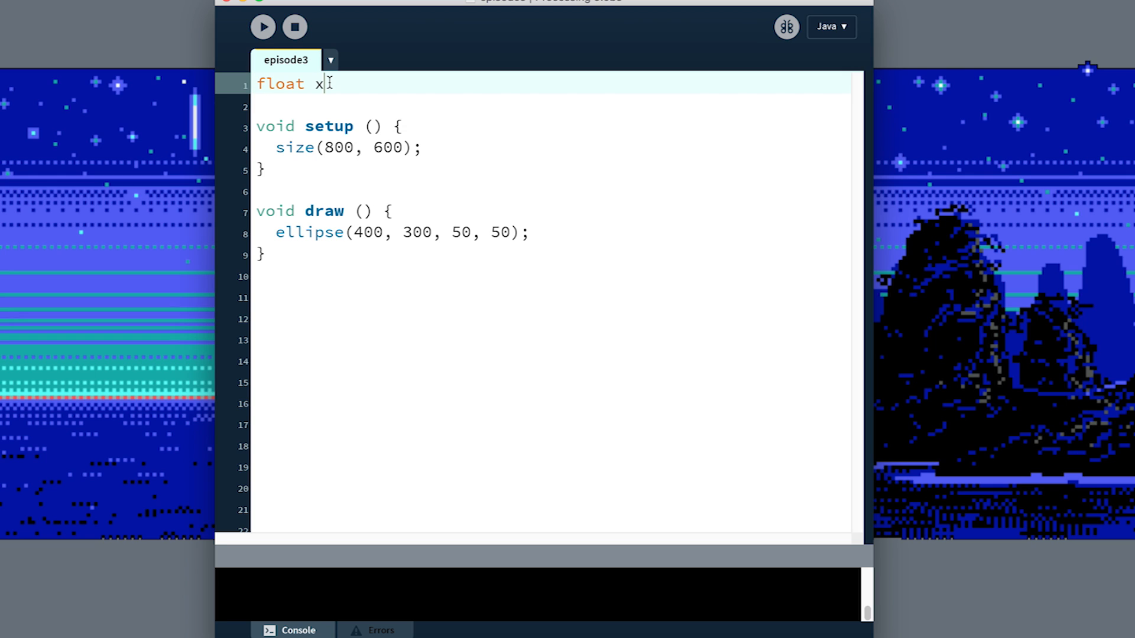
pyautogui.write('= 400;')
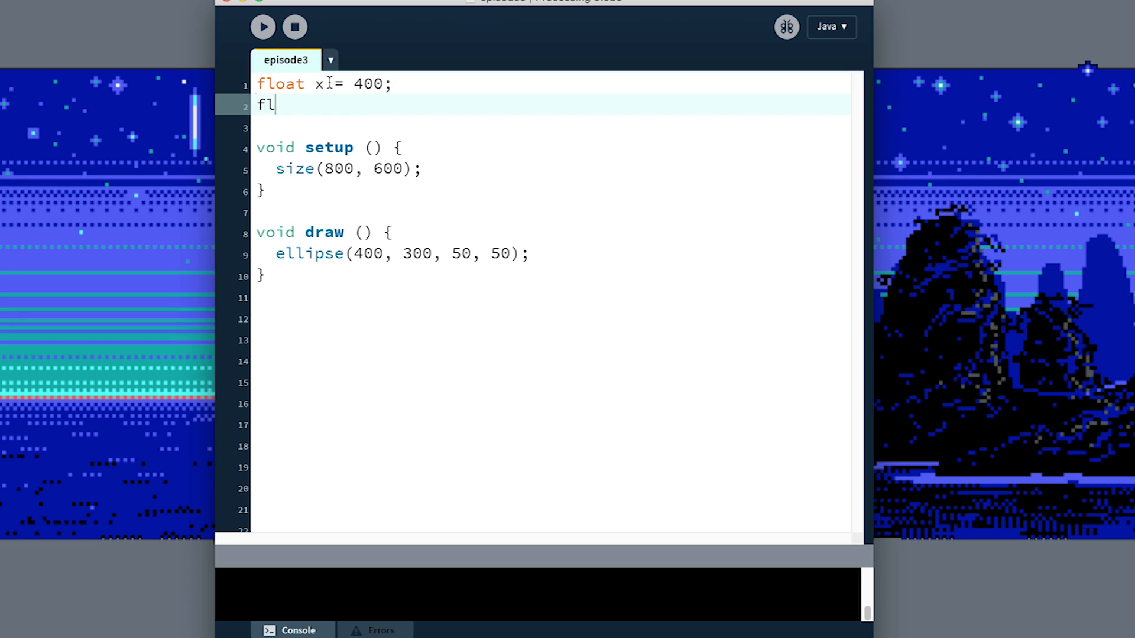
pyautogui.write('oat y = 300;')
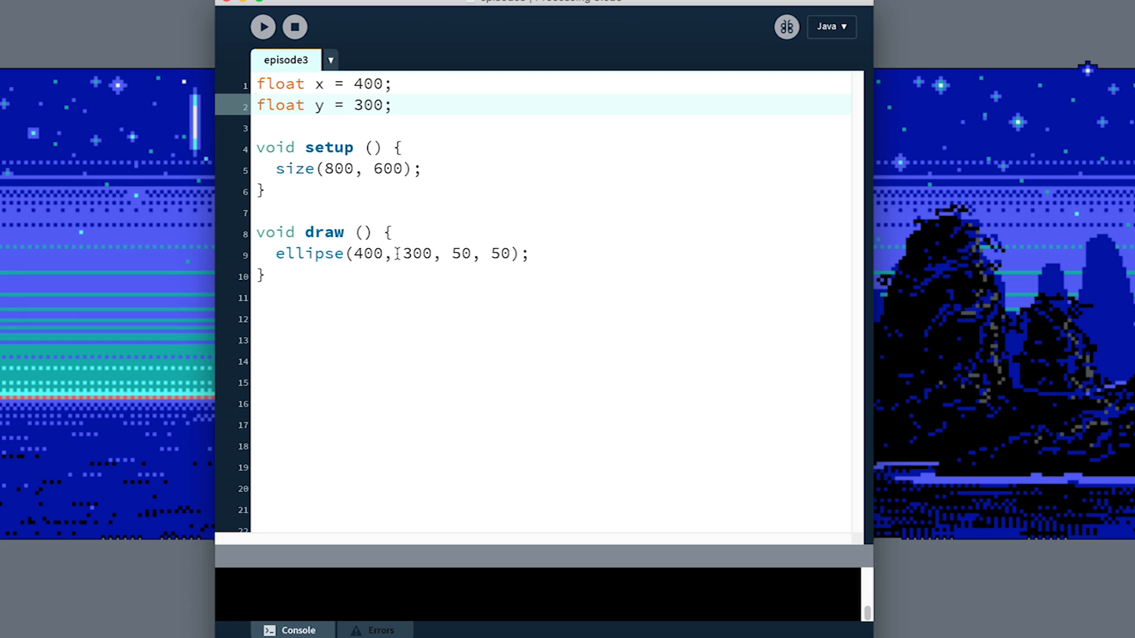
# Draw the ellipse at x, y, change x's start to 600, run, stop and save.
pyautogui.doubleClick(366, 253)
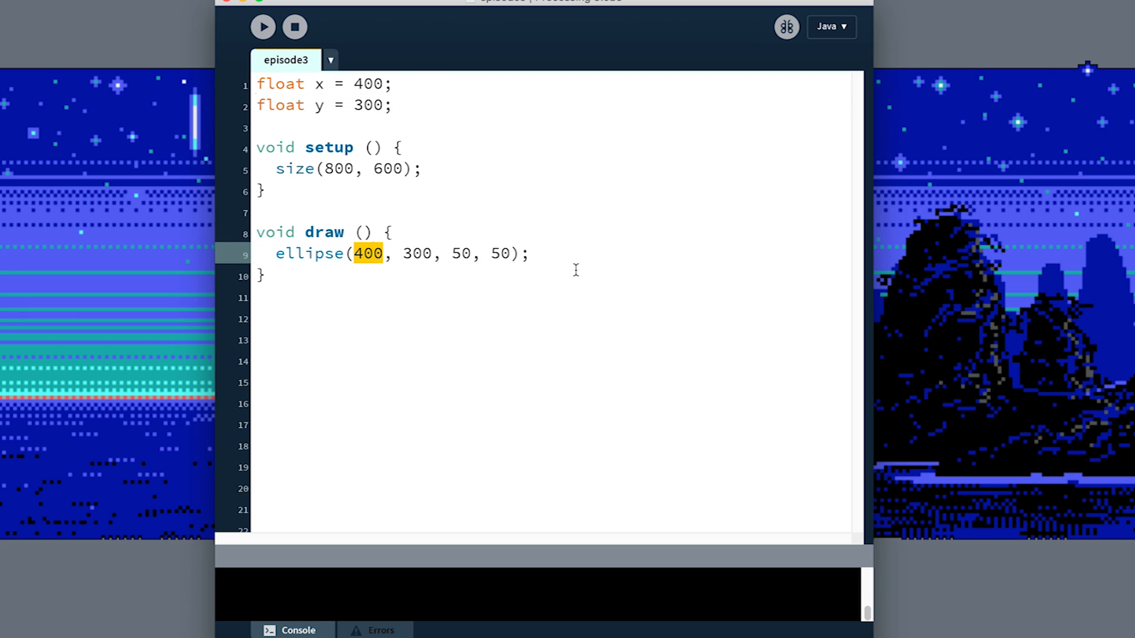
pyautogui.write('x')
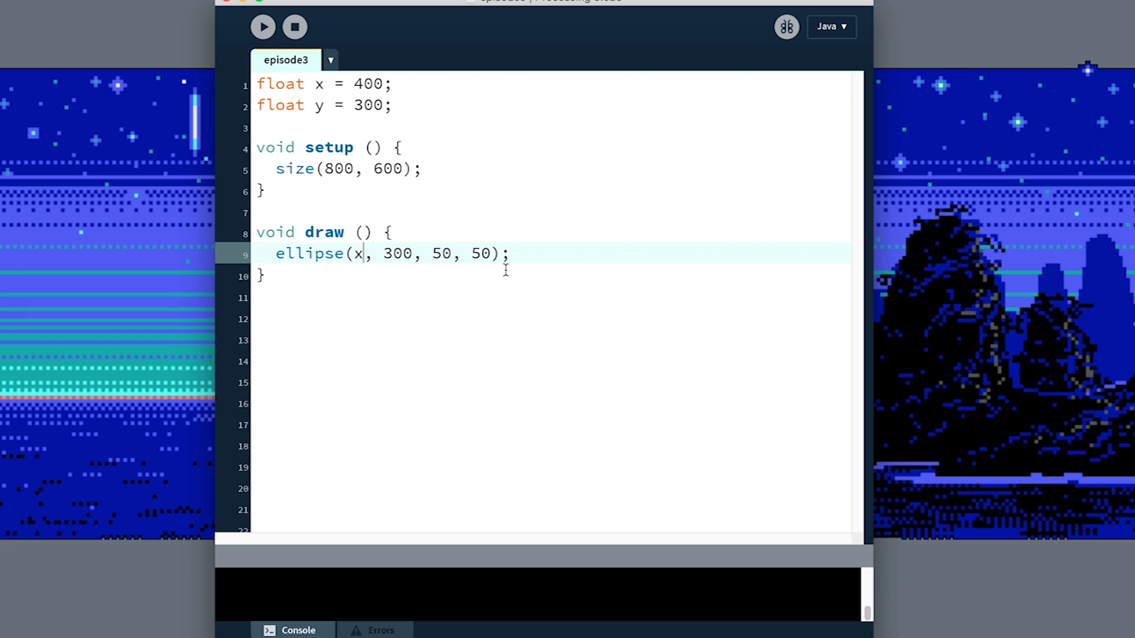
pyautogui.write('y')
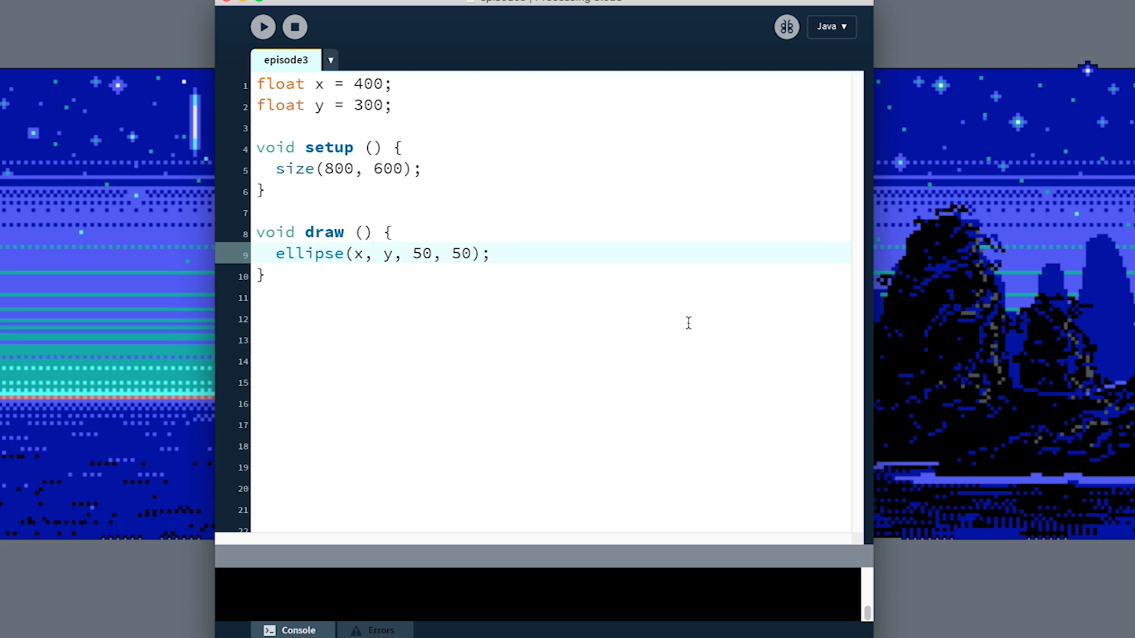
pyautogui.click(263, 27)
pyautogui.write('6')
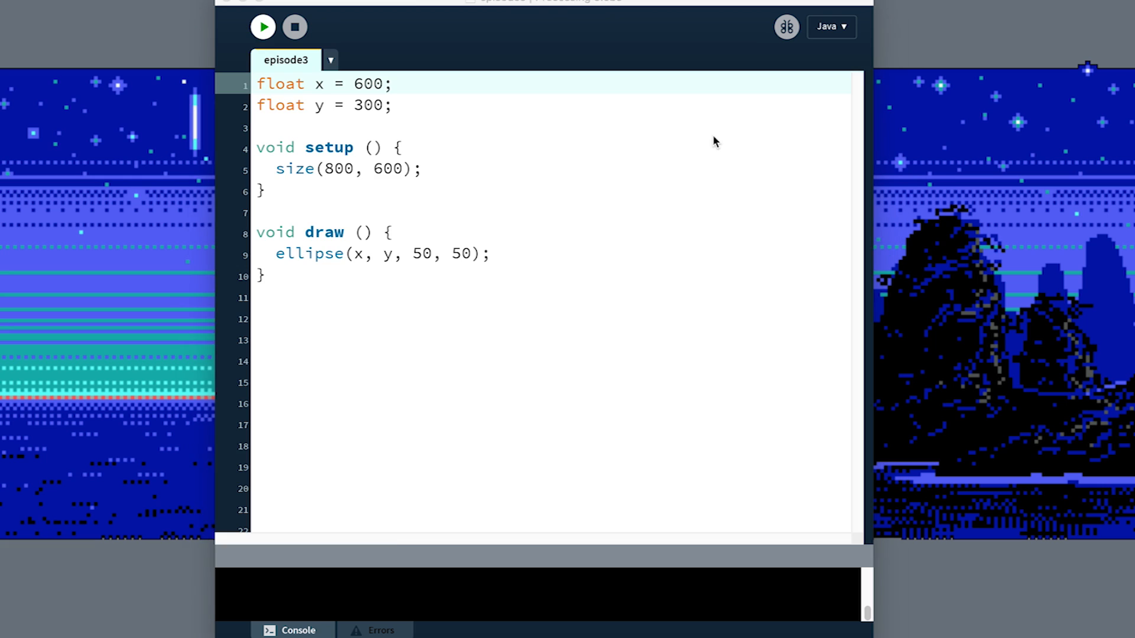
pyautogui.click(262, 27)
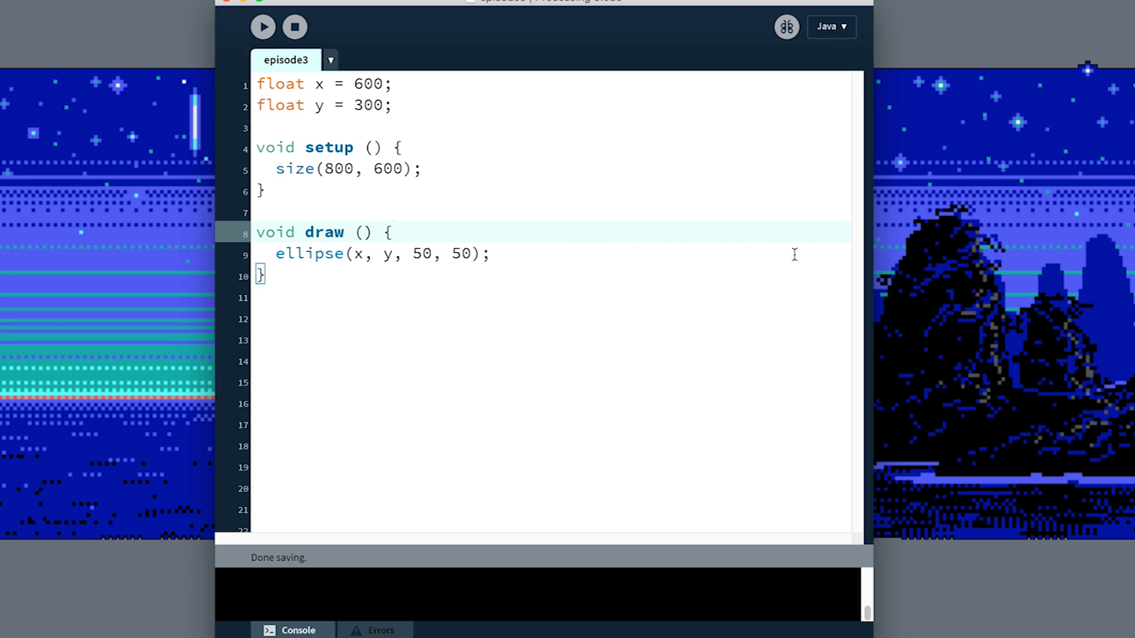
# Save, then make draw advance the ball with x = x + 10; each frame.
pyautogui.press('enter')
pyautogui.write('x =')
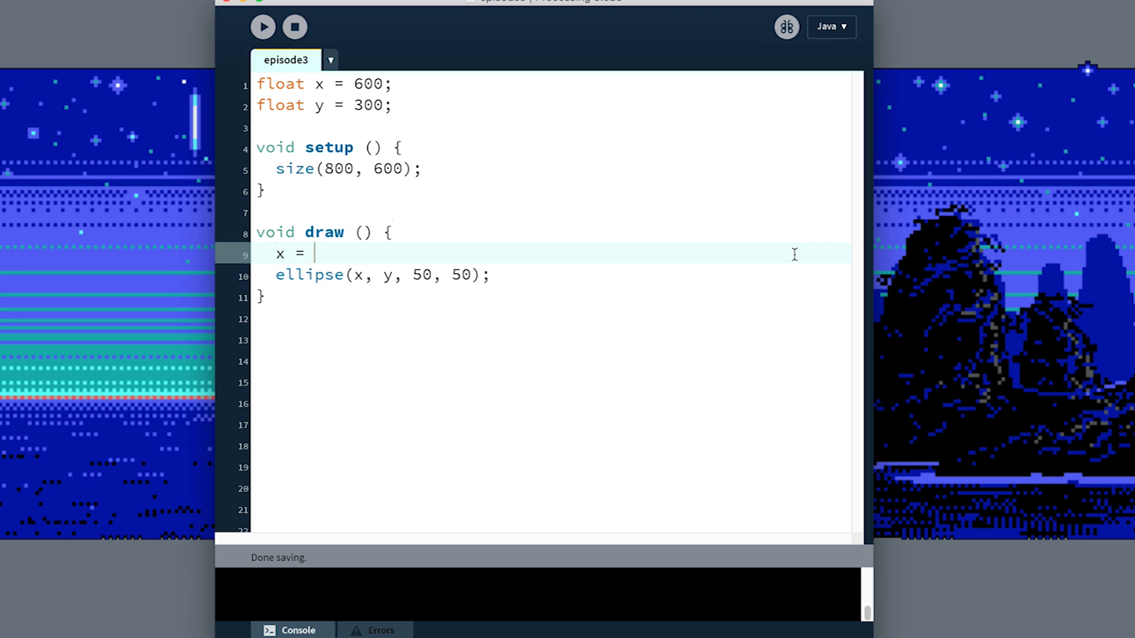
pyautogui.write('x + 10')
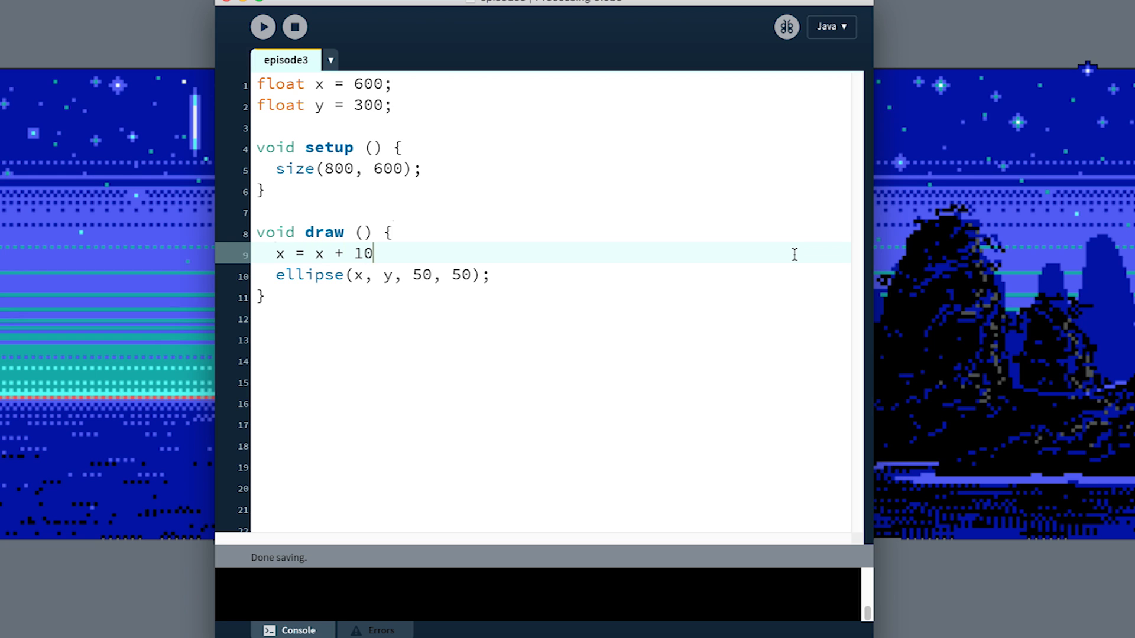
pyautogui.write(';')
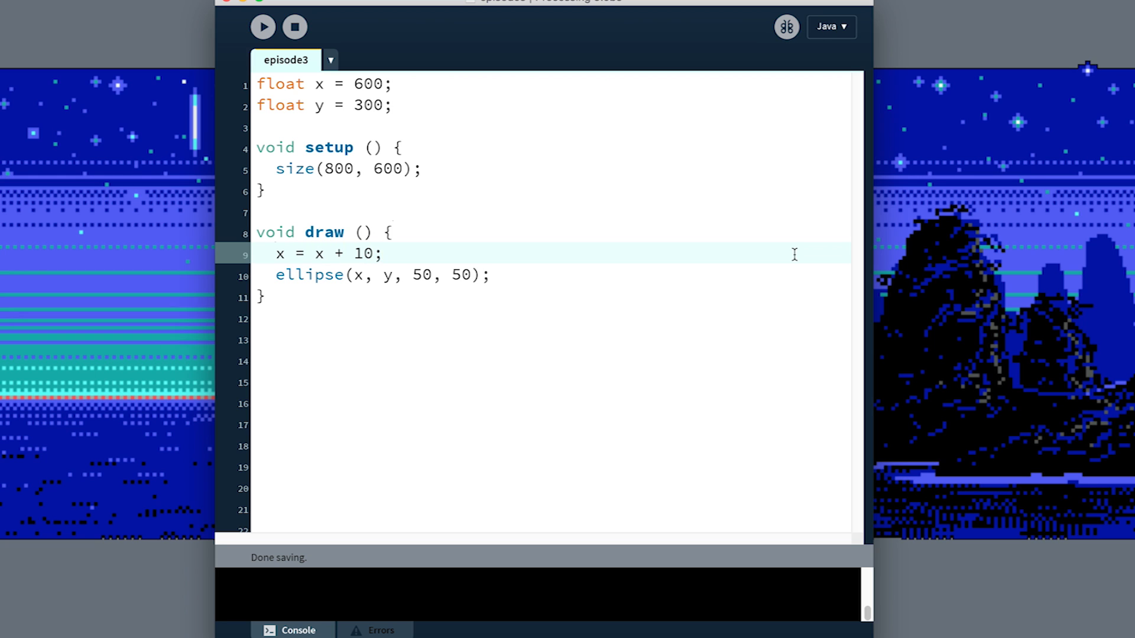
pyautogui.click(263, 27)
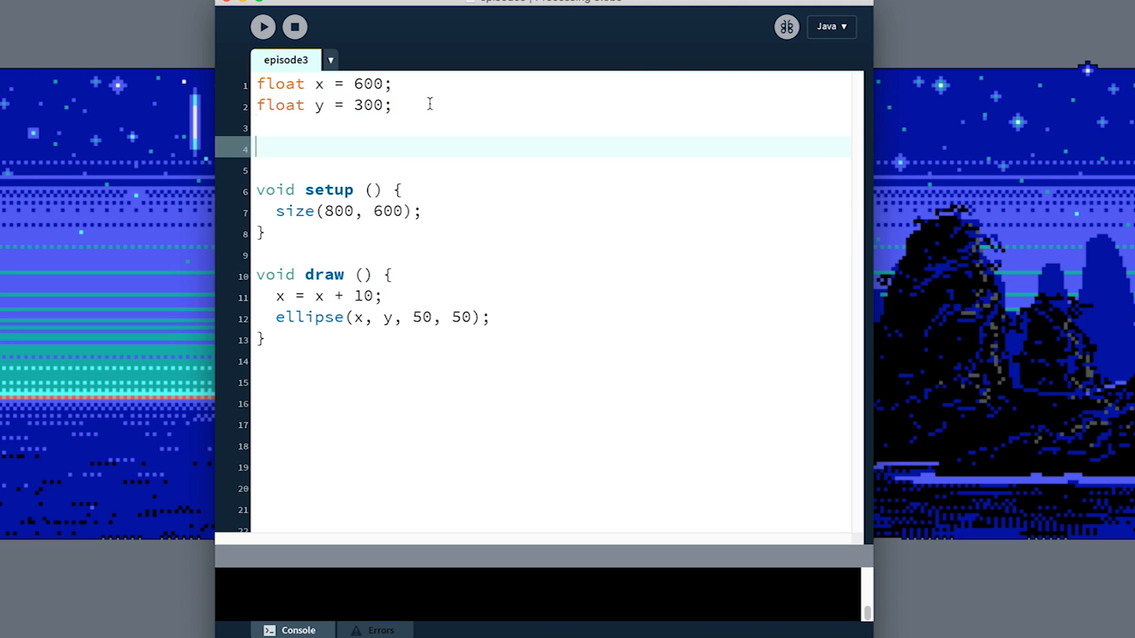
# Declare float xSpeed = 5, move x by xSpeed instead of 10, and run the sketch.
pyautogui.write('float x')
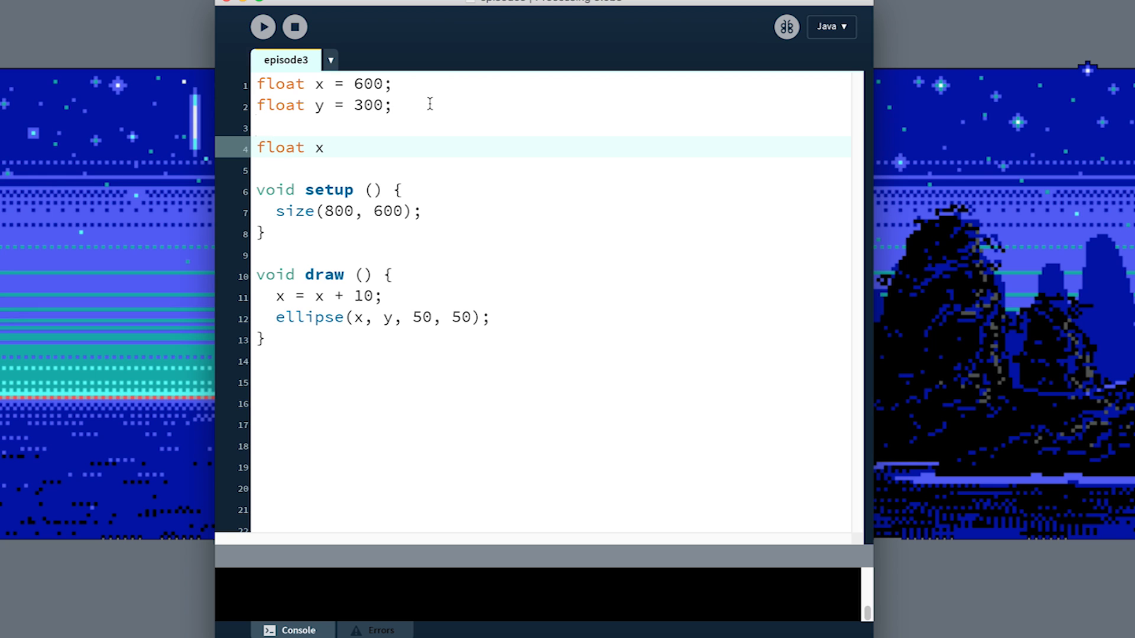
pyautogui.write('Speed')
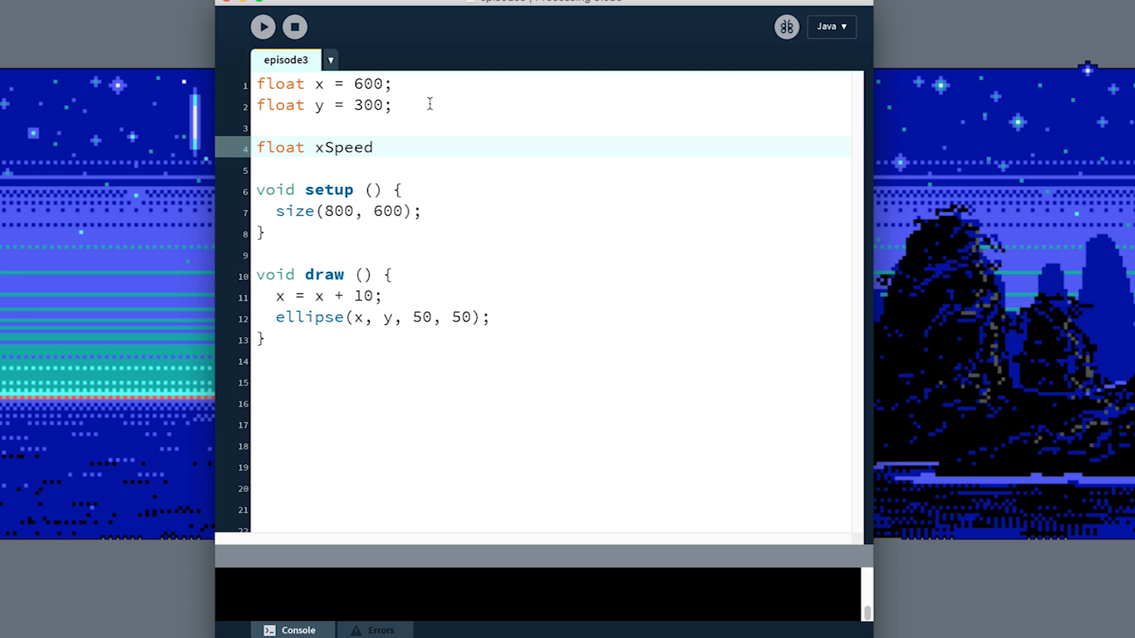
pyautogui.write('= 5;')
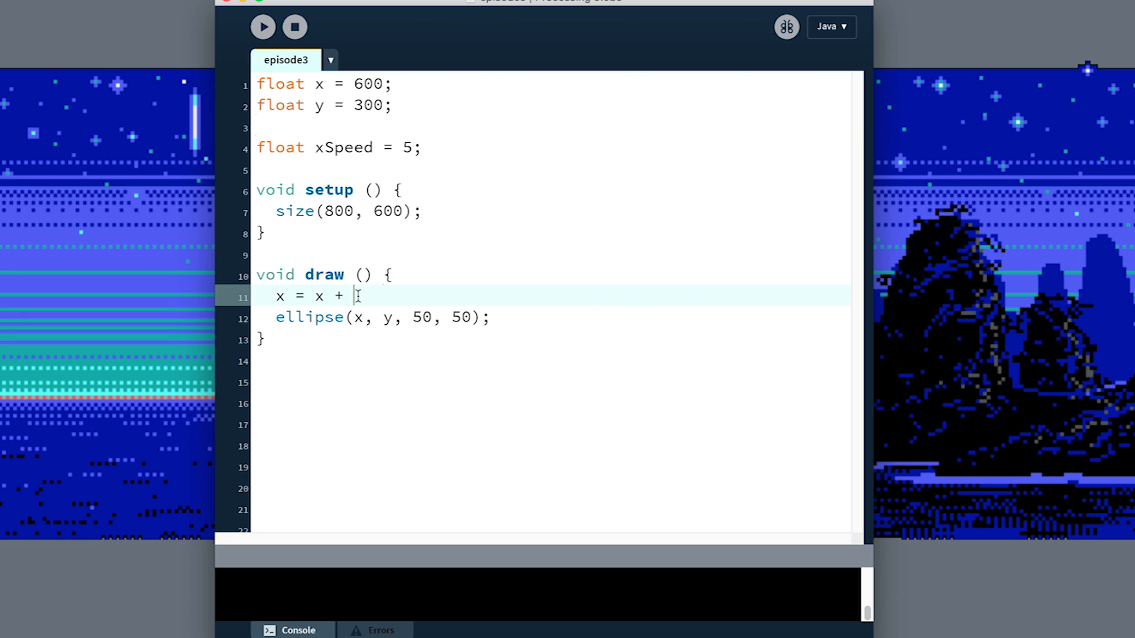
pyautogui.moveTo(669, 301)
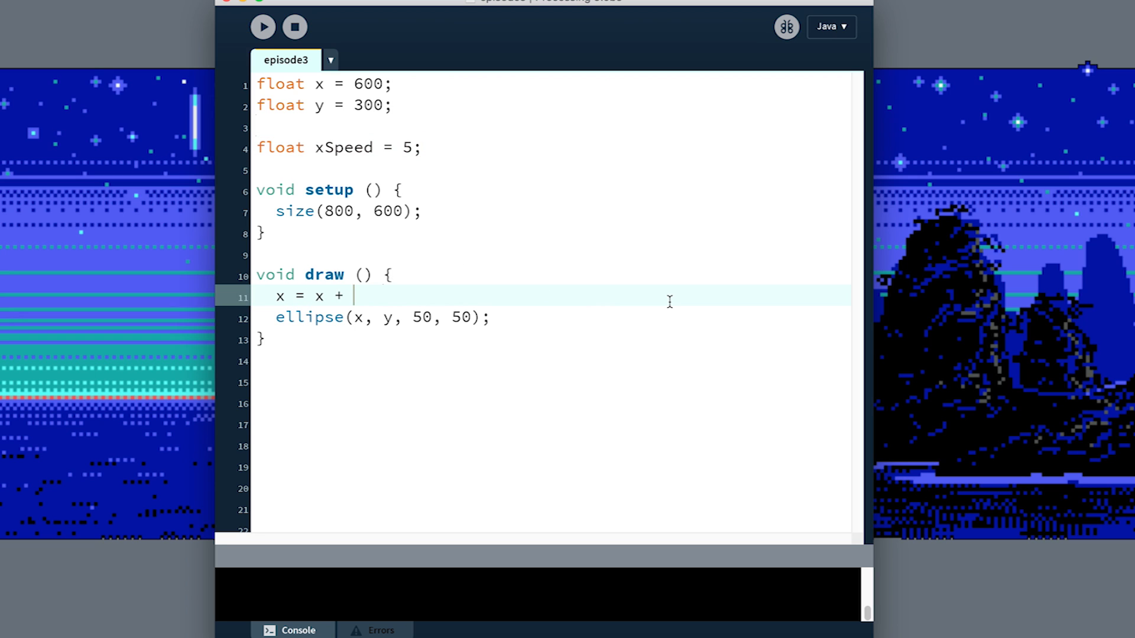
pyautogui.write('xSpeed;')
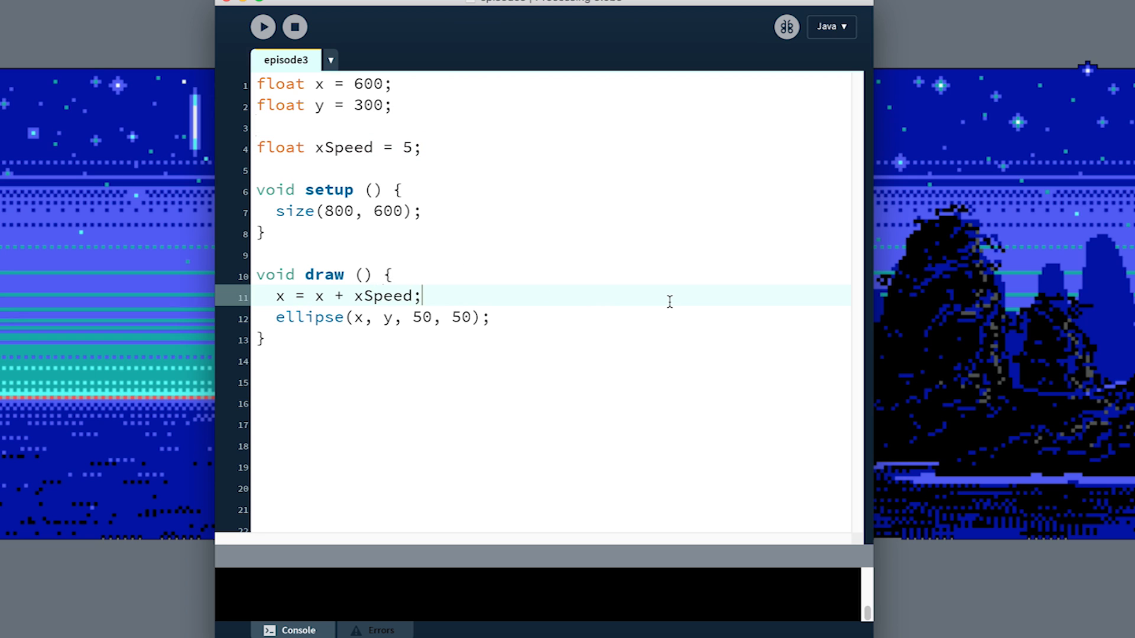
pyautogui.click(262, 27)
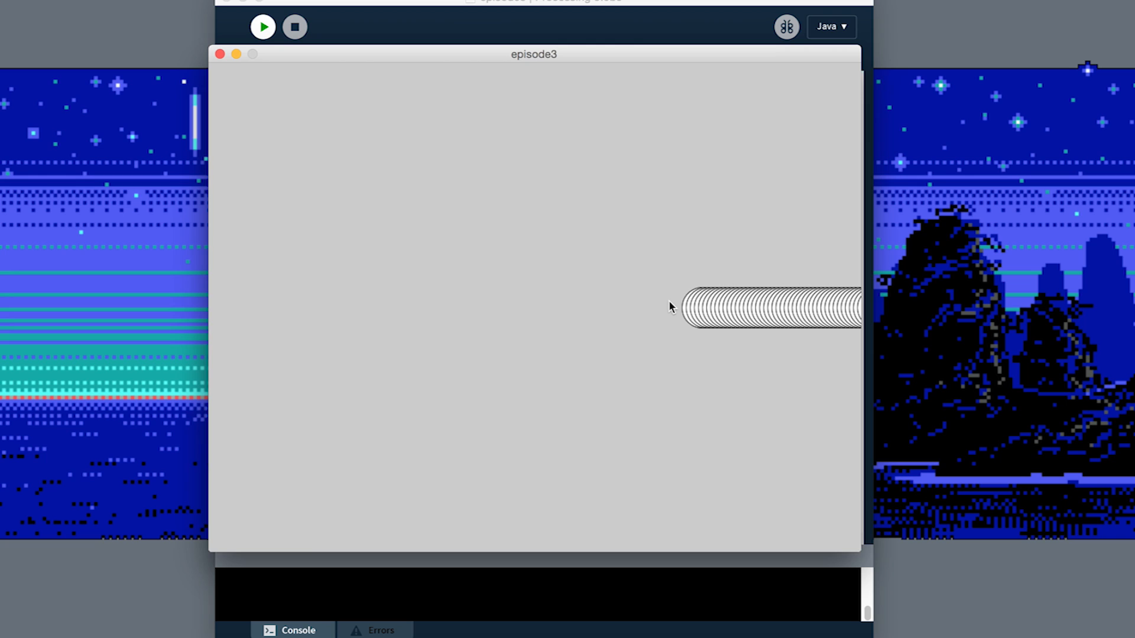
pyautogui.moveTo(827, 310)
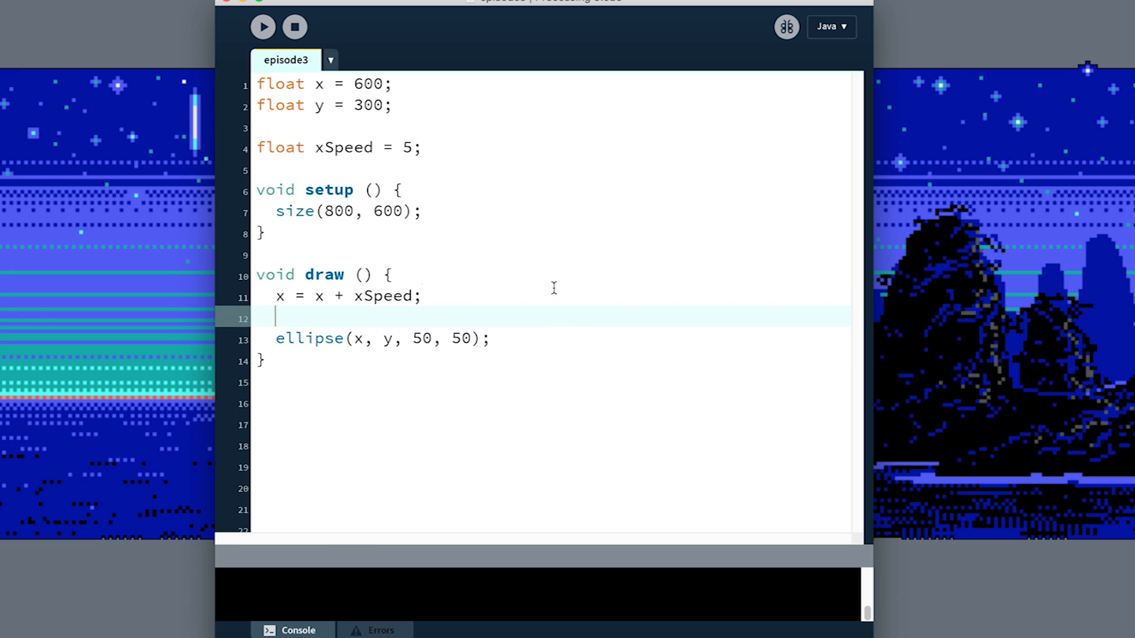
# Add if (x > width) { xSpeed = xSpeed * -1; } inside draw before the ellipse.
pyautogui.write('if (')
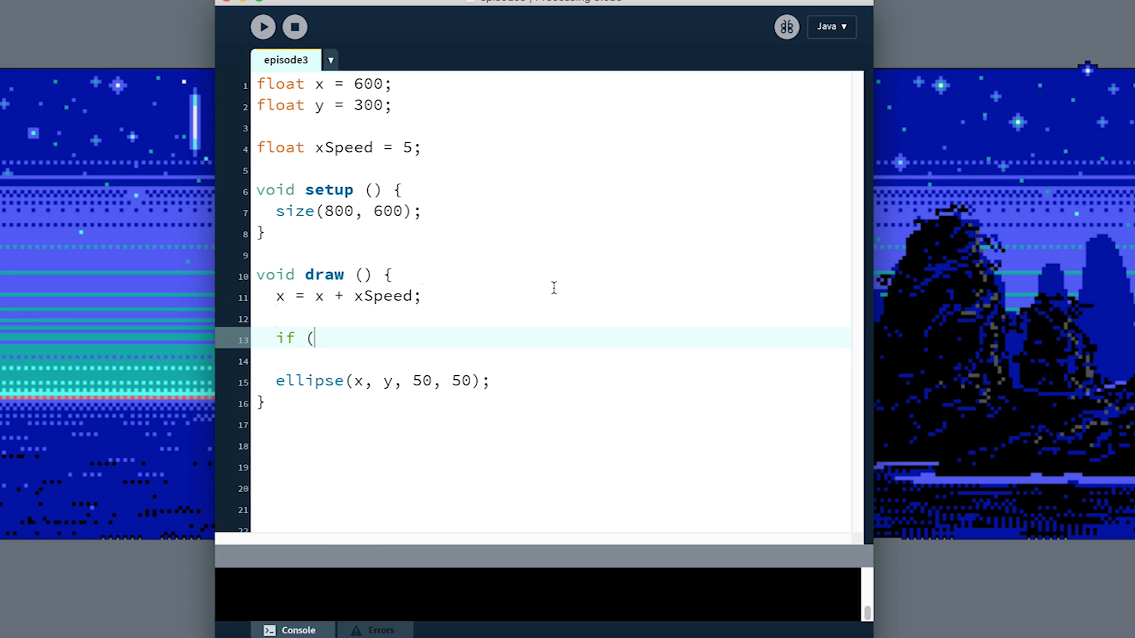
pyautogui.write('x >')
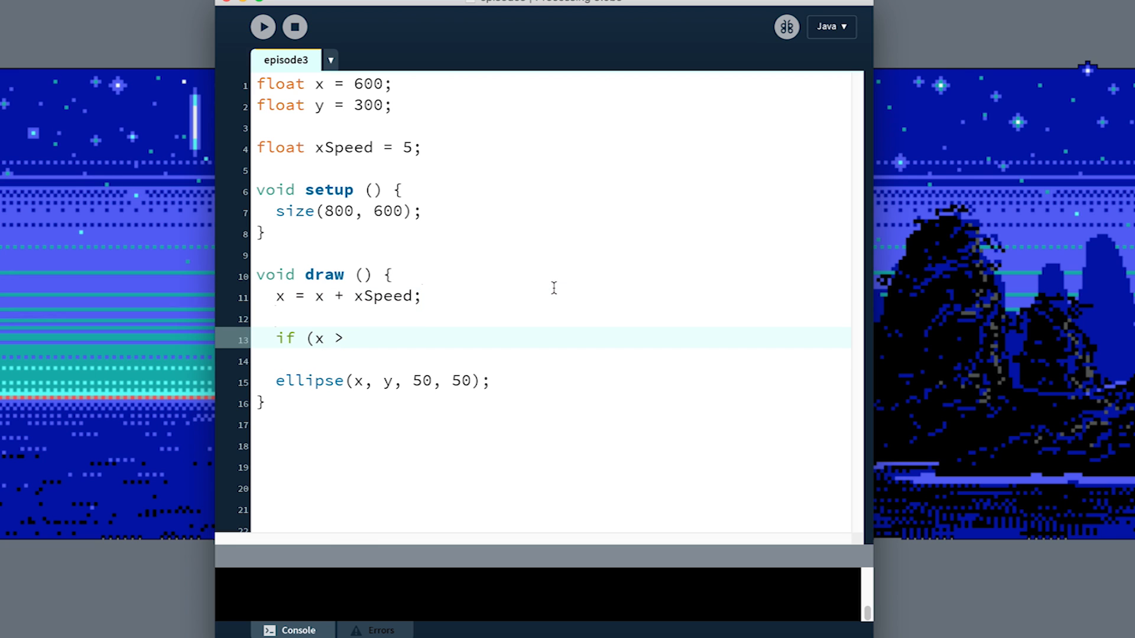
pyautogui.write('width) {')
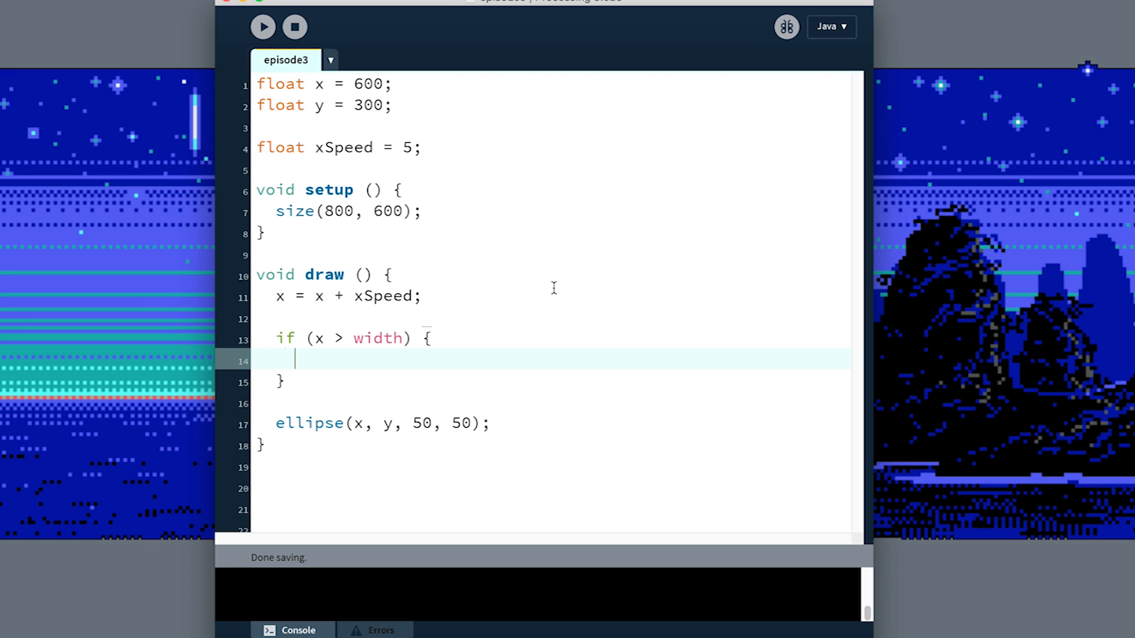
pyautogui.write('xSpeed =')
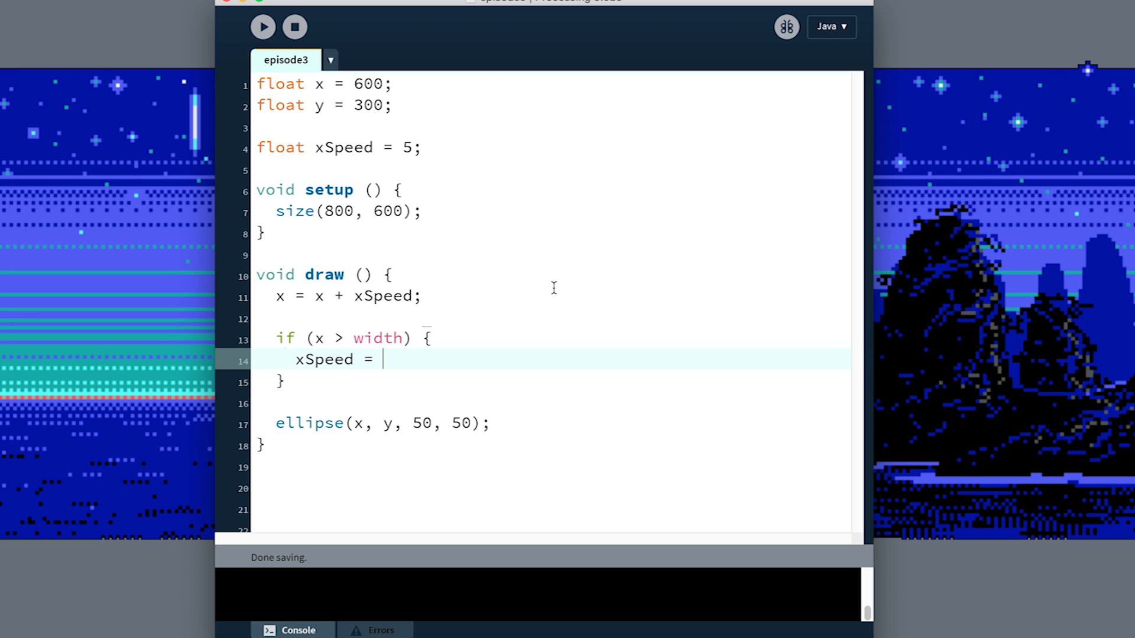
pyautogui.write('xSpeed')
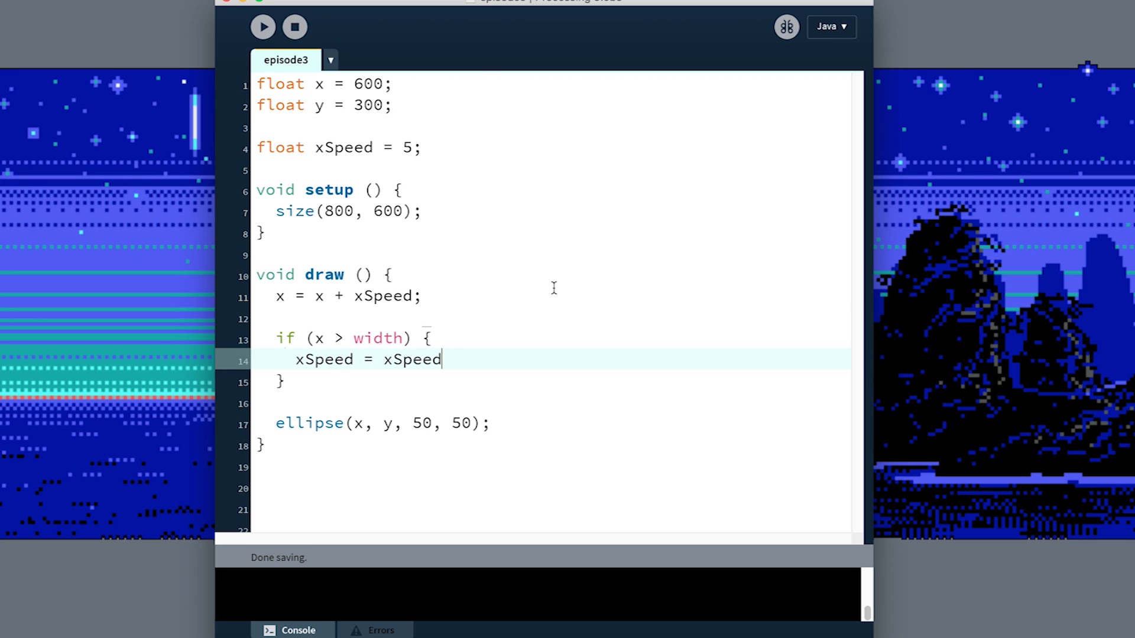
pyautogui.write('* -1;')
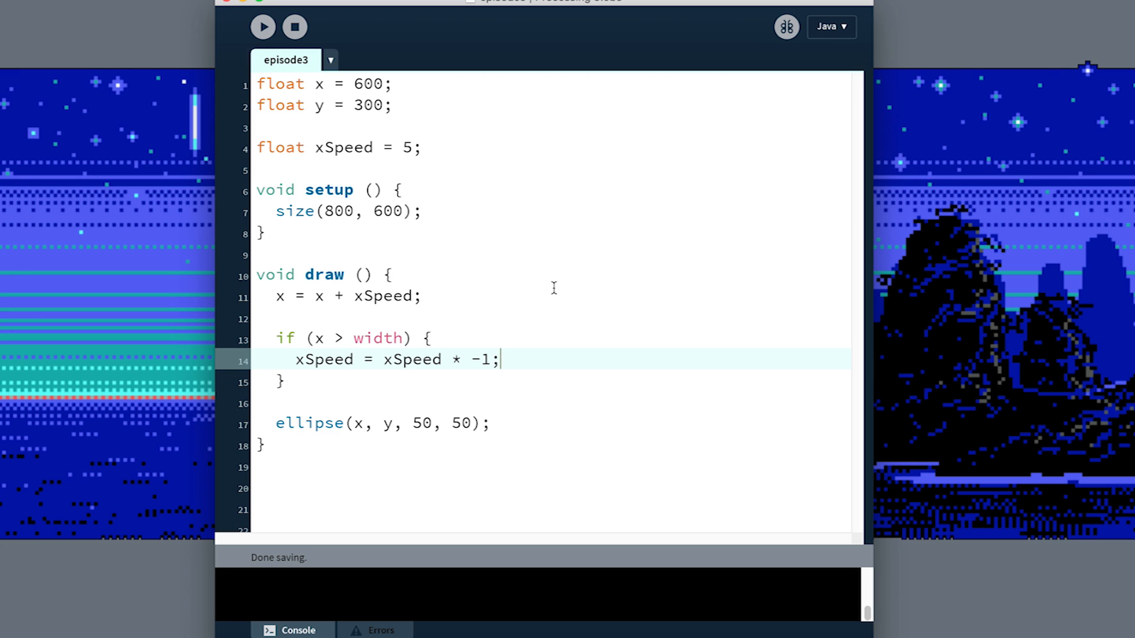
pyautogui.moveTo(287, 346)
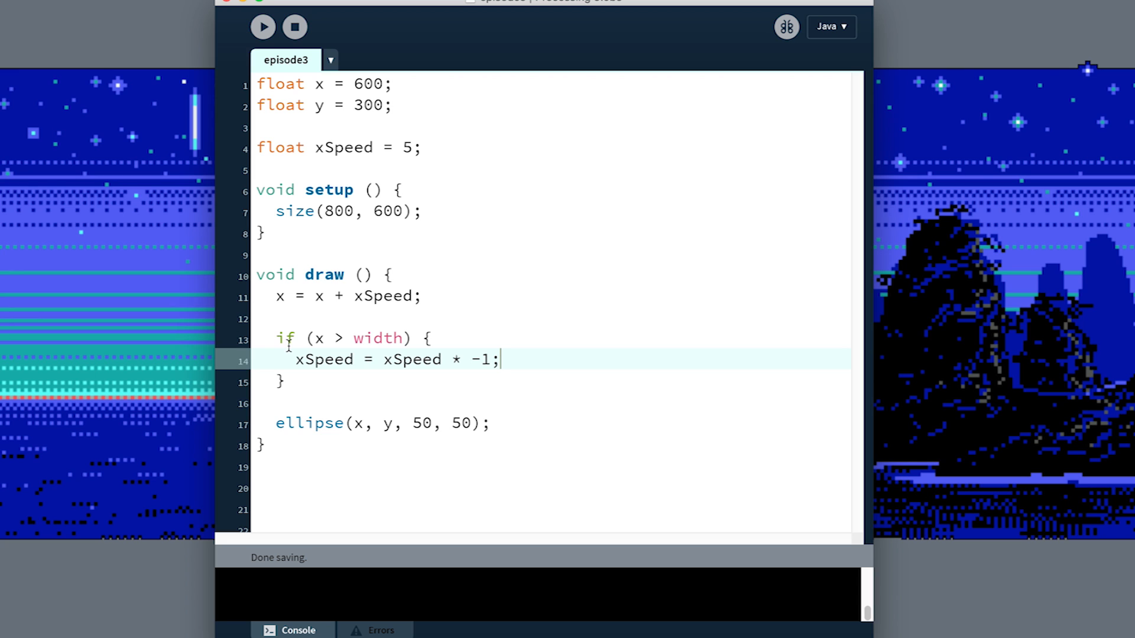
# Review the x in the edge condition and the line that flips xSpeed.
pyautogui.doubleClick(317, 338)
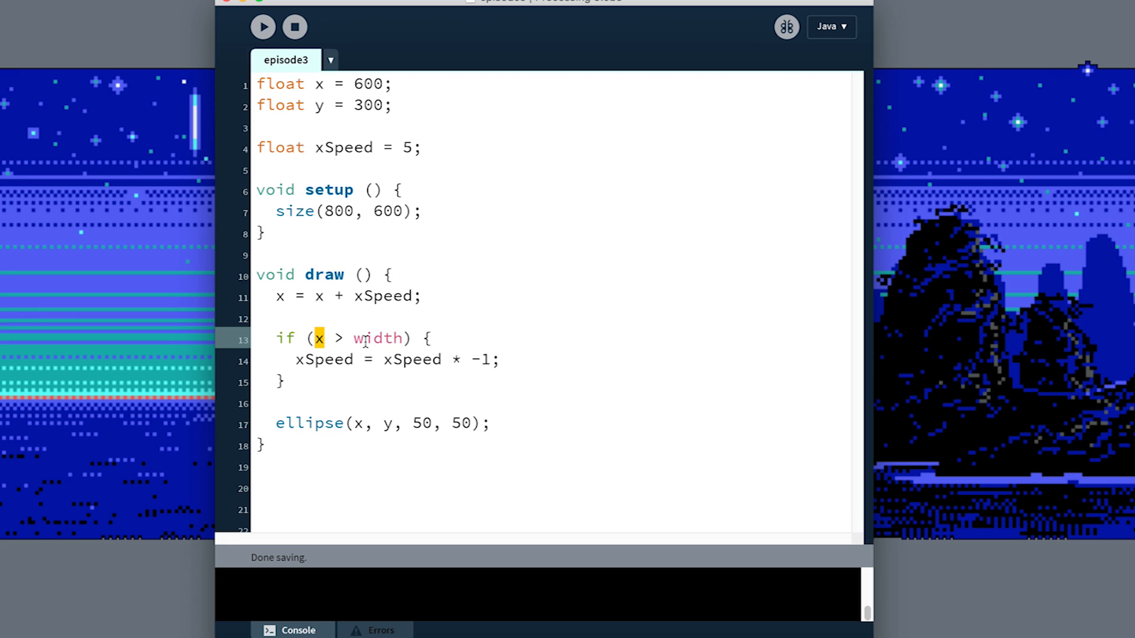
pyautogui.click(361, 338)
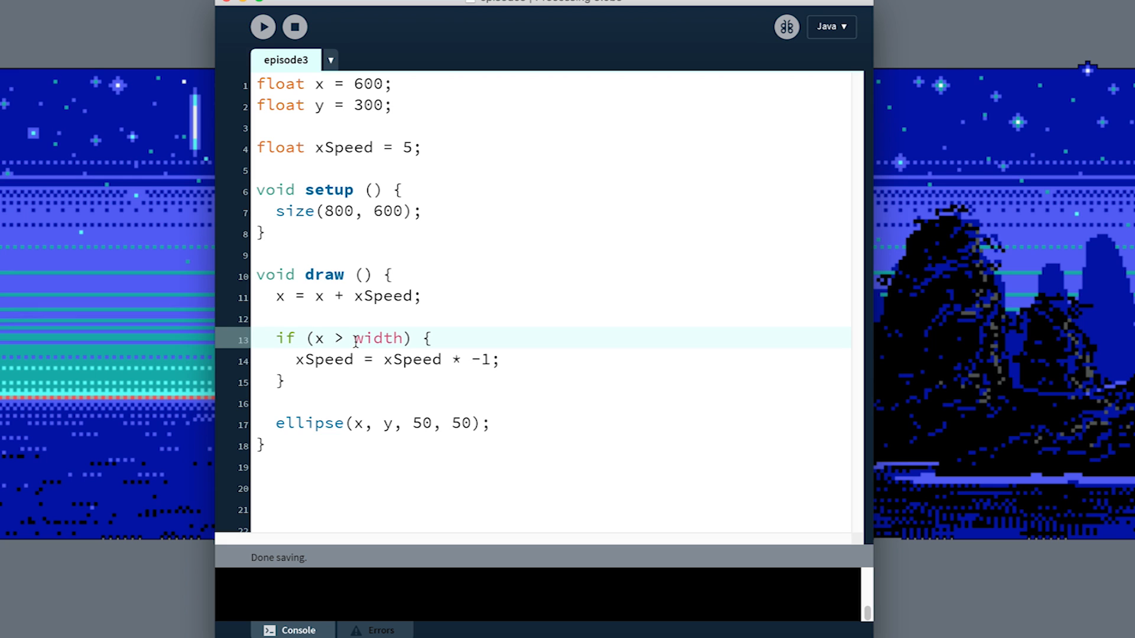
pyautogui.click(357, 359)
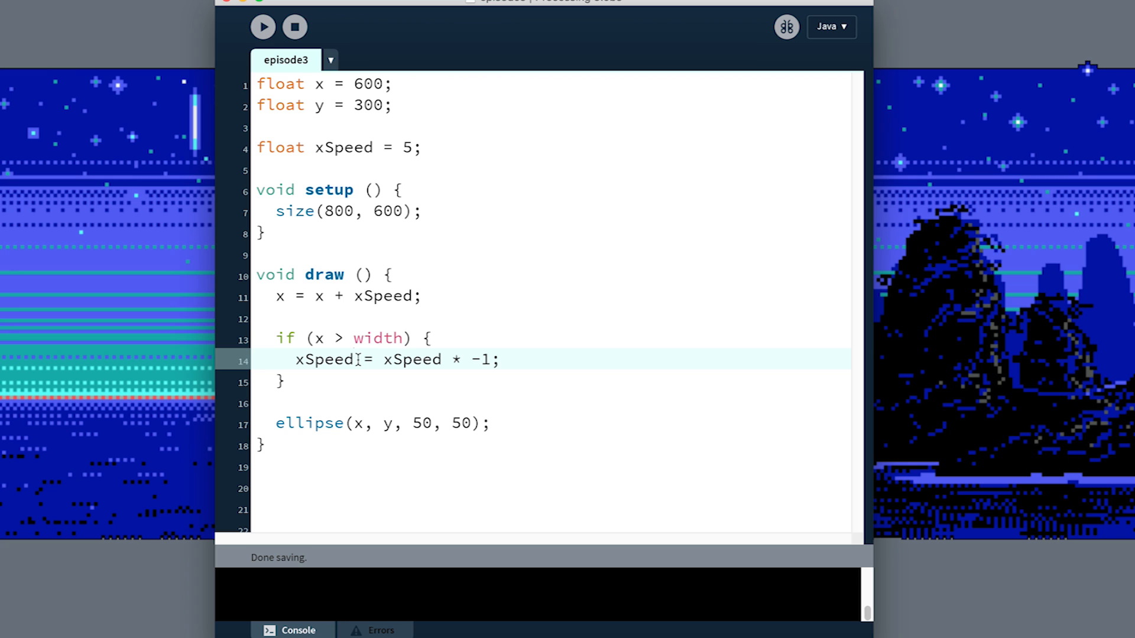
pyautogui.click(262, 27)
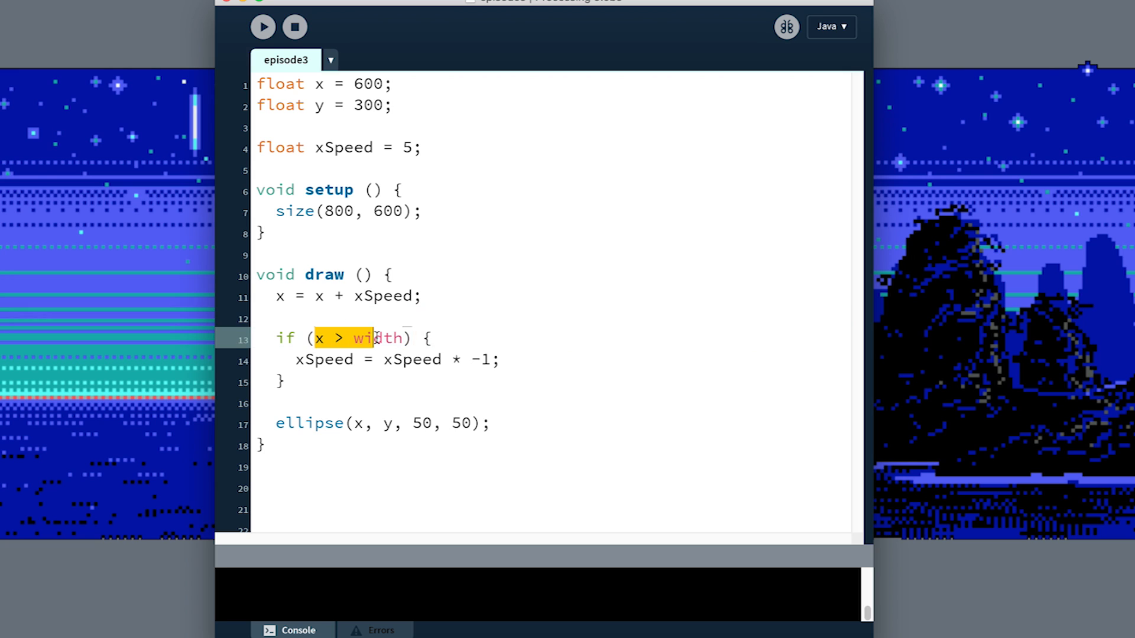
# Extend the condition to x > width || x < 0 and save the sketch.
pyautogui.click(405, 338)
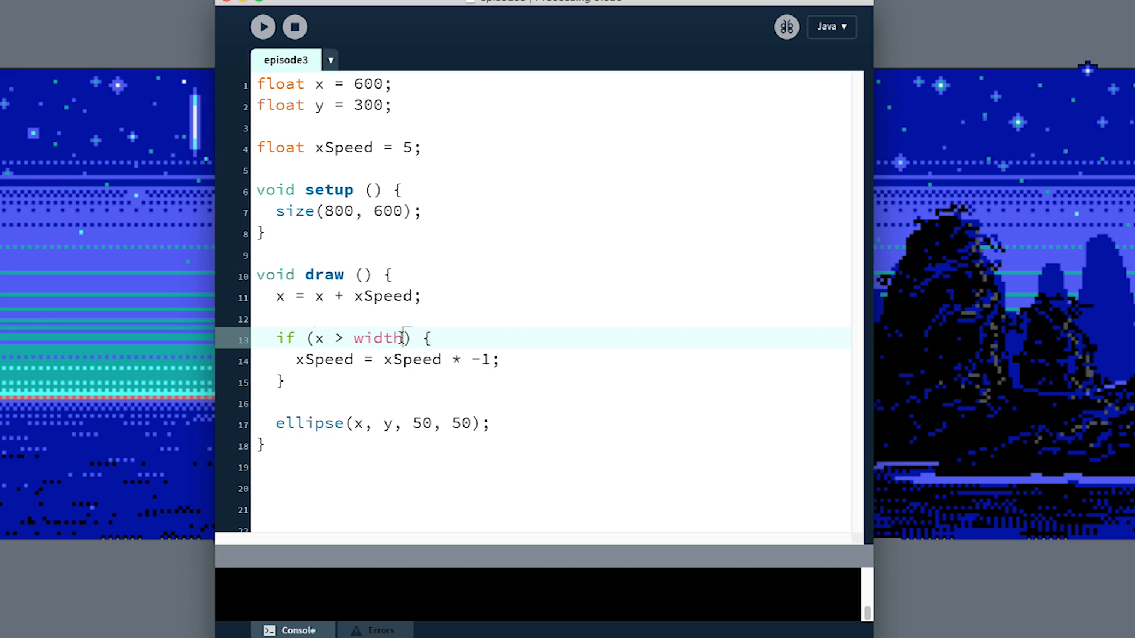
pyautogui.moveTo(330, 338)
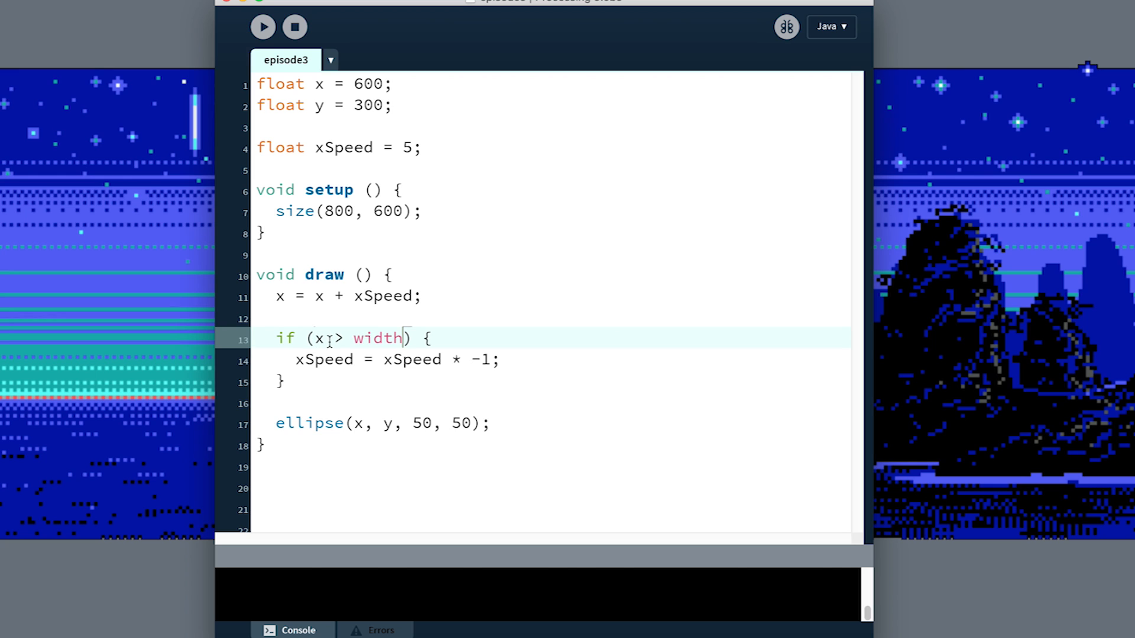
pyautogui.write('||')
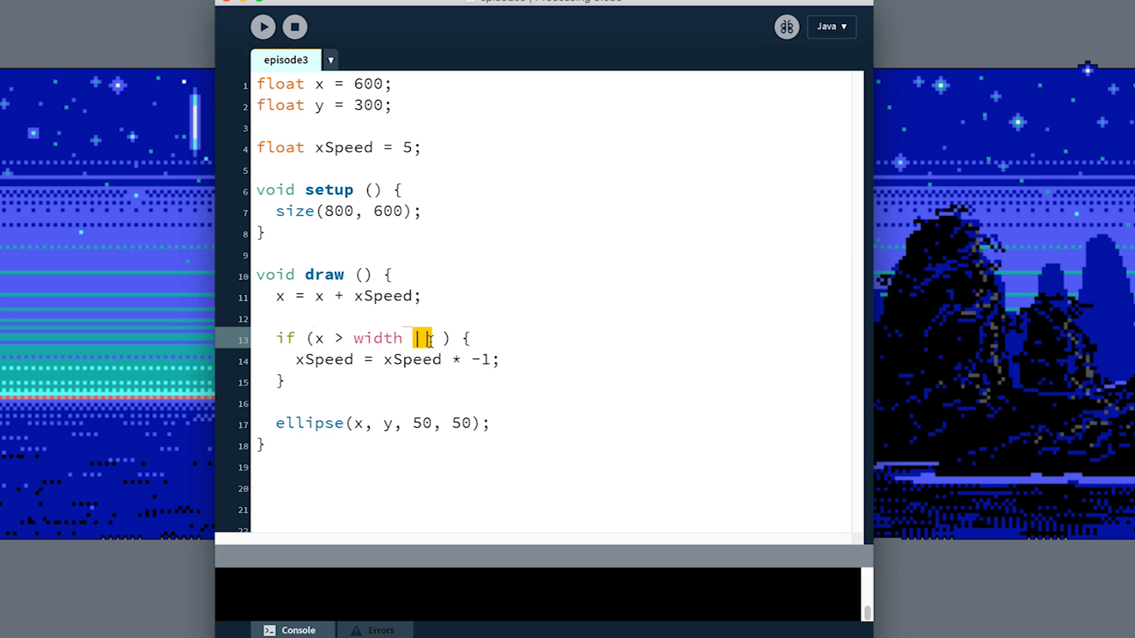
pyautogui.write('||')
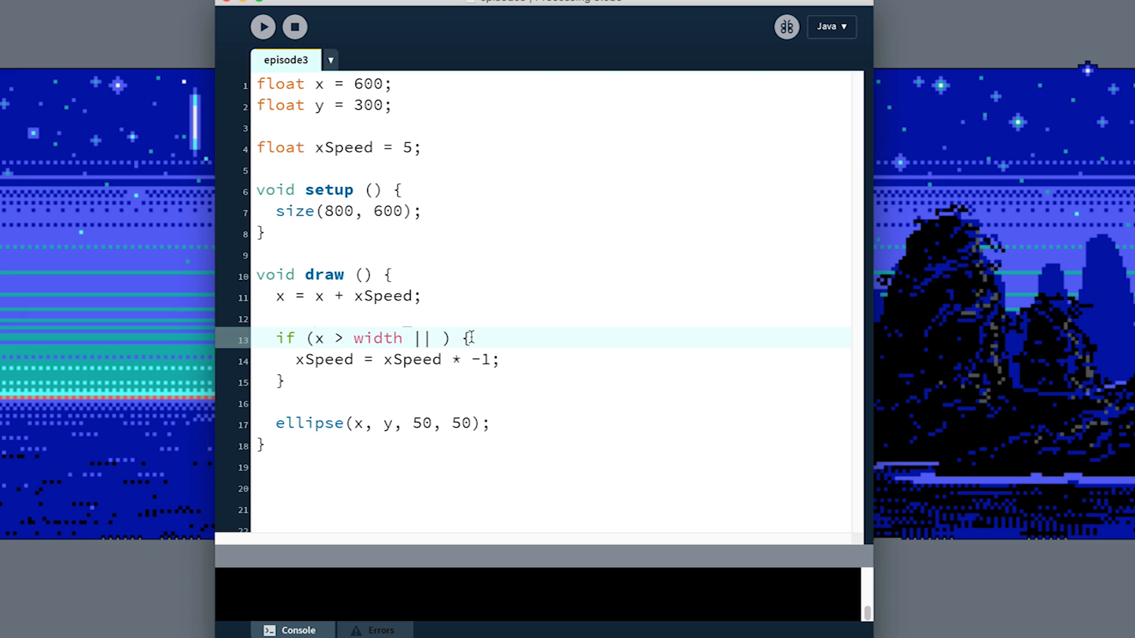
pyautogui.write('x <')
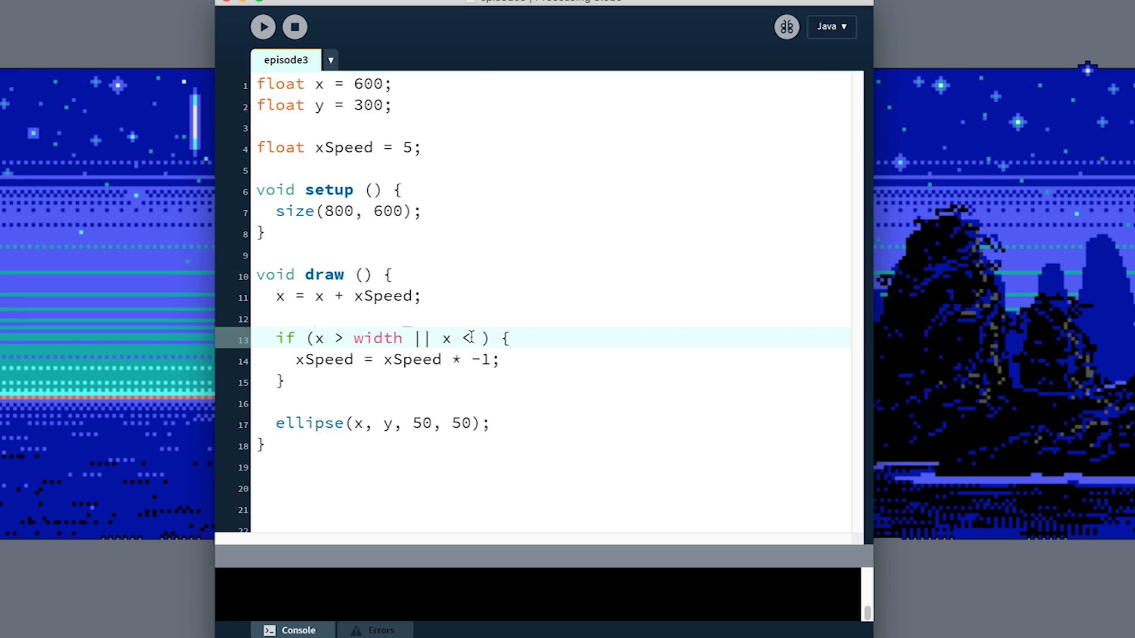
pyautogui.write('0')
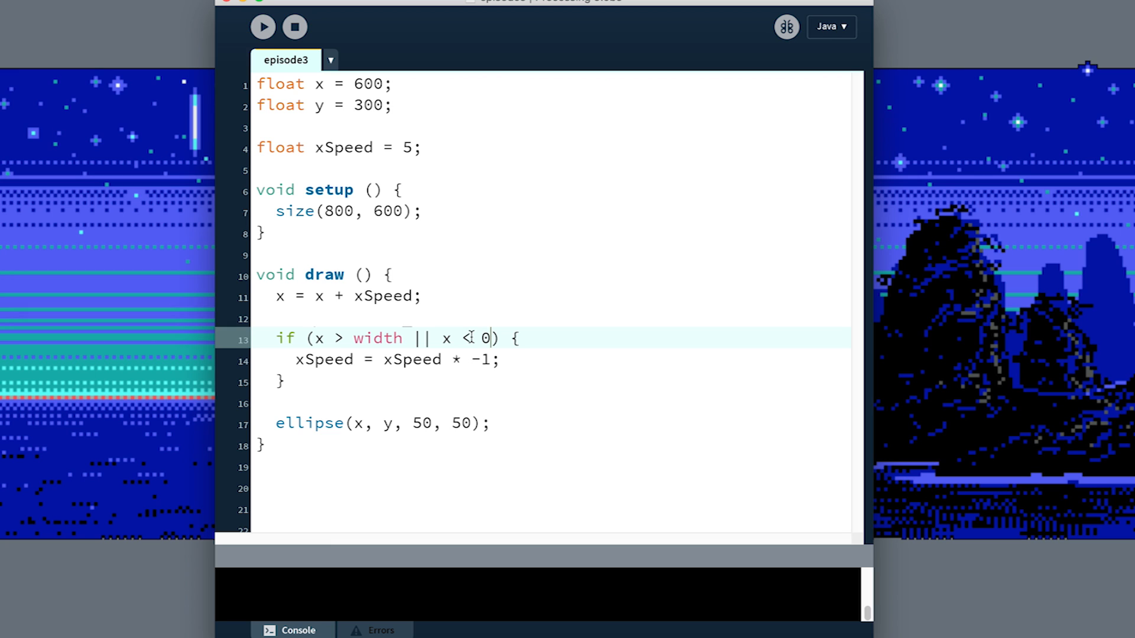
pyautogui.press('cmd+s')
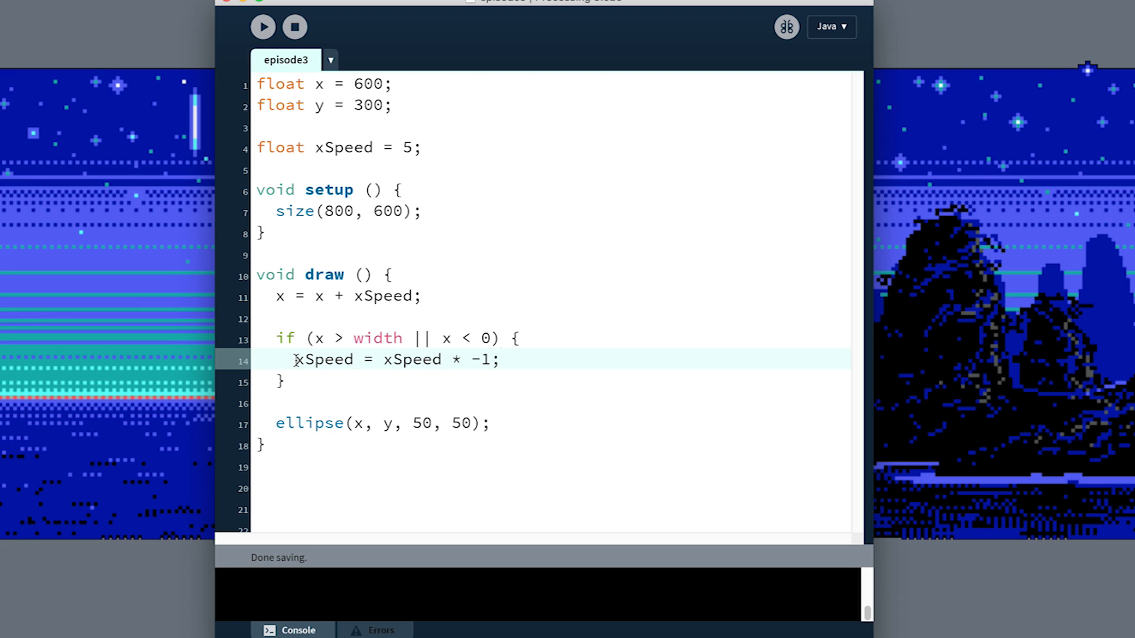
# Highlight the two-edge condition to explain it.
pyautogui.moveTo(296, 359); pyautogui.dragTo(470, 359)
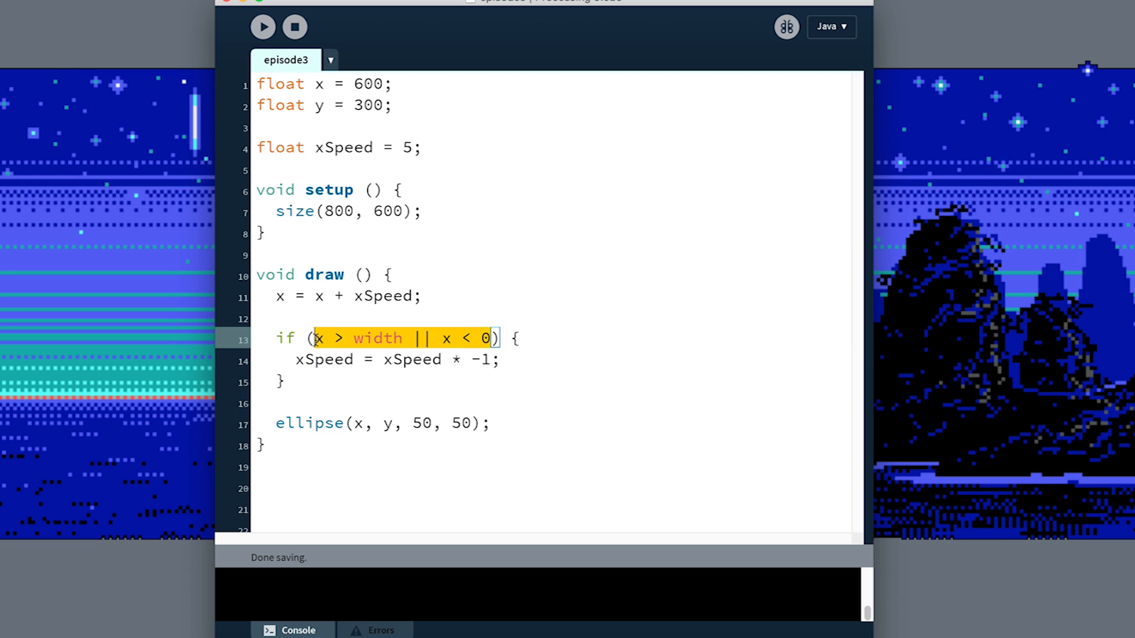
pyautogui.click(262, 27)
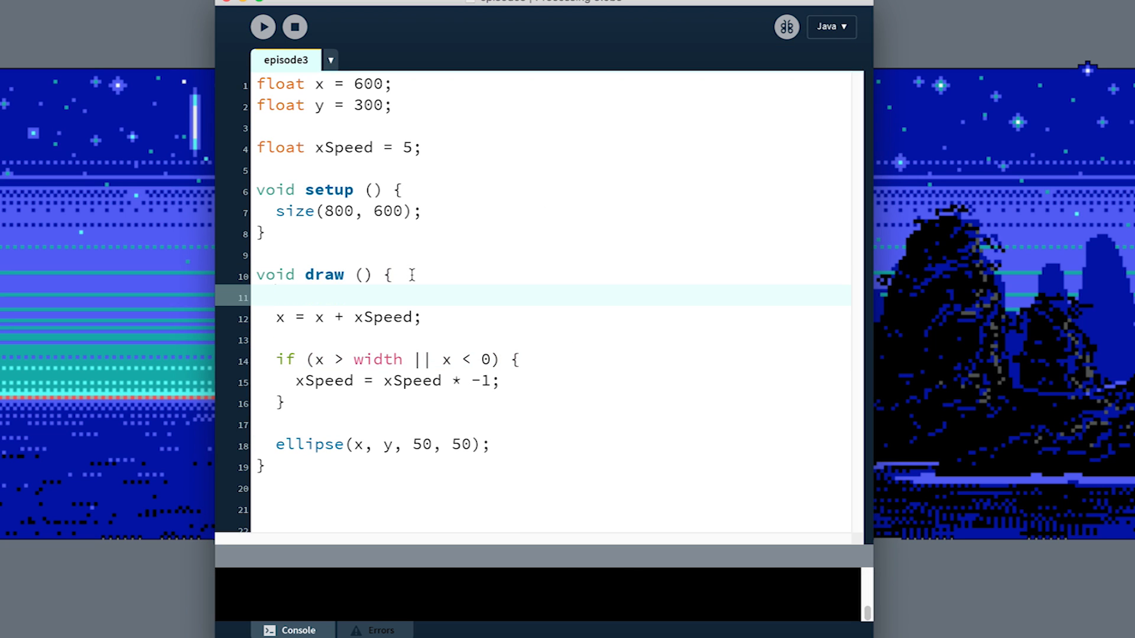
# Start draw with background(0); and run the sketch to see a single ball on black.
pyautogui.write('backg')
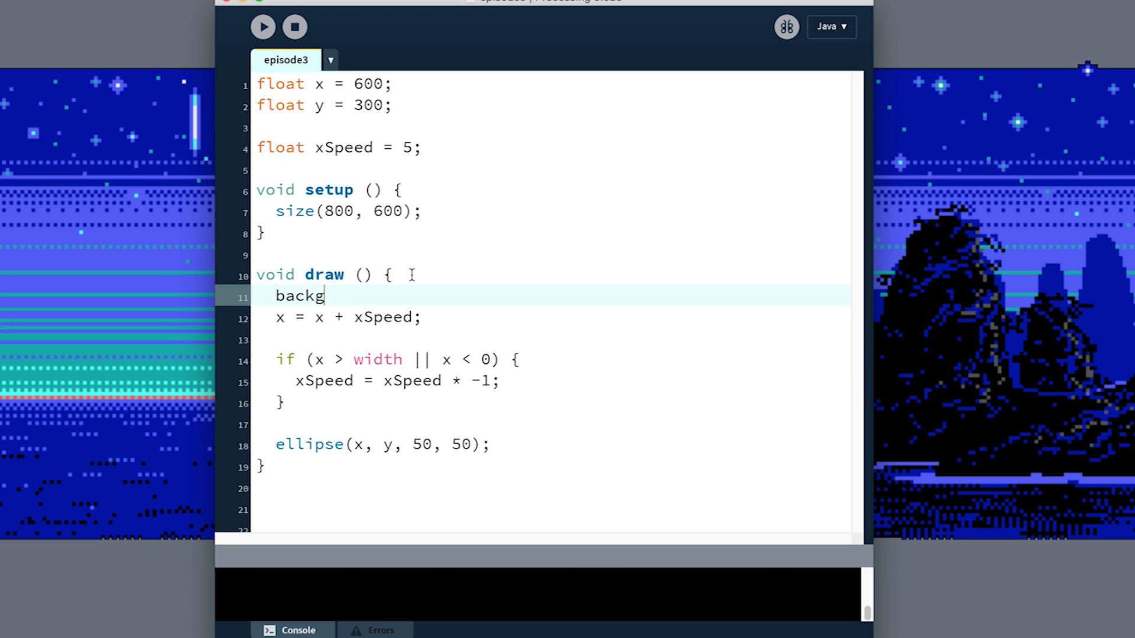
pyautogui.write('round(0);')
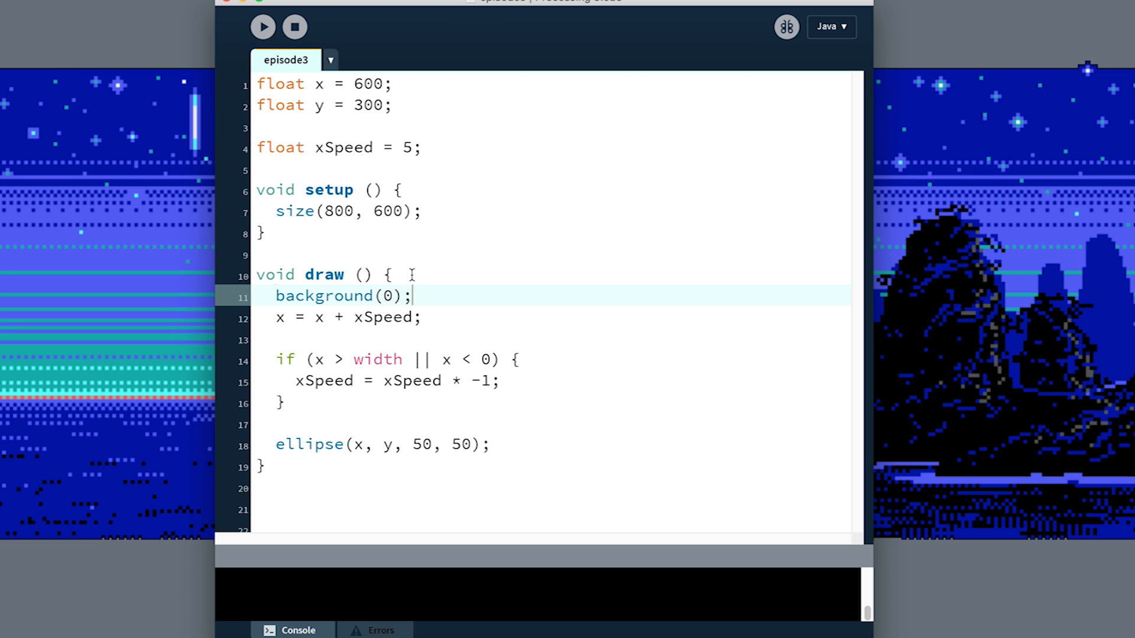
pyautogui.click(262, 27)
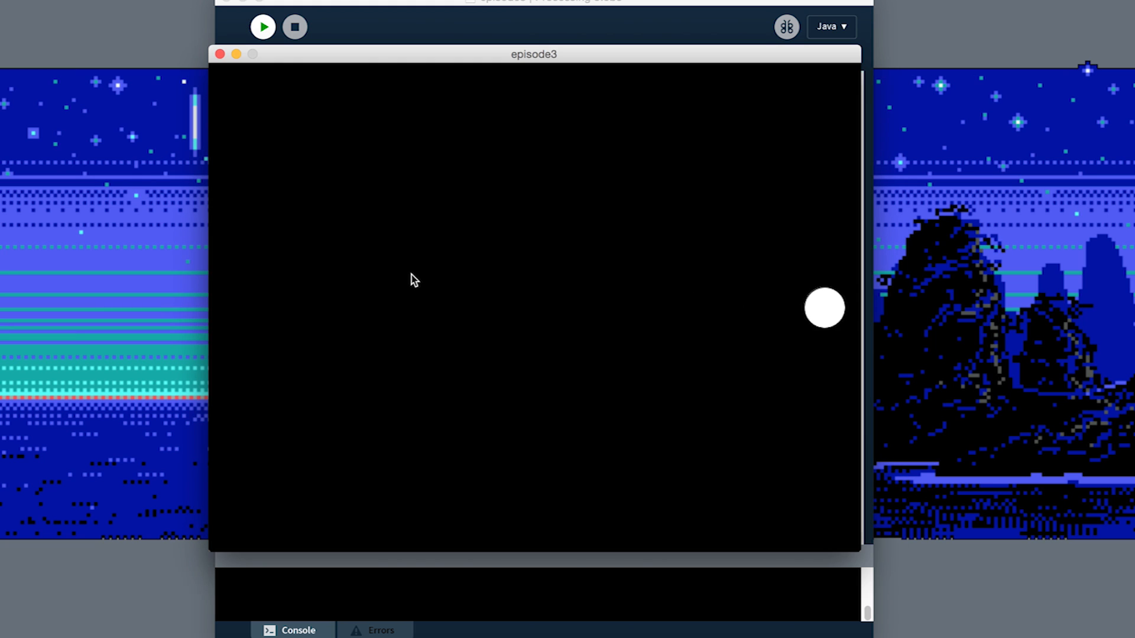
pyautogui.click(294, 27)
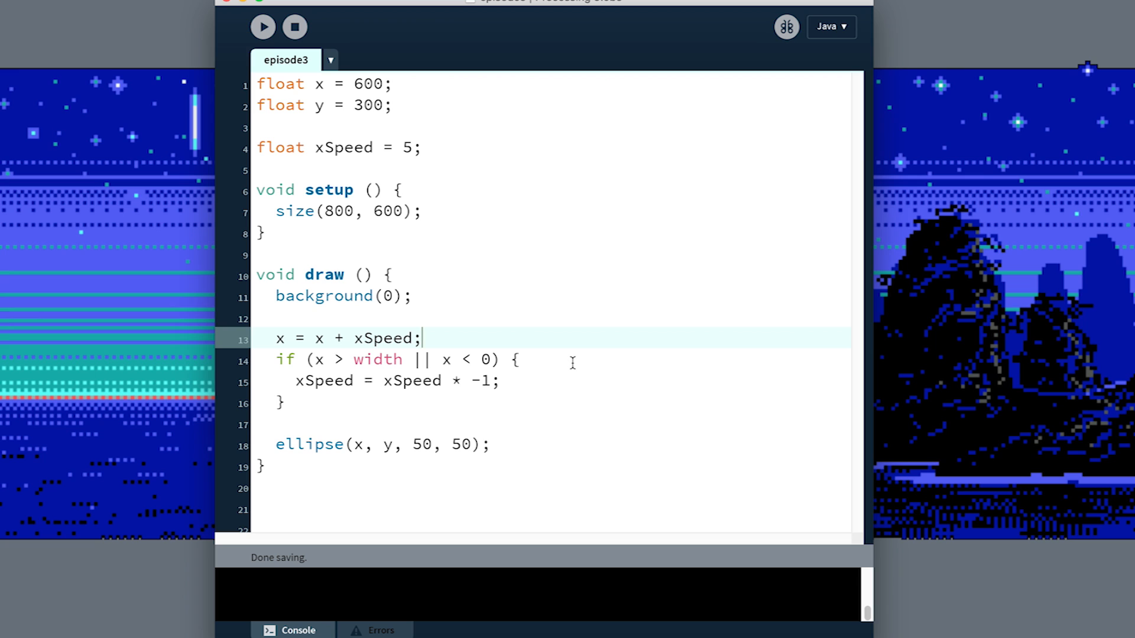
# Rewrite the position update as x += xSpeed; on line 13.
pyautogui.doubleClick(279, 338)
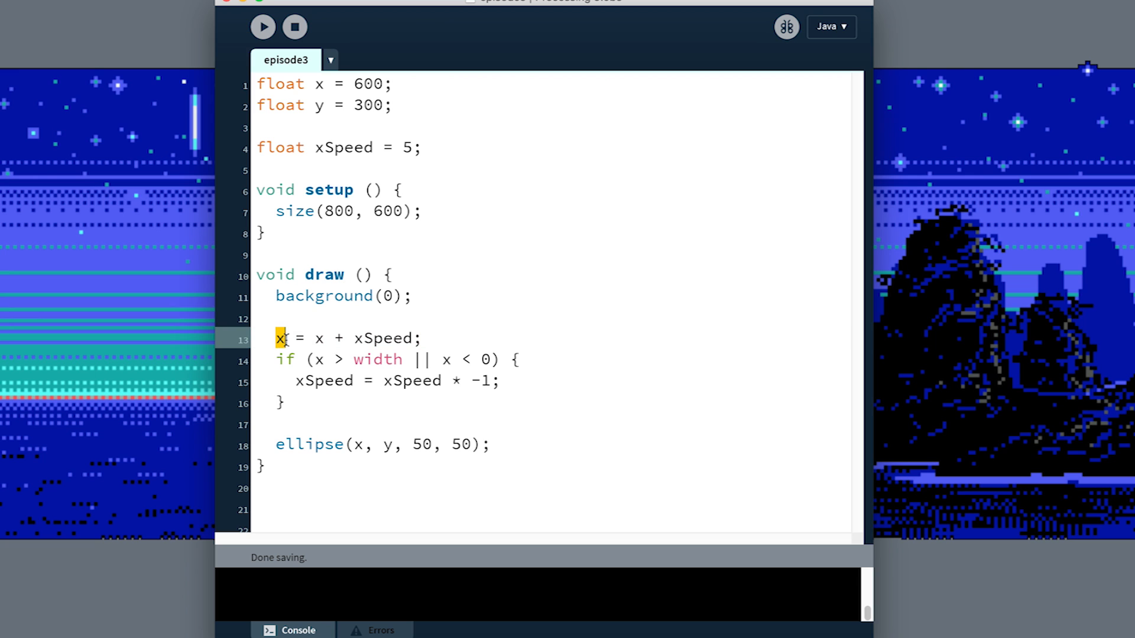
pyautogui.moveTo(314, 338); pyautogui.dragTo(411, 338)
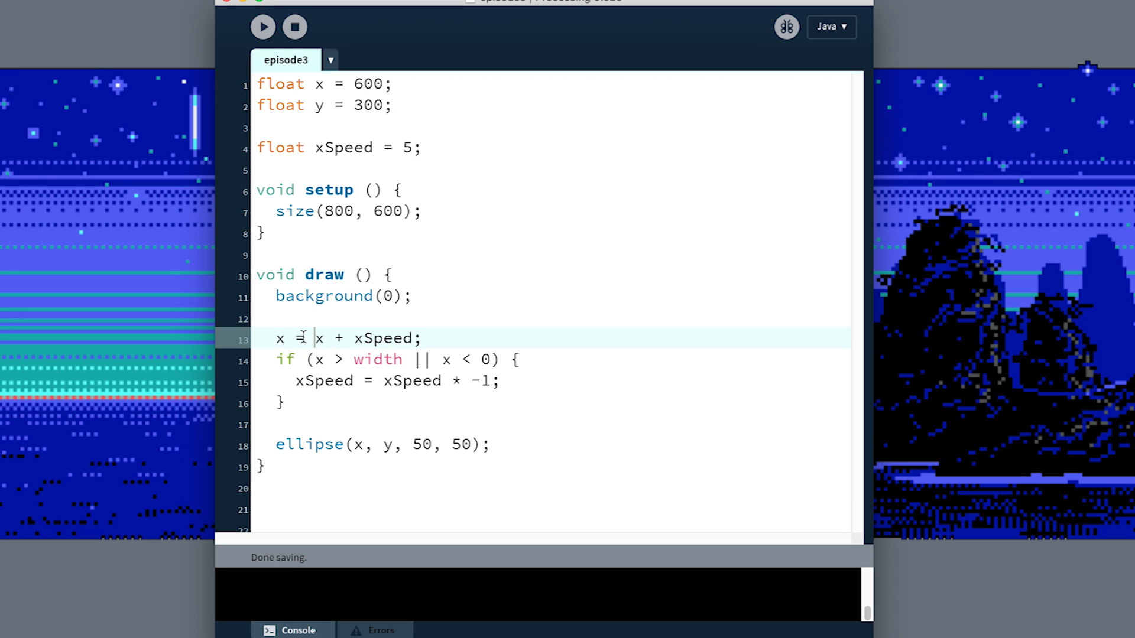
pyautogui.moveTo(314, 338); pyautogui.dragTo(413, 338)
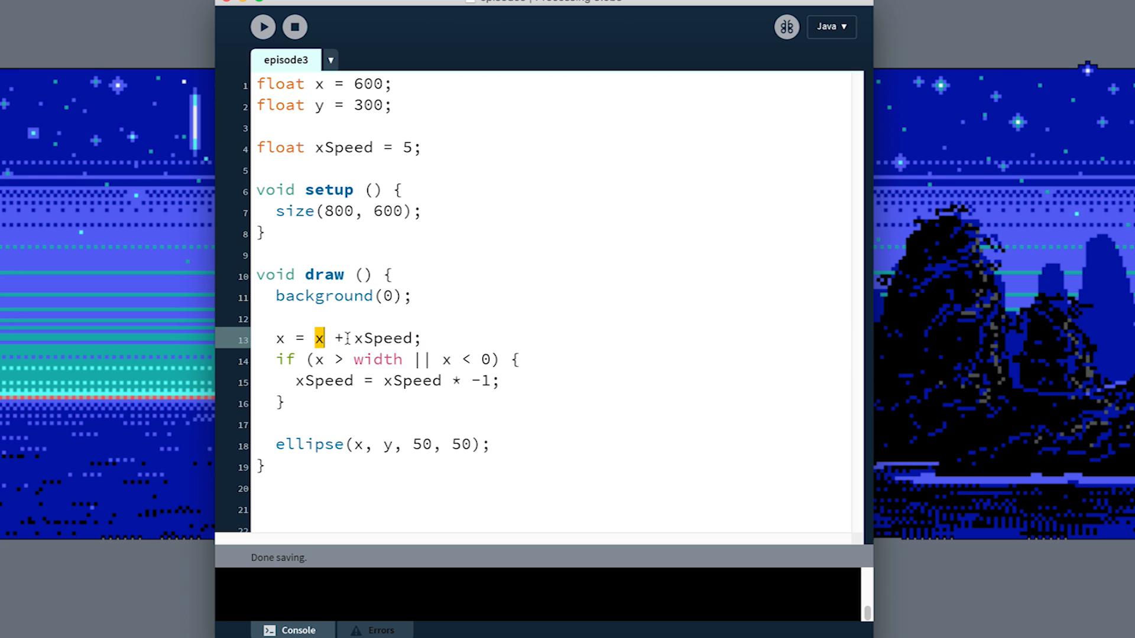
pyautogui.doubleClick(383, 338)
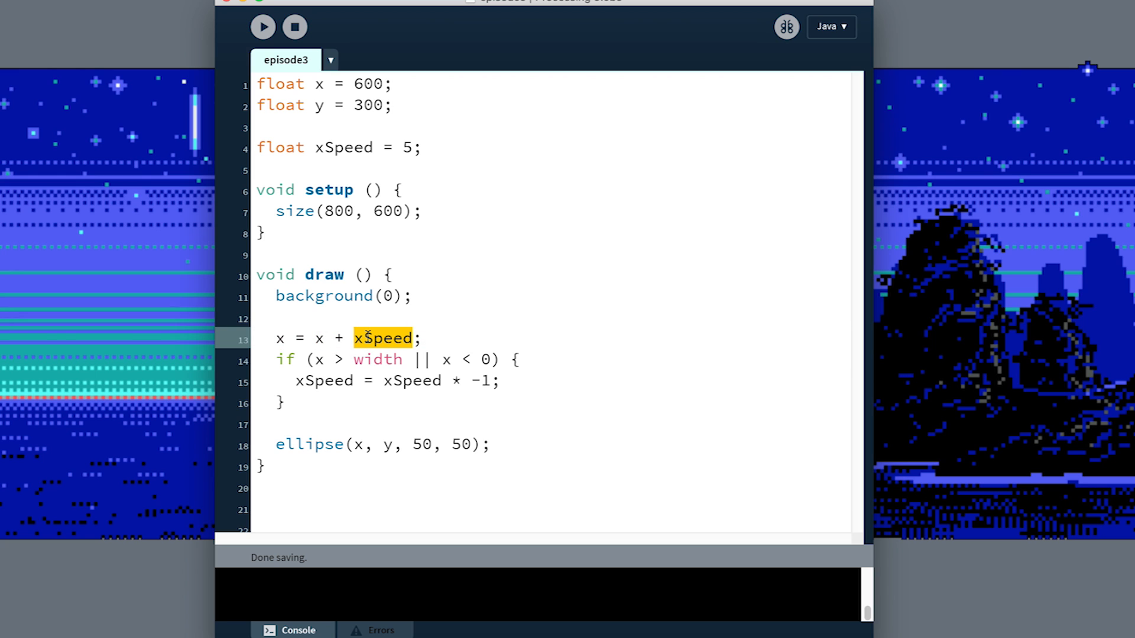
pyautogui.click(364, 338)
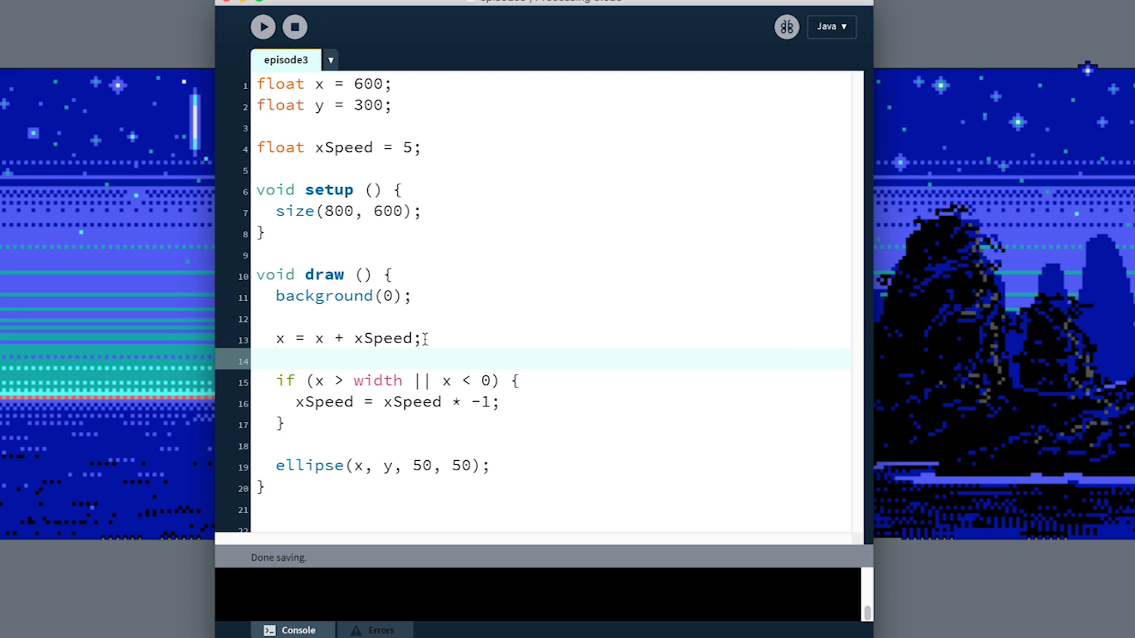
pyautogui.click(426, 338)
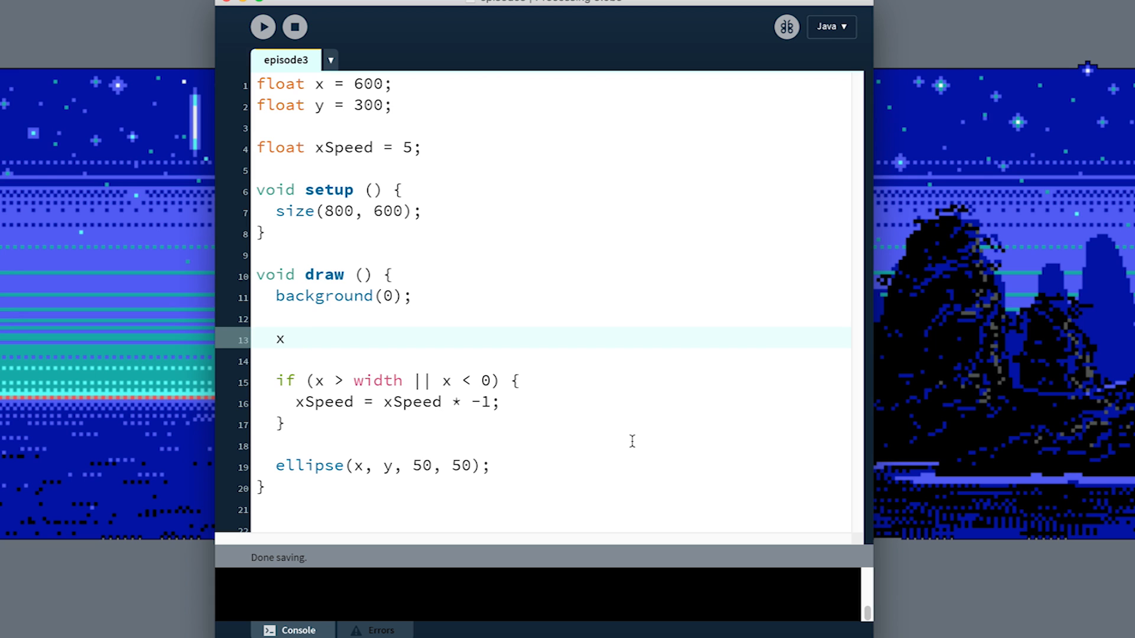
pyautogui.write('+=')
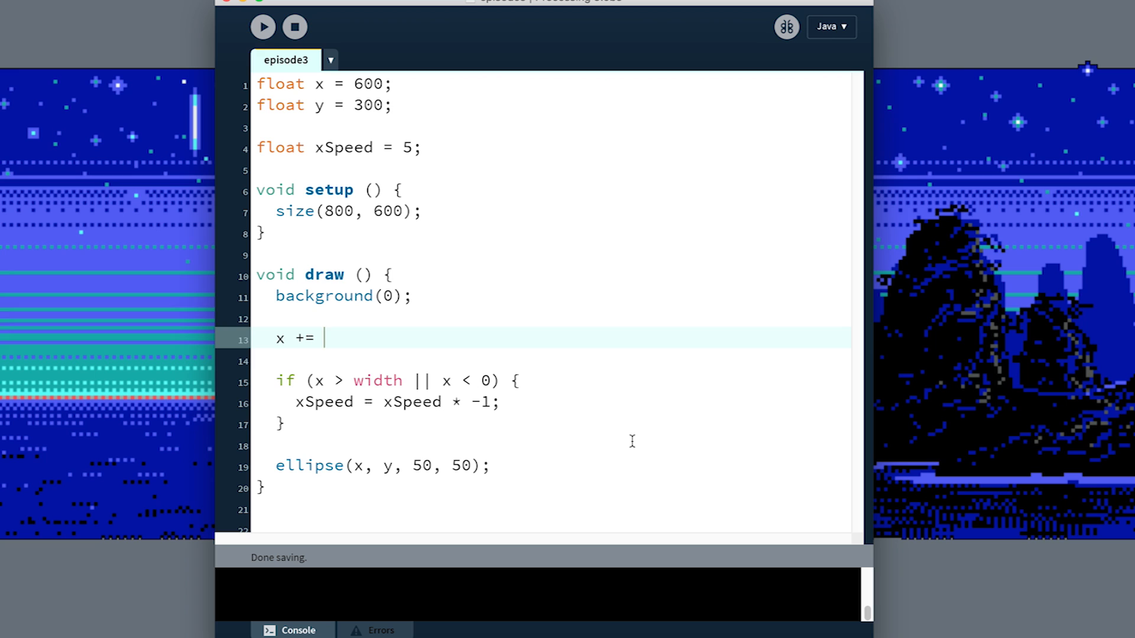
pyautogui.write('xSpeed;')
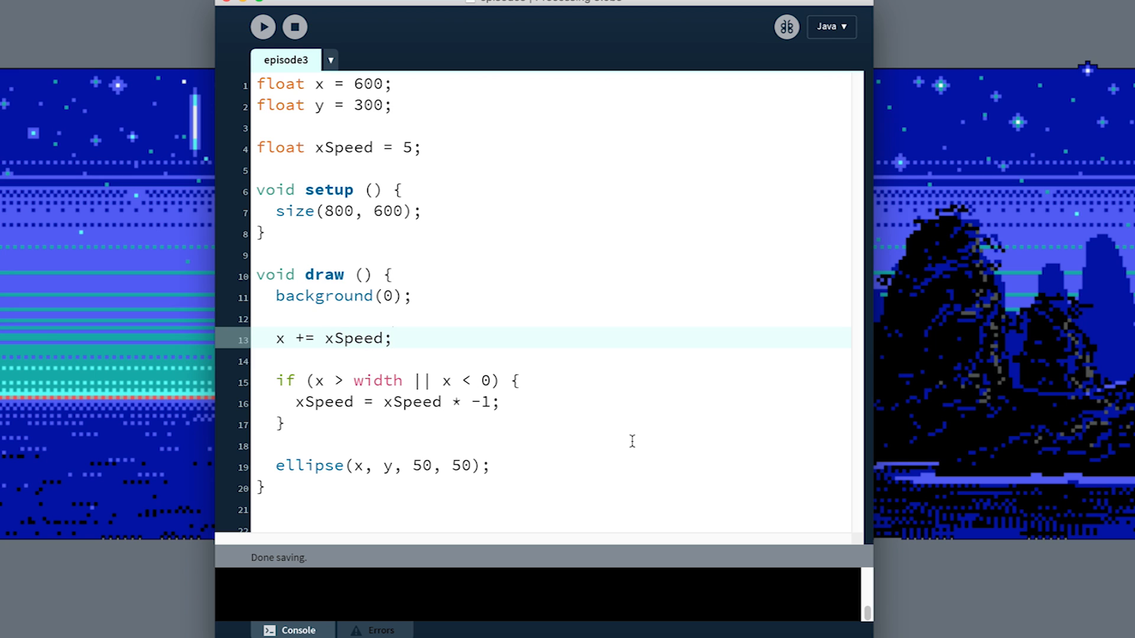
pyautogui.moveTo(384, 375)
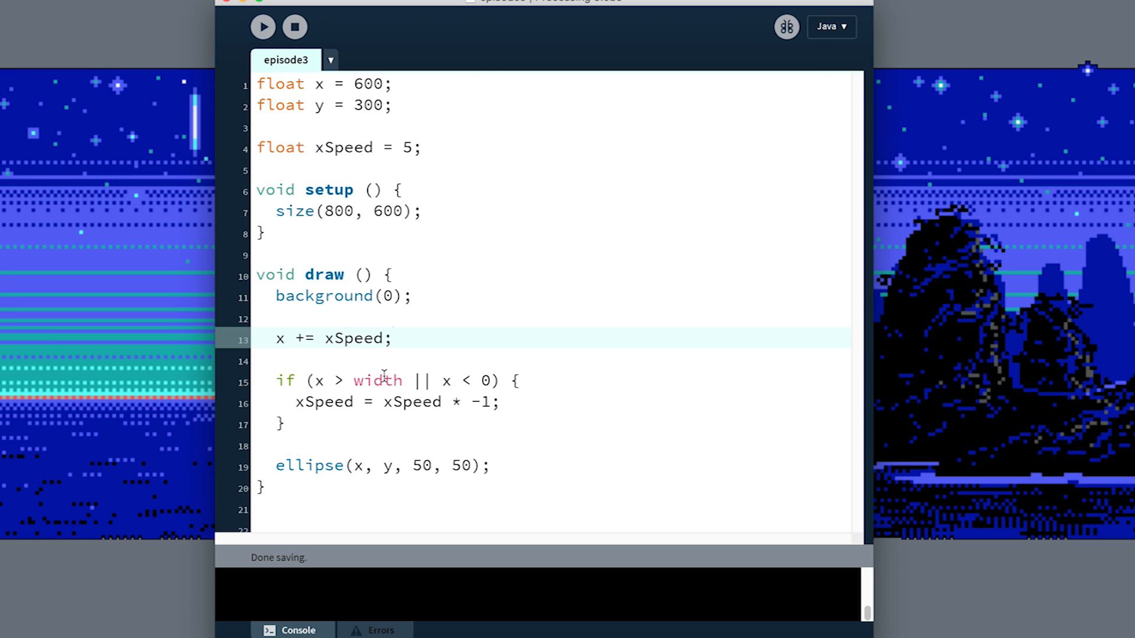
# Shorten the speed reversal to xSpeed *= -1;.
pyautogui.click(282, 338)
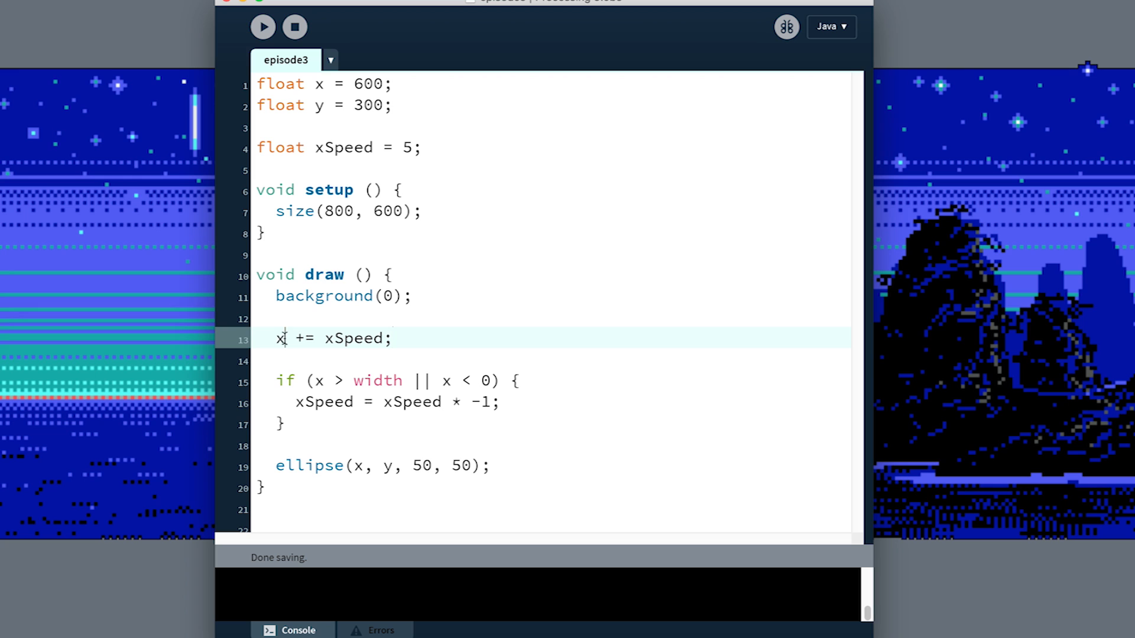
pyautogui.doubleClick(353, 338)
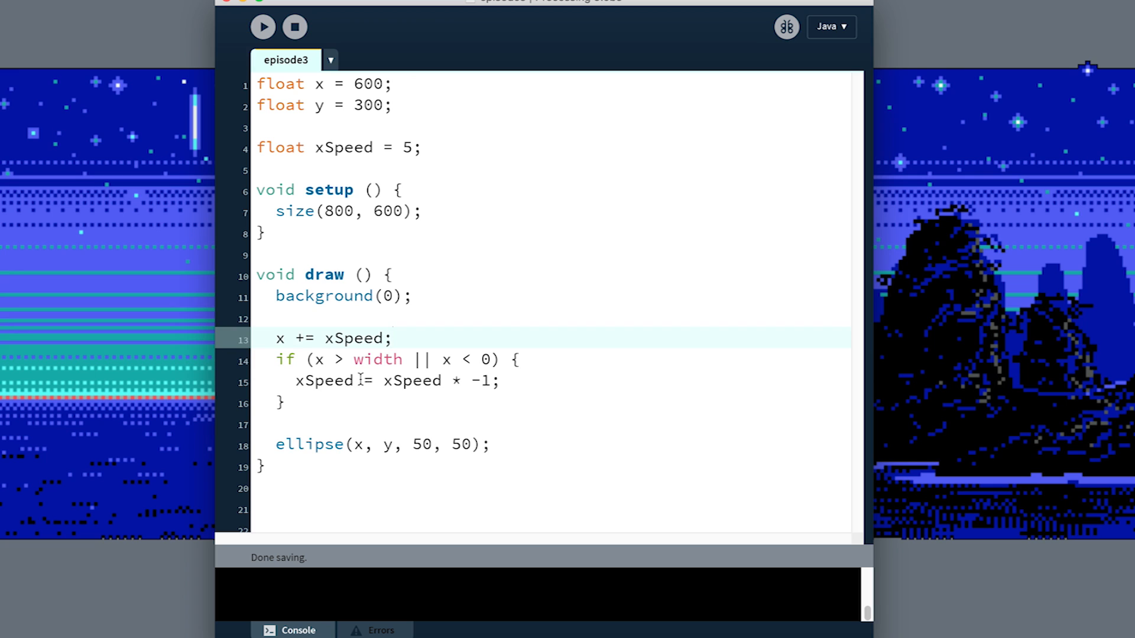
pyautogui.doubleClick(324, 381)
pyautogui.write('=')
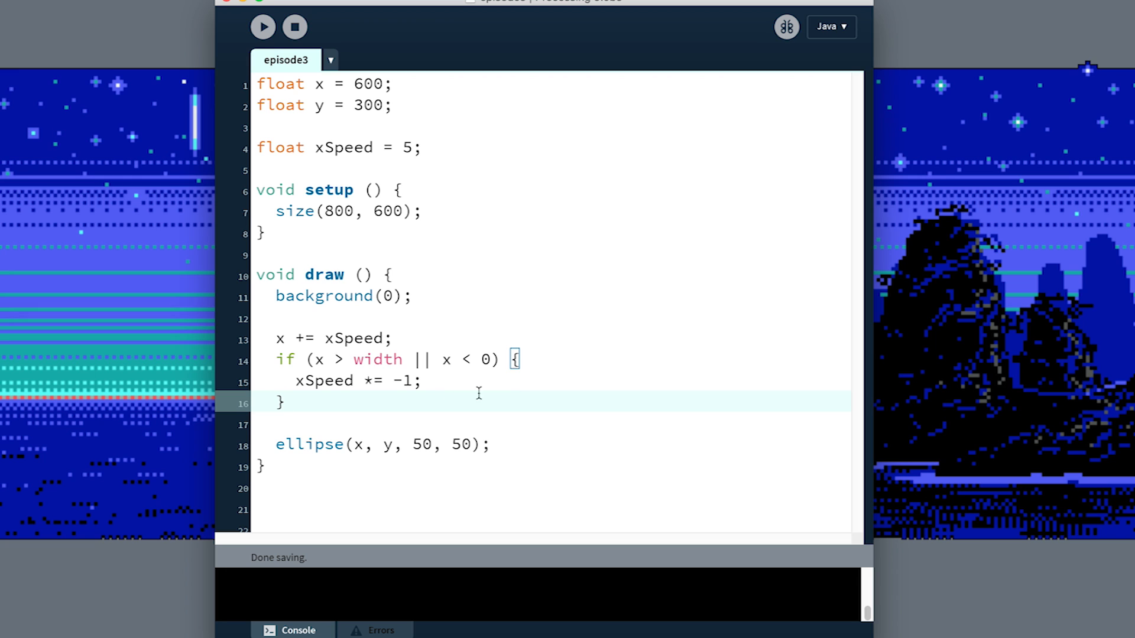
pyautogui.click(382, 380)
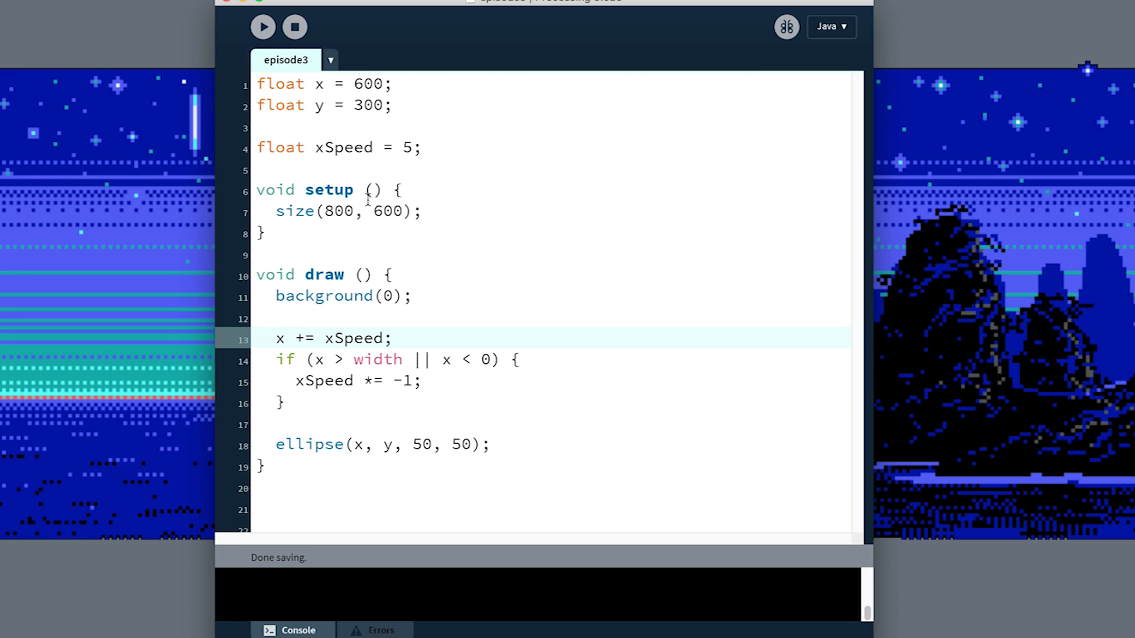
# Declare float ySpeed = 5; beneath the xSpeed line.
pyautogui.moveTo(276, 338); pyautogui.dragTo(283, 403)
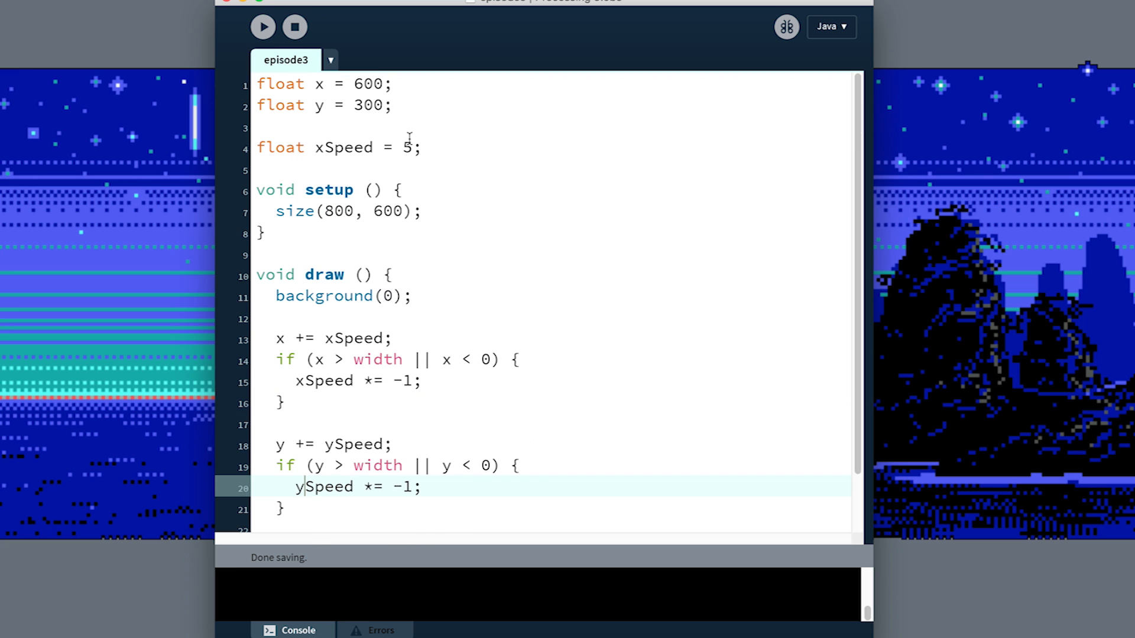
pyautogui.write('fl')
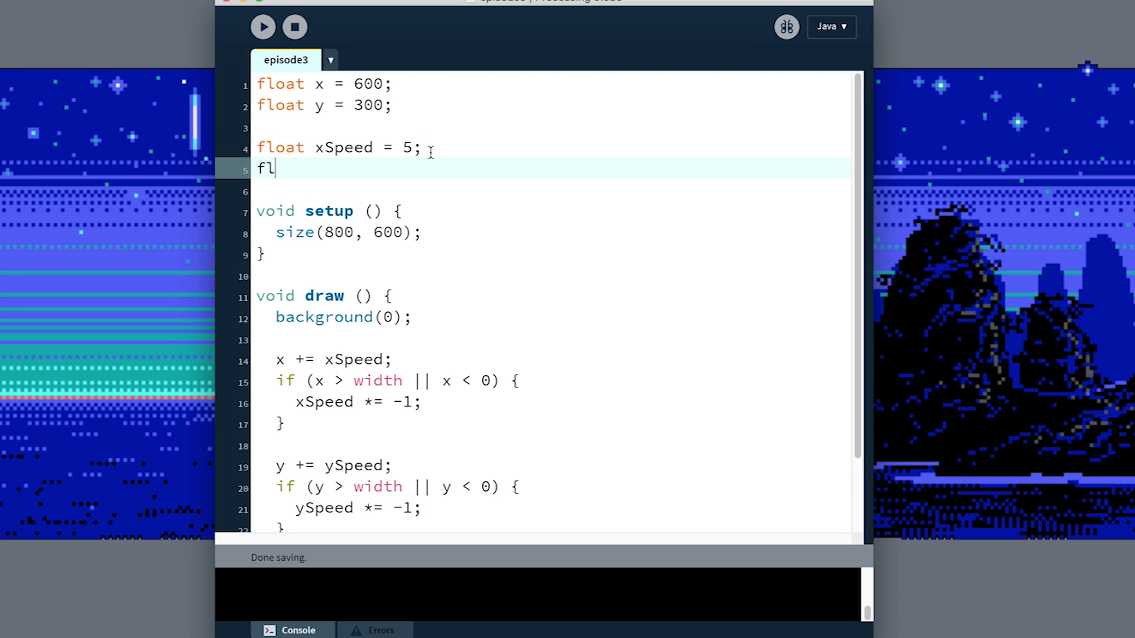
pyautogui.write('oat ySpeed =')
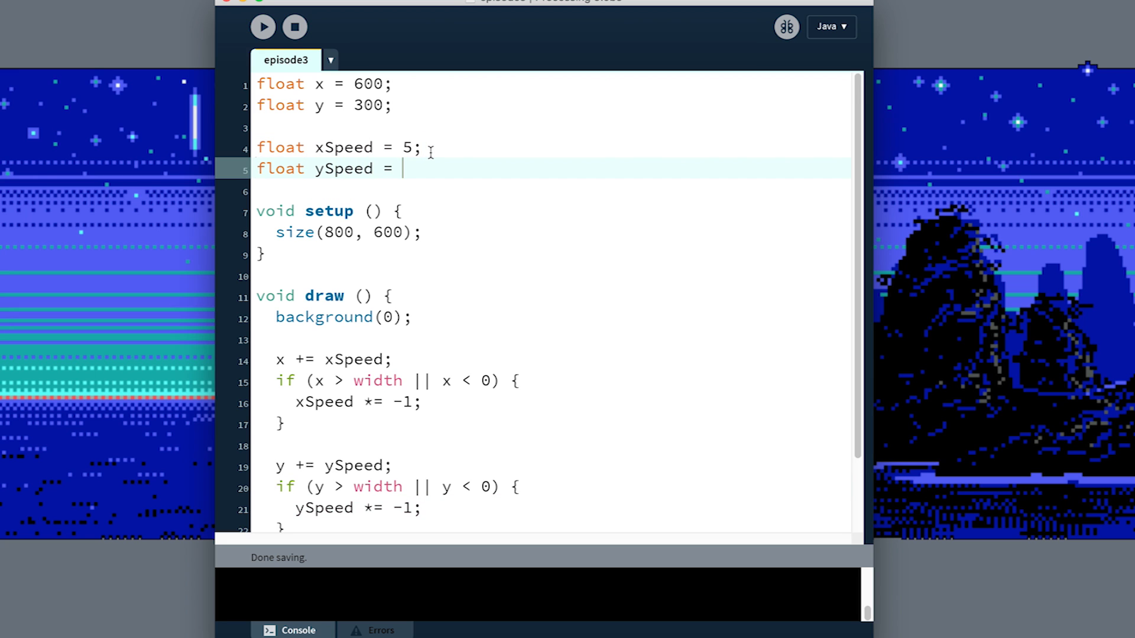
pyautogui.write('5;')
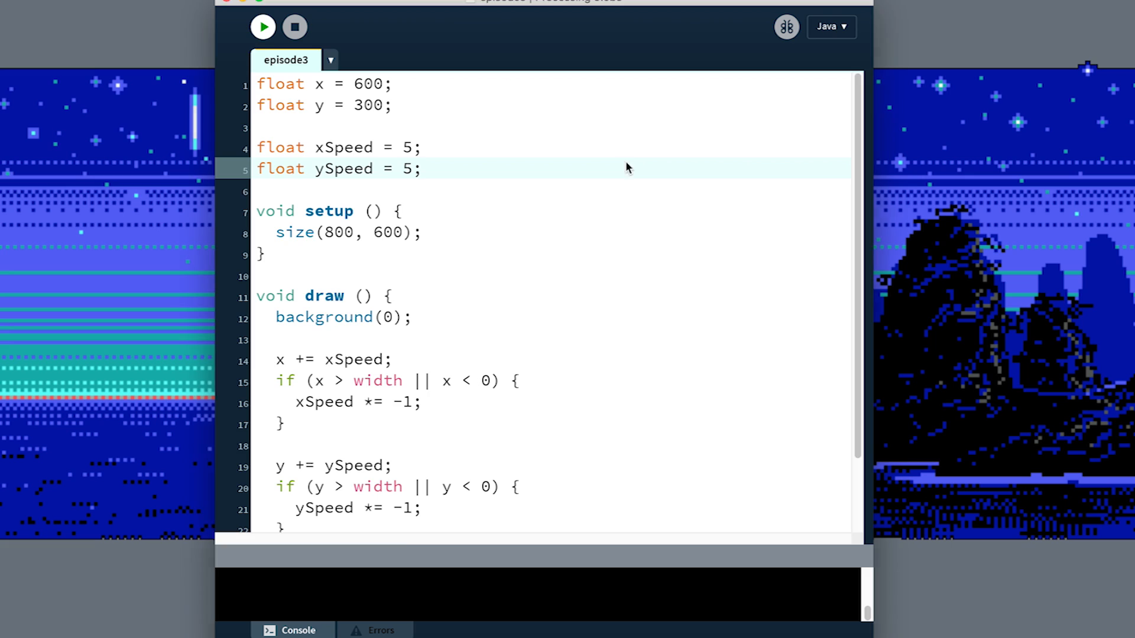
# Change the vertical bounce check to compare y against height, then run the sketch.
pyautogui.click(262, 27)
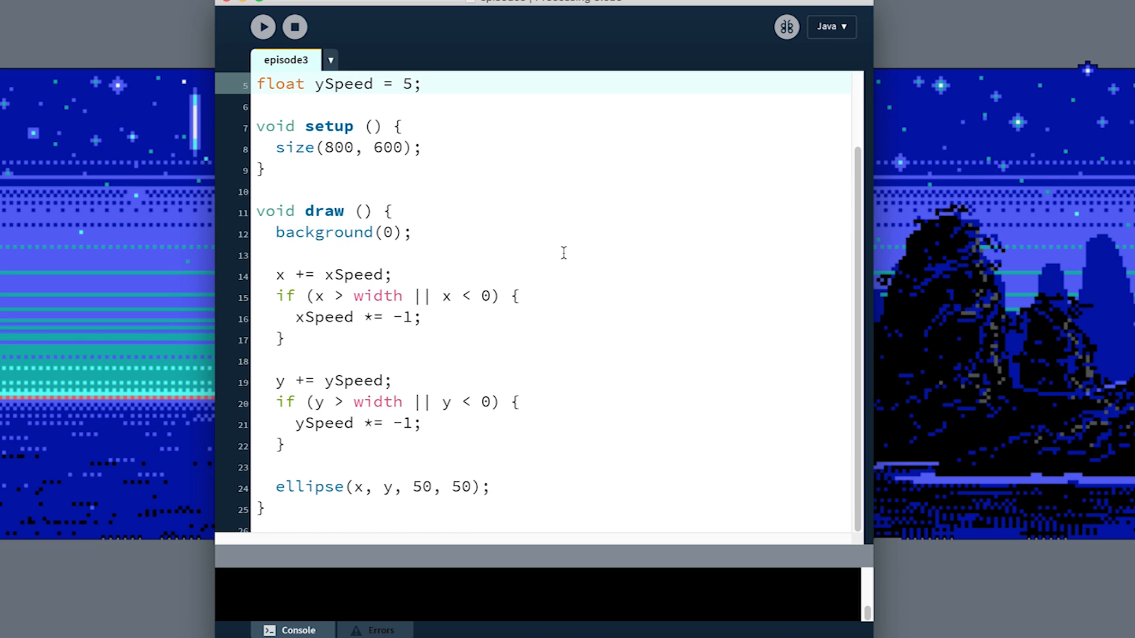
pyautogui.moveTo(275, 402); pyautogui.dragTo(285, 445)
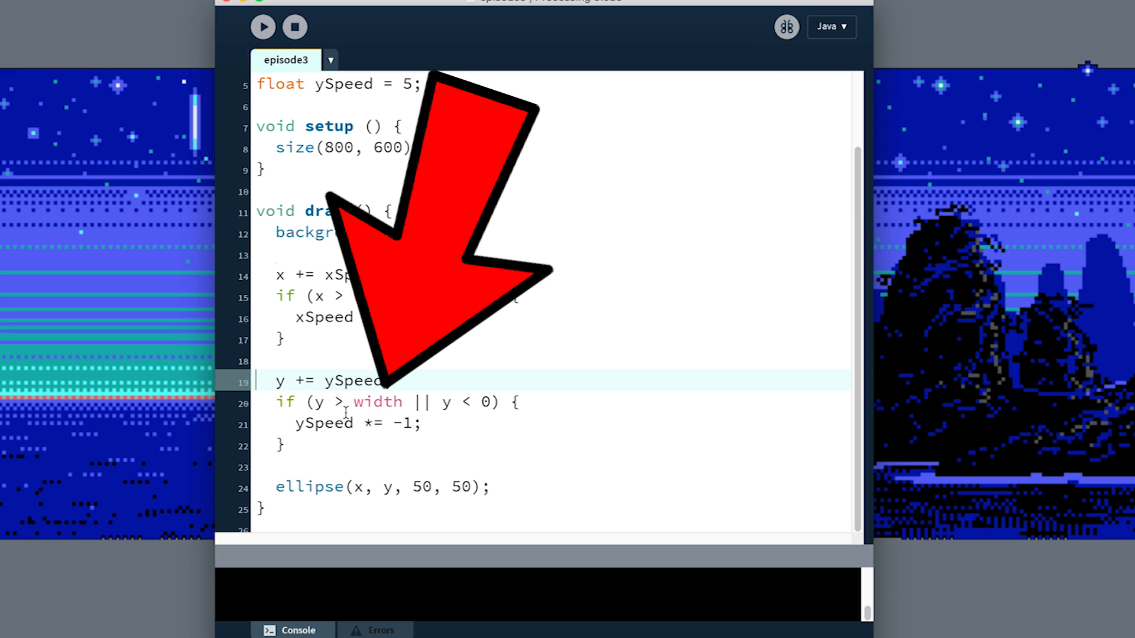
pyautogui.doubleClick(318, 295)
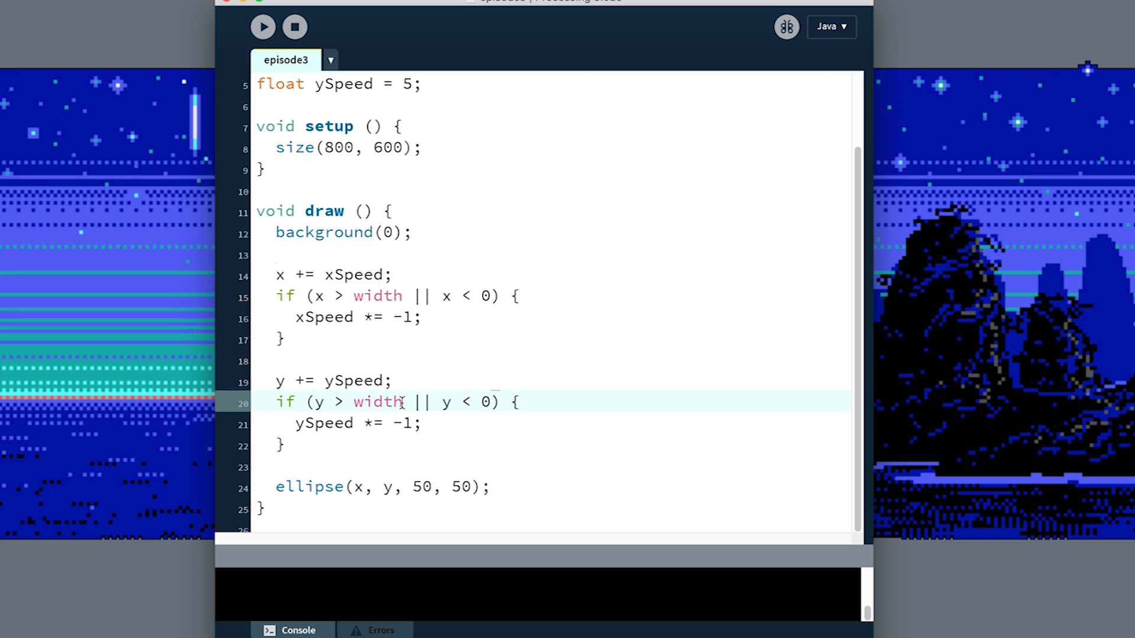
pyautogui.write('h')
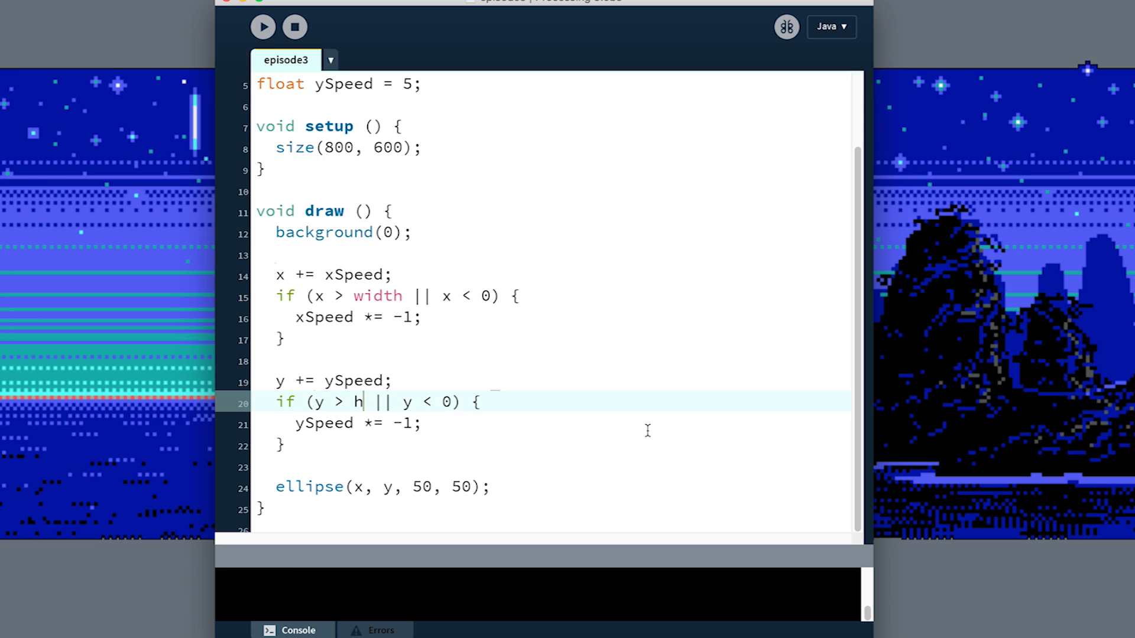
pyautogui.write('eight')
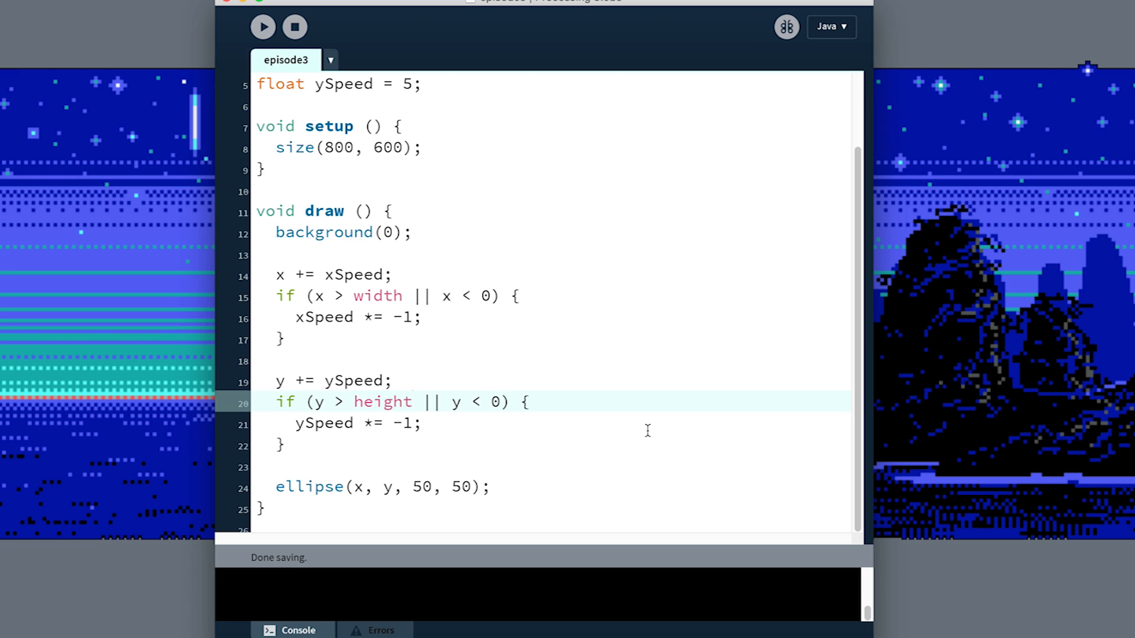
pyautogui.click(263, 28)
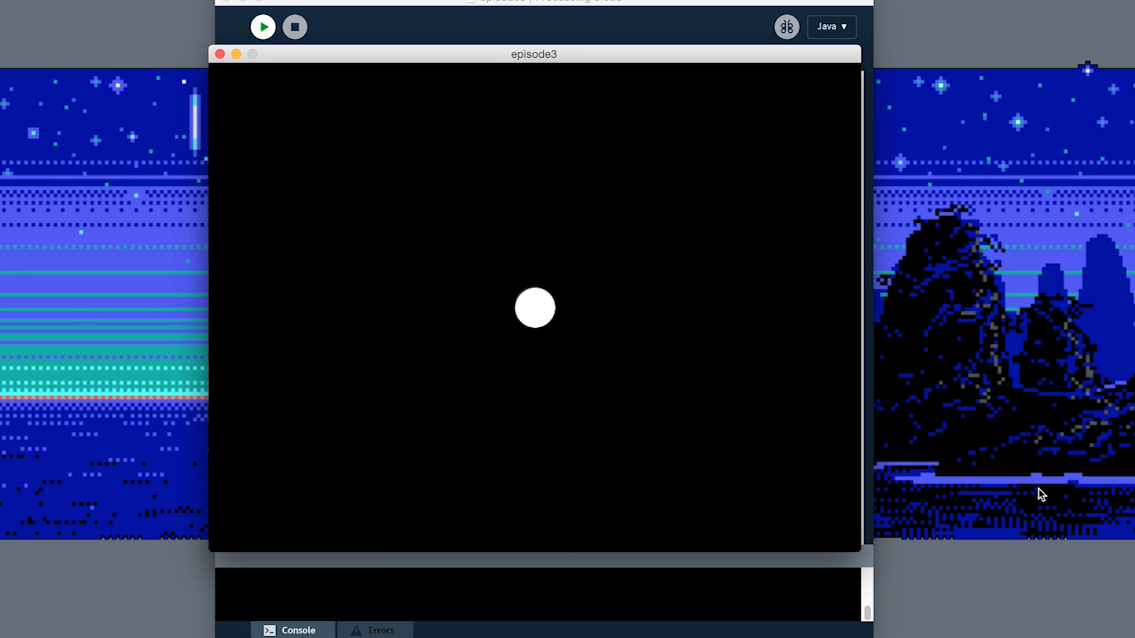
# Stop the sketch and add fill(random(255), random(255), random(255)); at the top of draw().
pyautogui.click(294, 27)
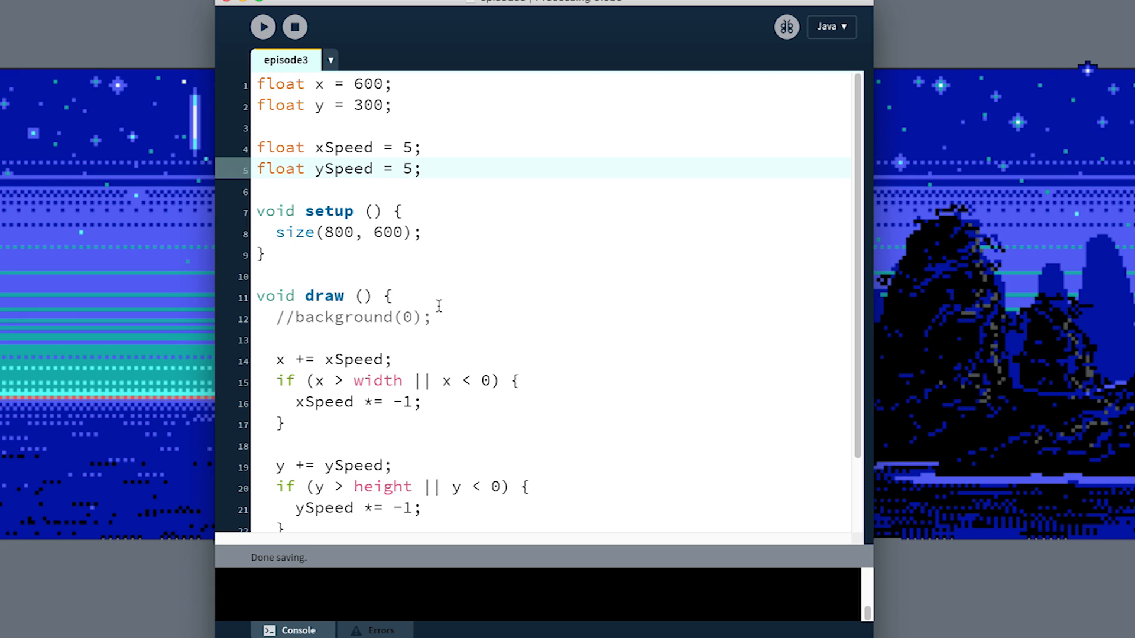
pyautogui.write('f')
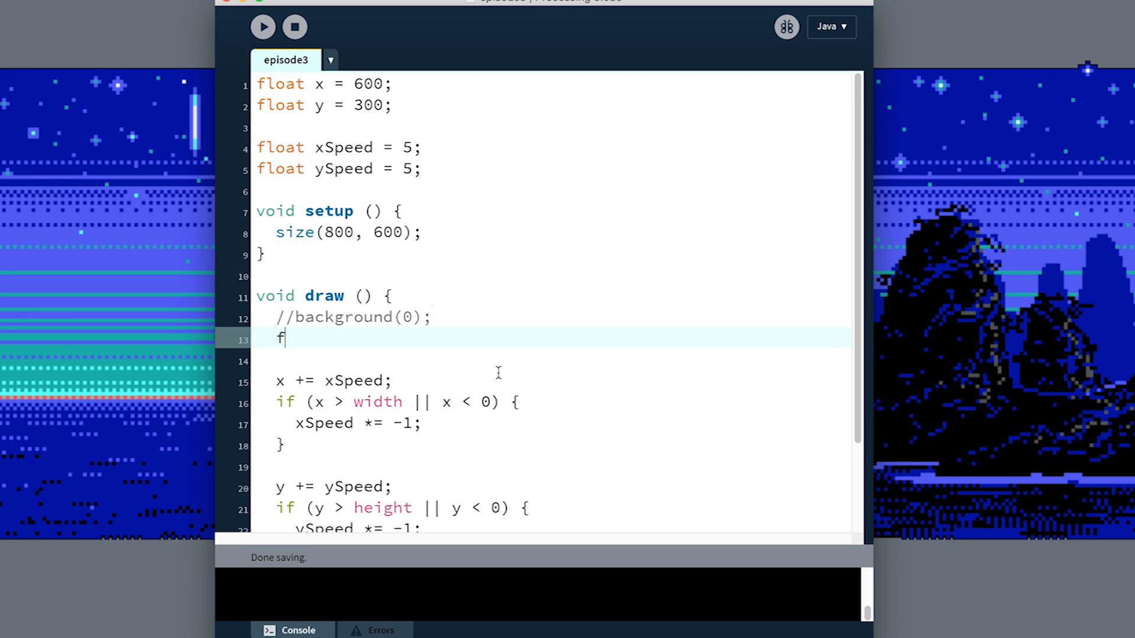
pyautogui.write('ill(random')
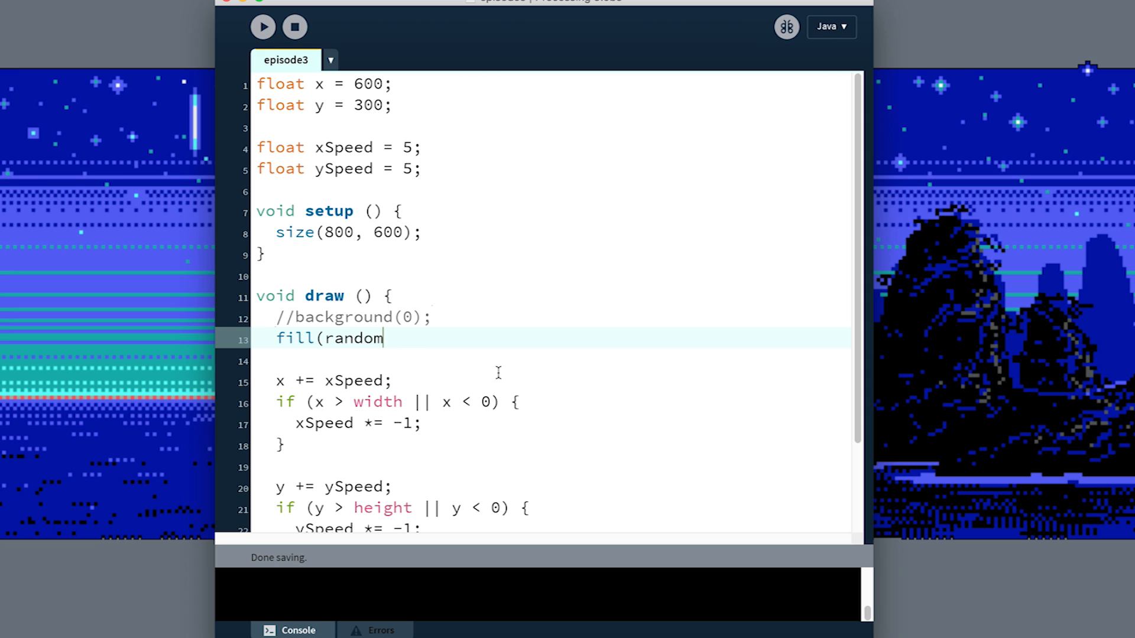
pyautogui.write('(255),')
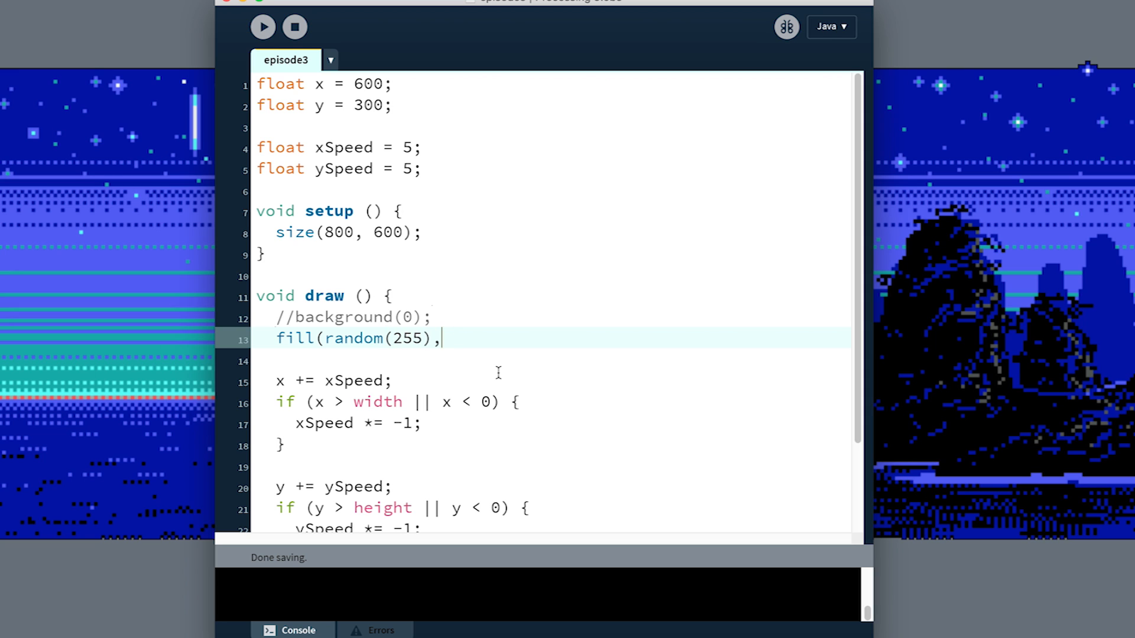
pyautogui.write('random(255),')
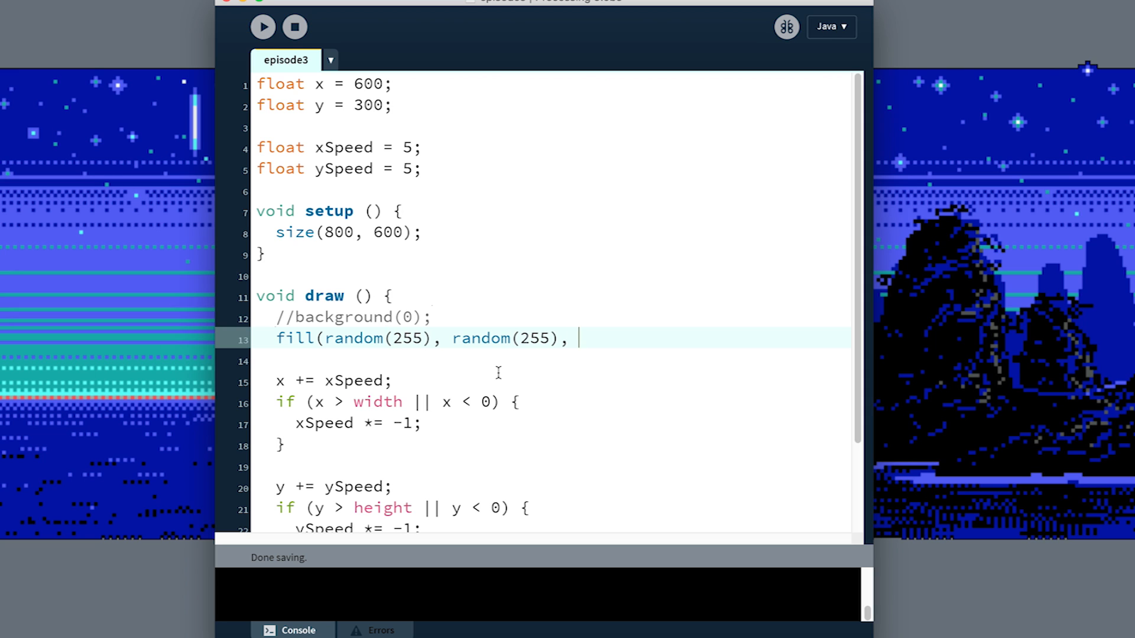
pyautogui.write('random(255)')
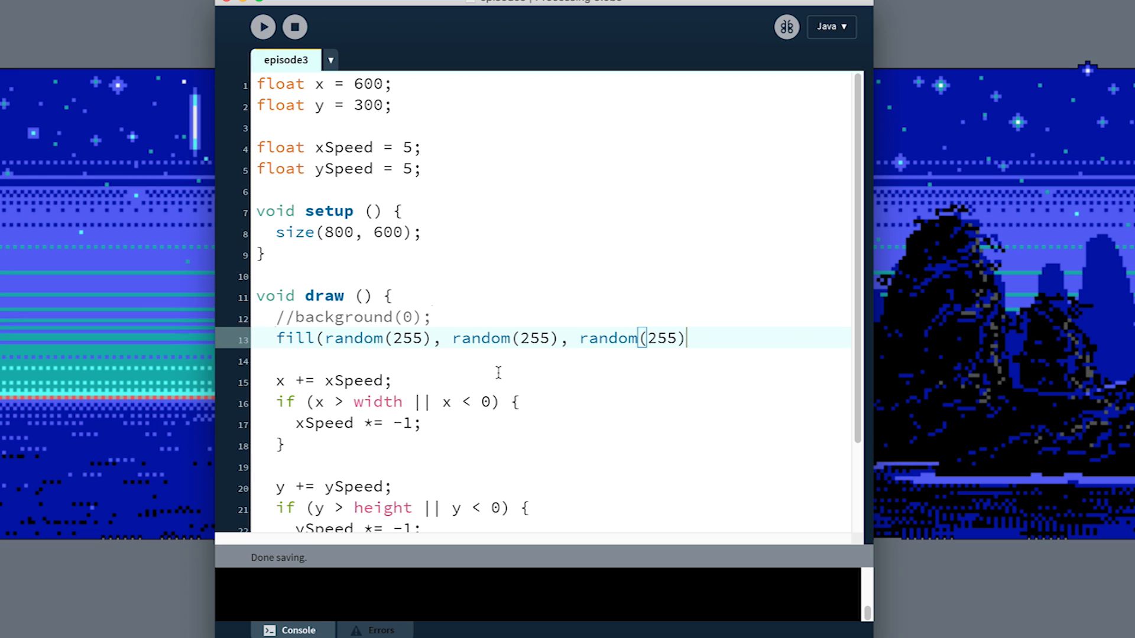
pyautogui.write(');')
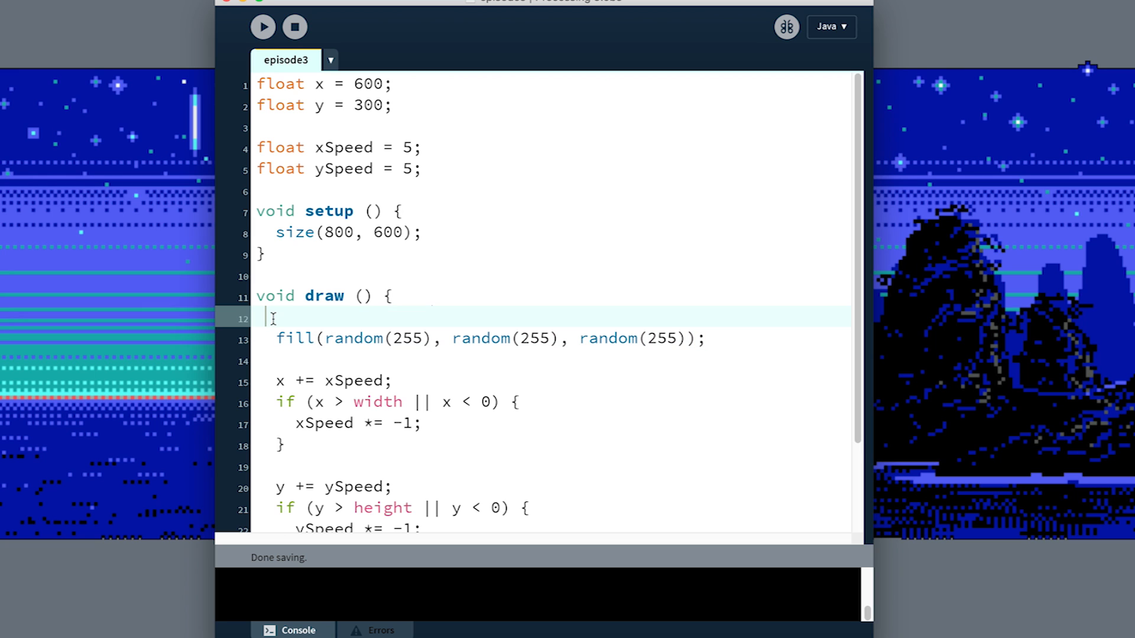
# Run the sketch to preview the multicoloured trails, then stop it.
pyautogui.click(262, 27)
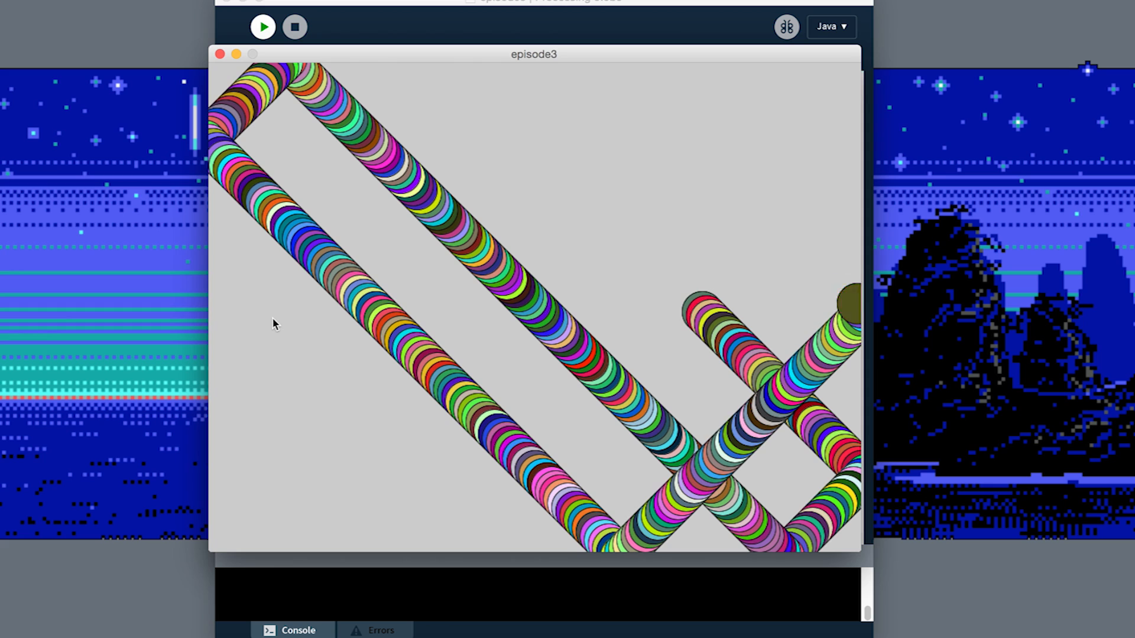
pyautogui.click(294, 27)
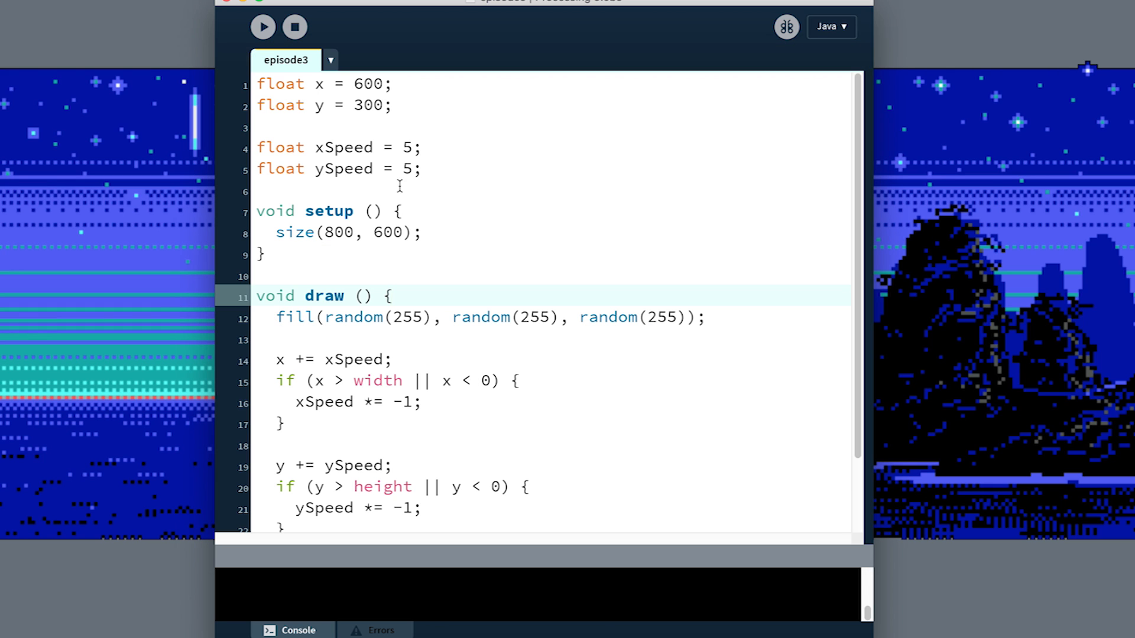
# Remove the leftover empty line in draw and test-run the sketch at the faster speed.
pyautogui.press('Backspace')
pyautogui.write('30')
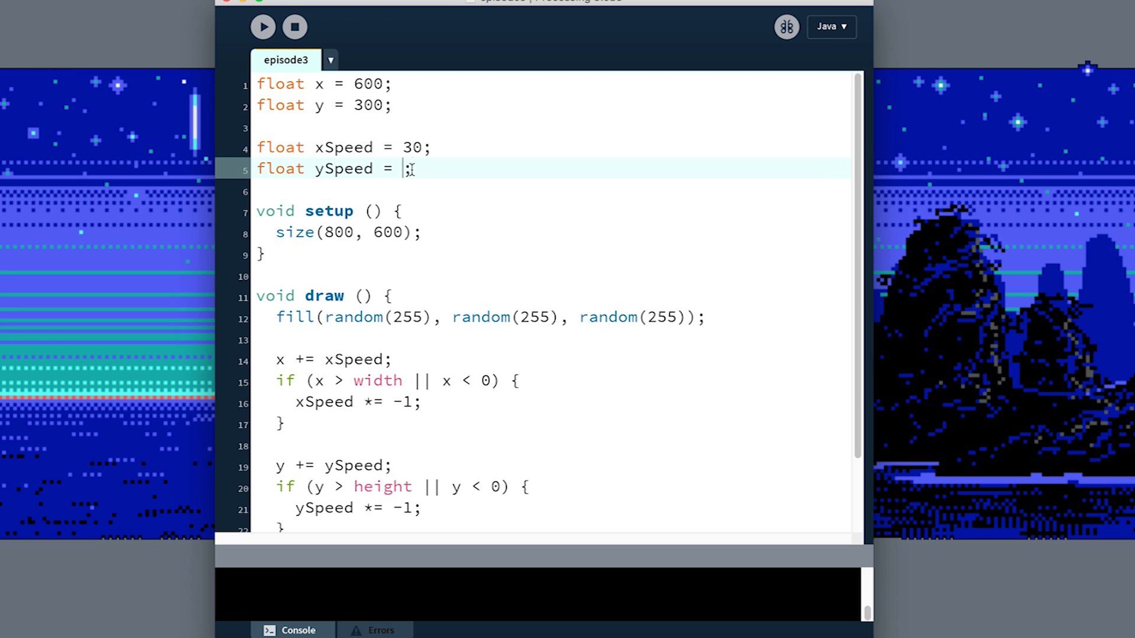
pyautogui.click(262, 27)
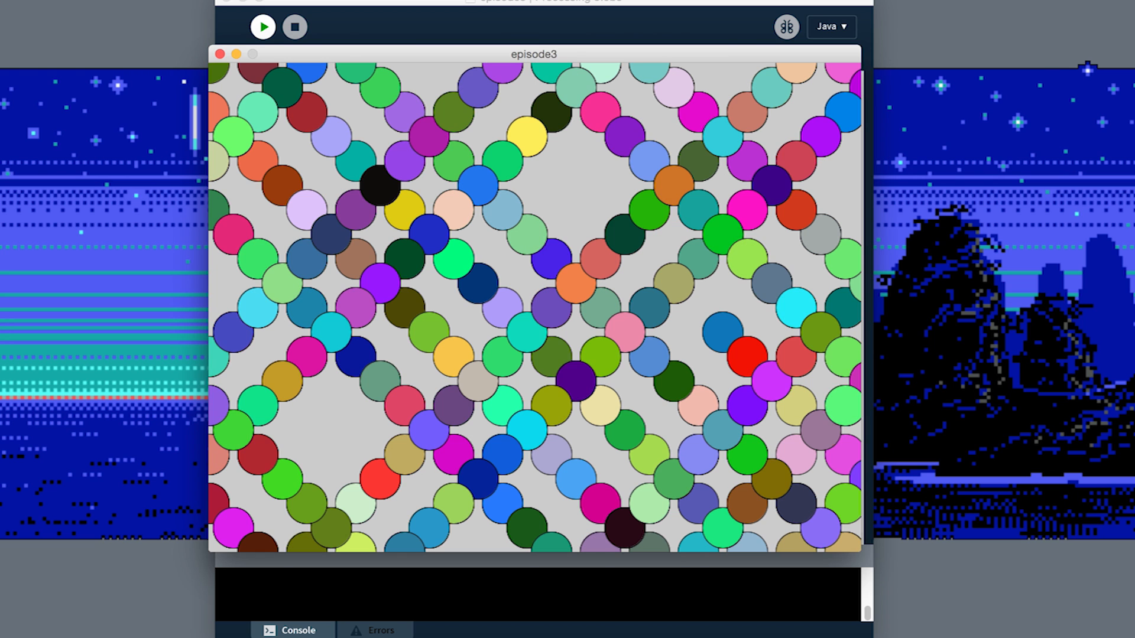
pyautogui.click(294, 27)
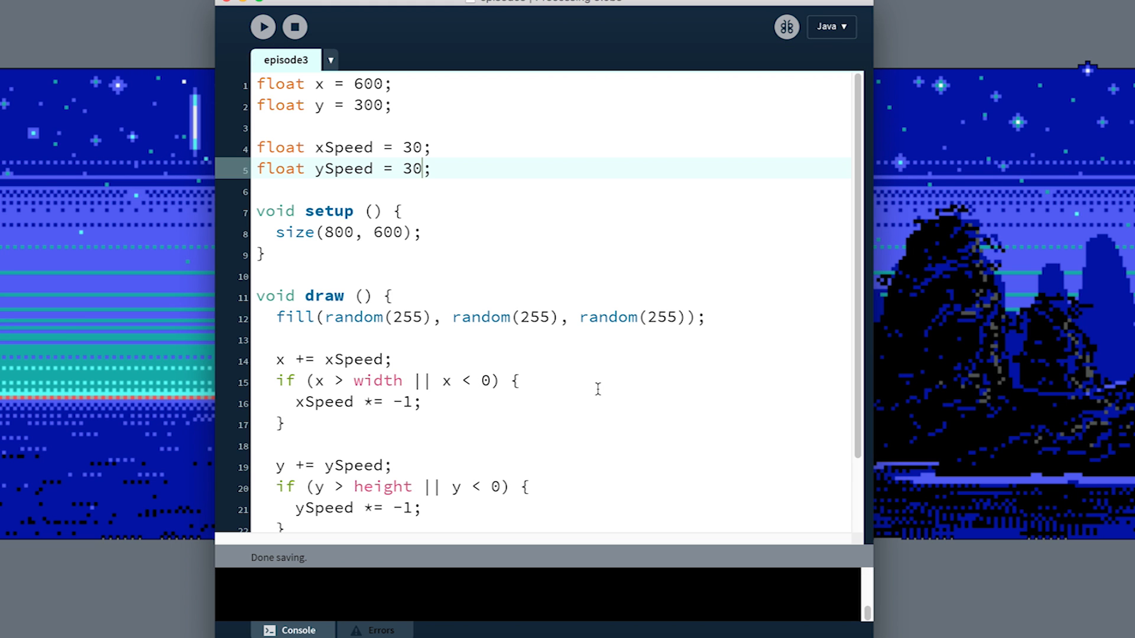
# Set ySpeed to 10 and run the sketch showing spaced-out coloured circles.
pyautogui.doubleClick(412, 148)
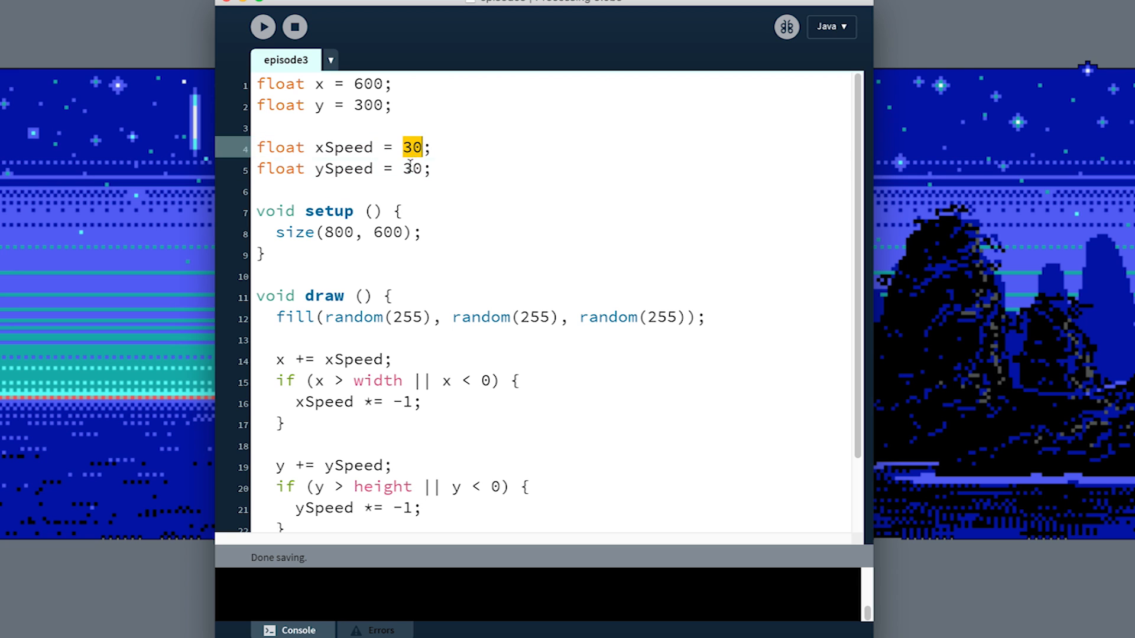
pyautogui.write('1')
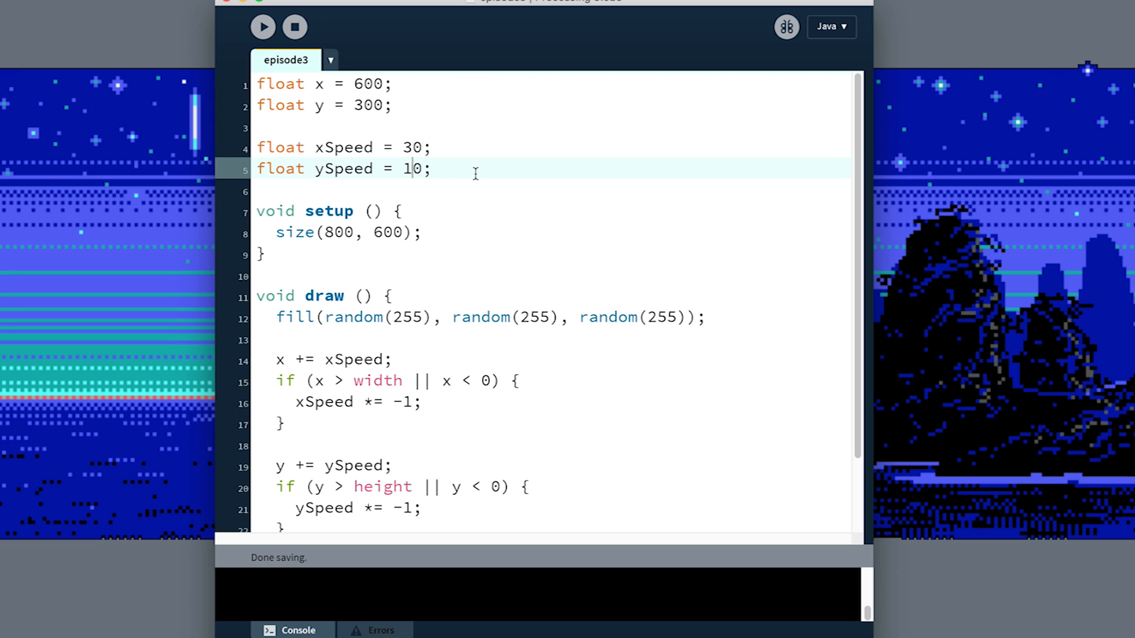
pyautogui.click(263, 27)
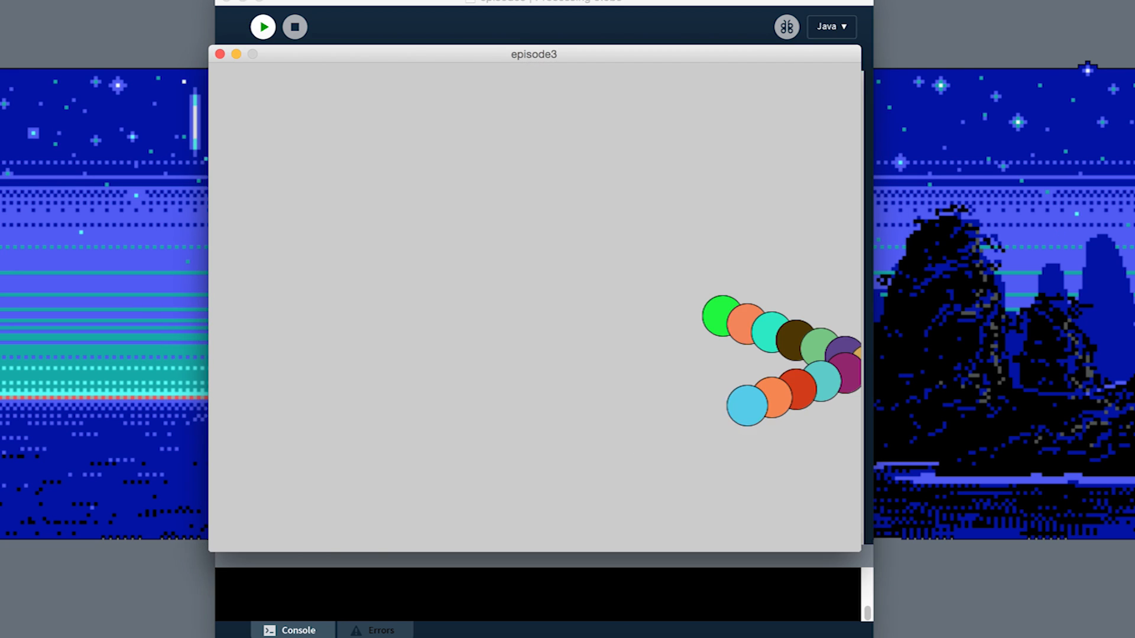